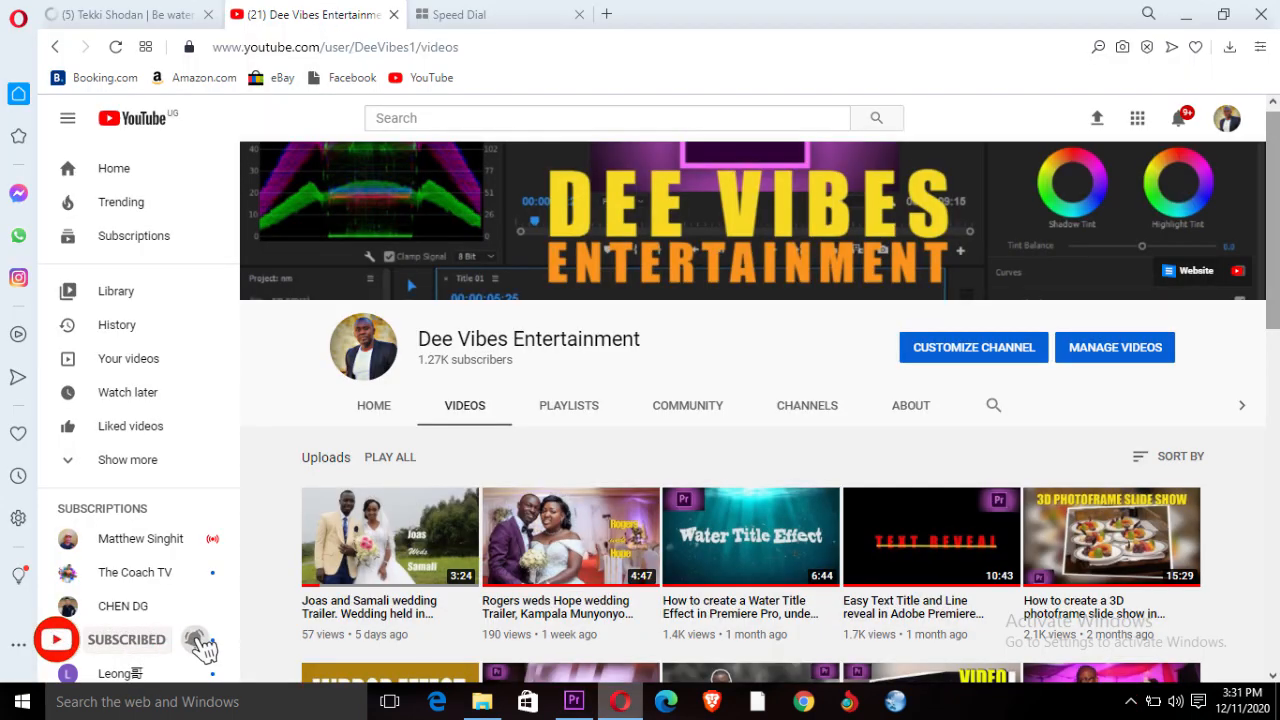
Scroll down through the Dee Vibes Entertainment channel's uploaded videos
scroll(down, 3)
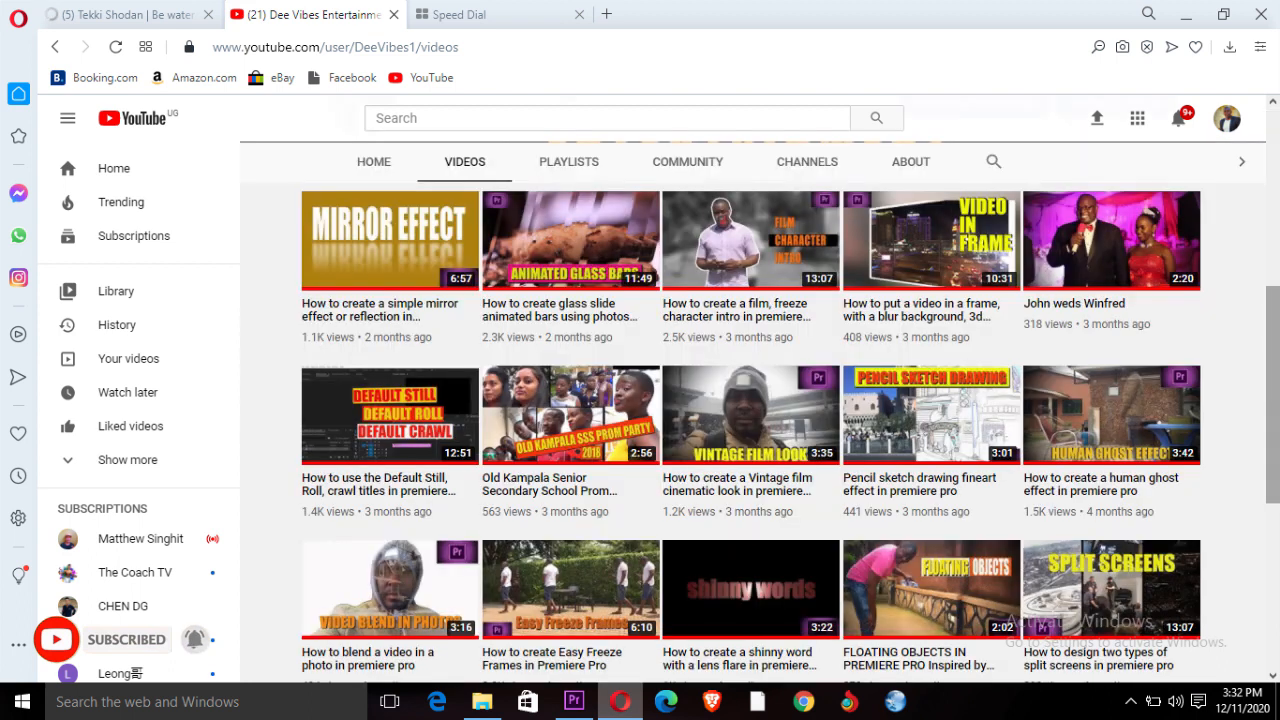
scroll(down, 3)
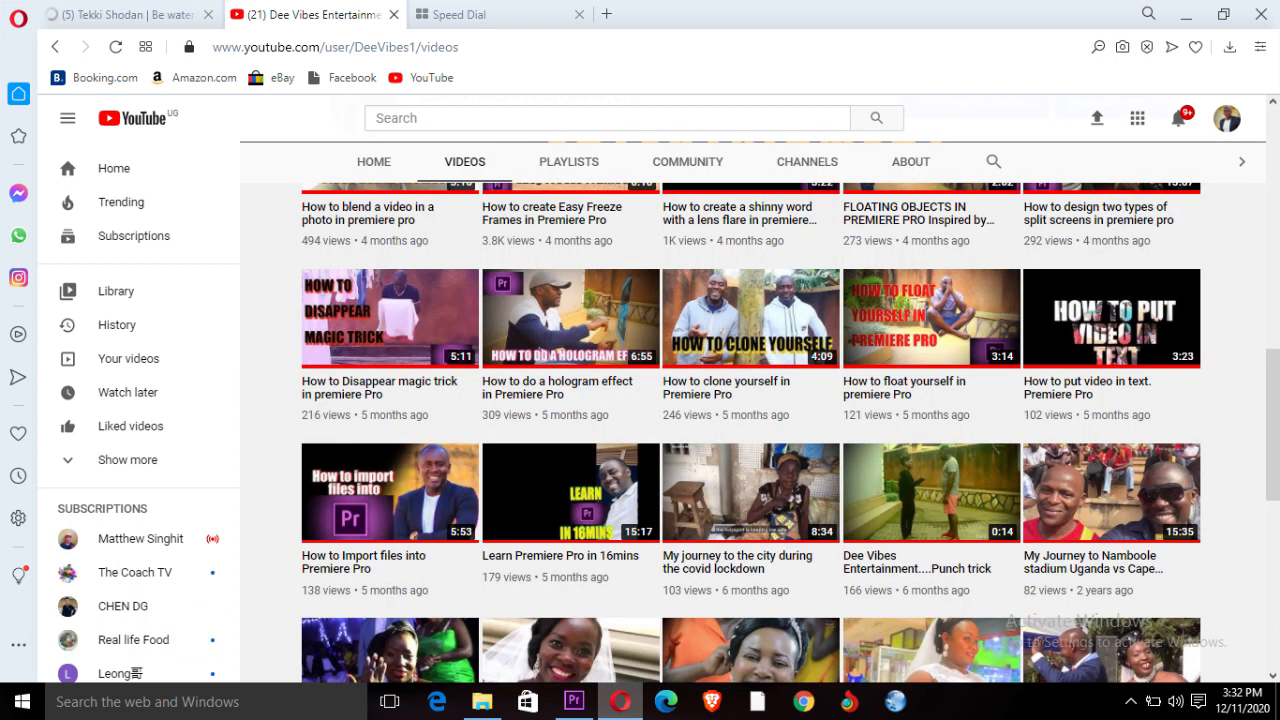
scroll(down, 3)
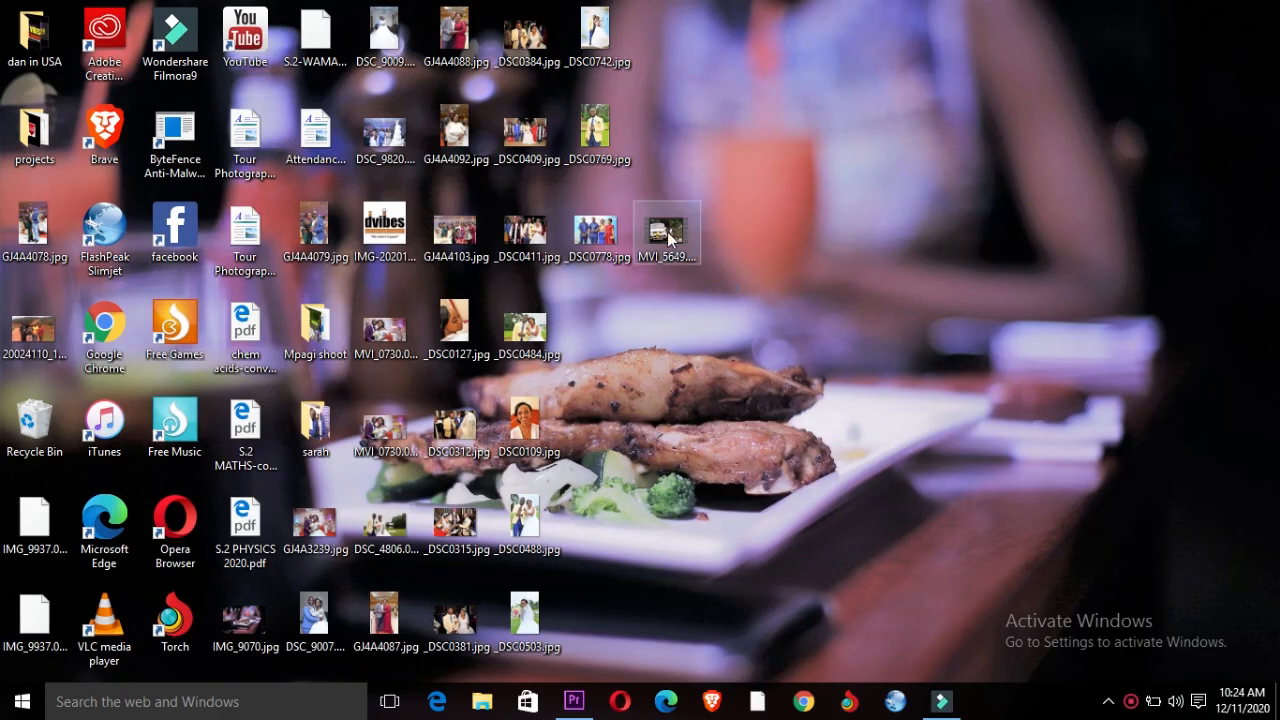
Import MVI_5649.MOV from the desktop into the final VHS project in Premiere Pro
double_click(667, 232)
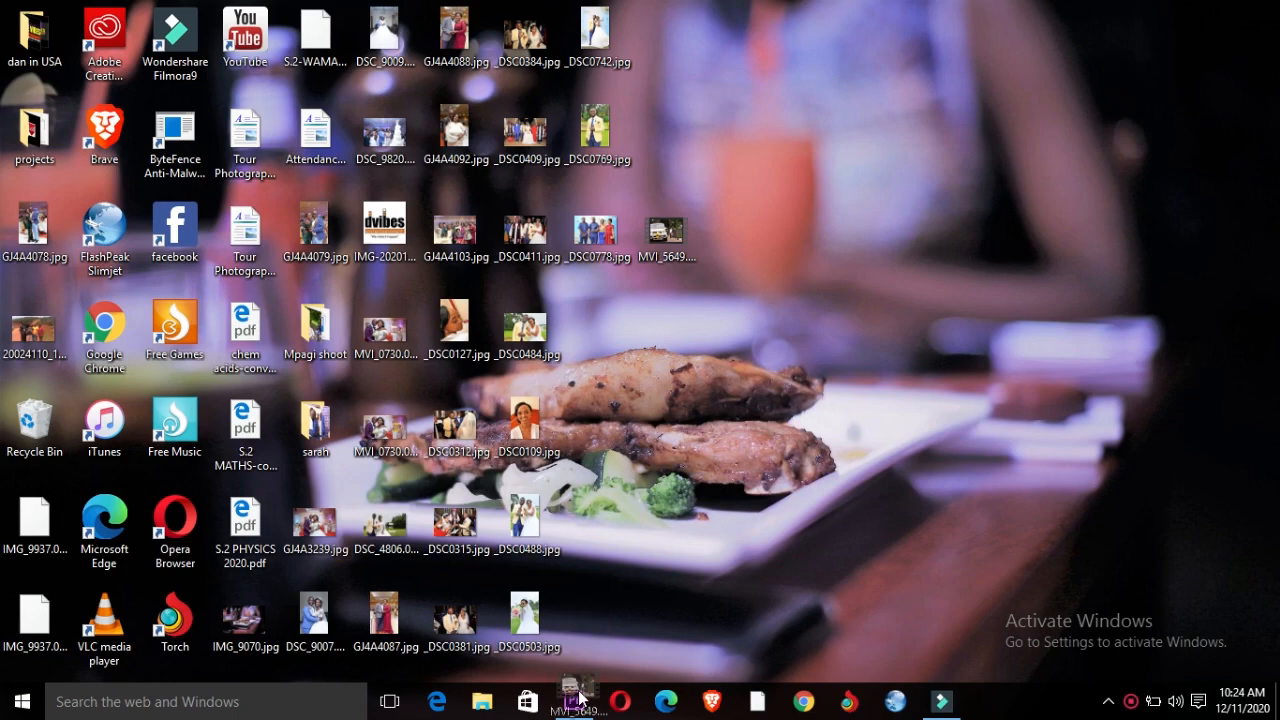
click(573, 700)
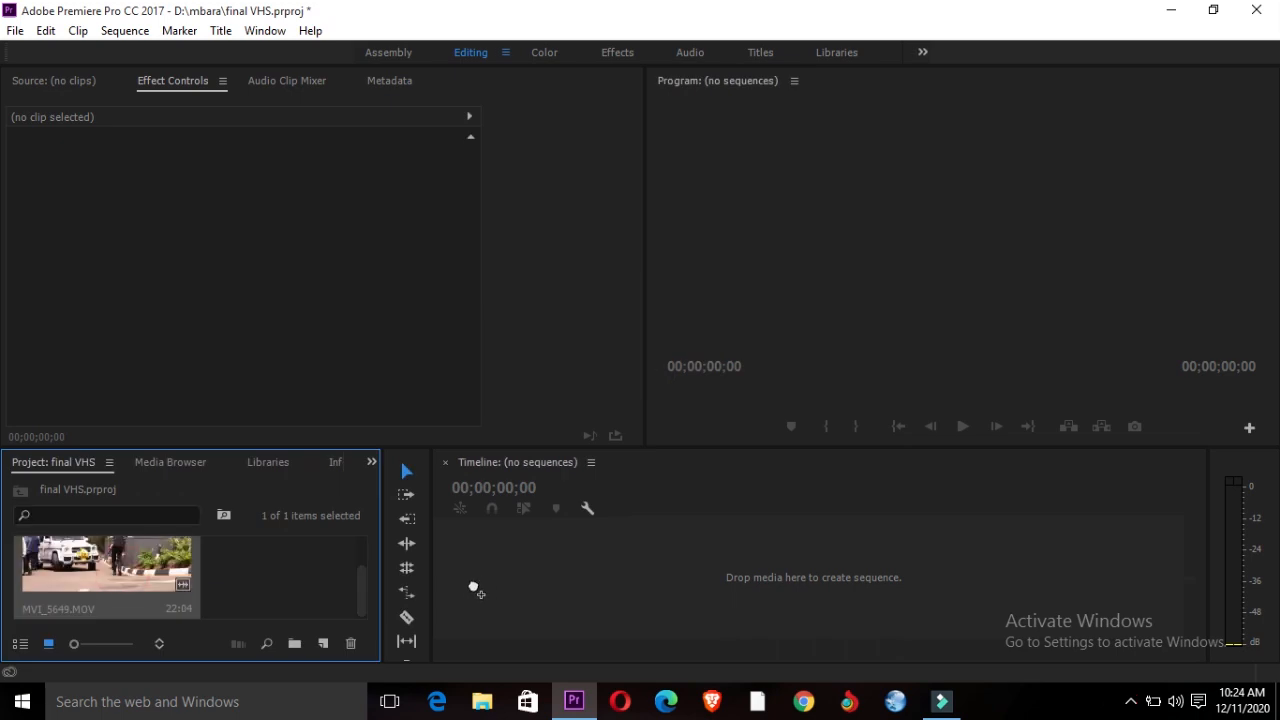
Create a sequence from MVI_5649.MOV, split it at 00:00:11:23 and select the later piece
drag(105, 560, 785, 565)
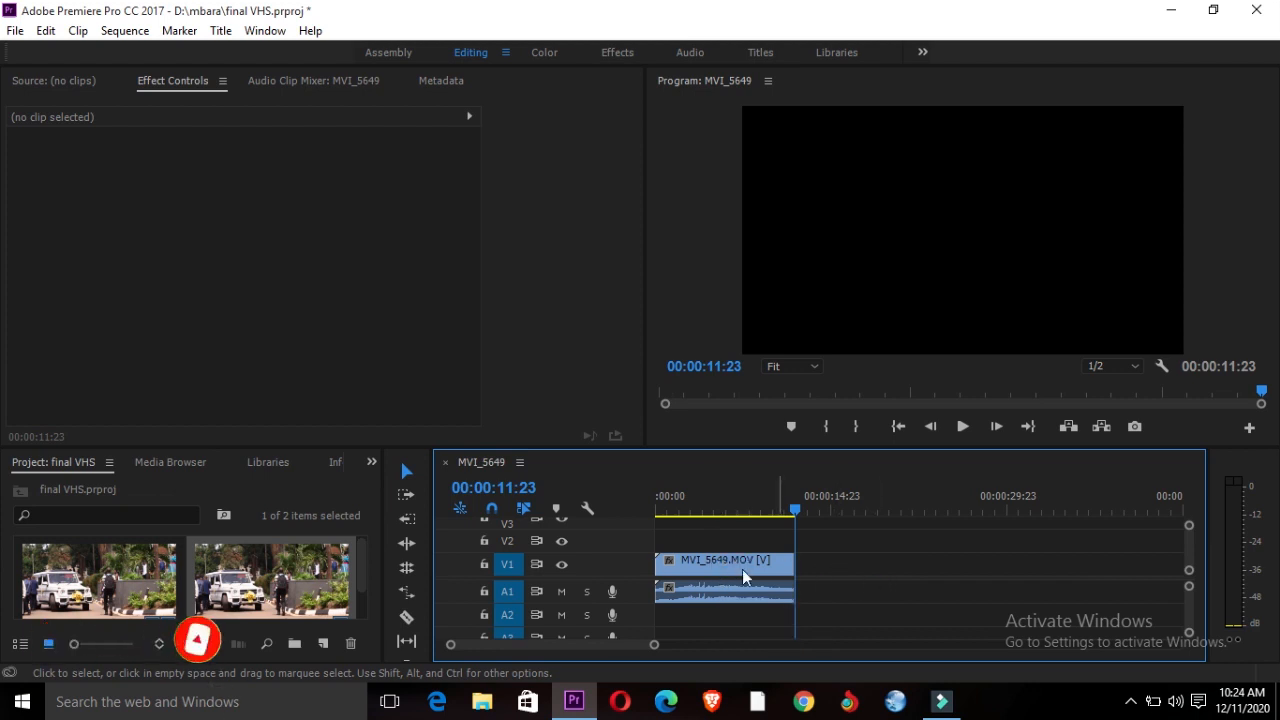
click(725, 560)
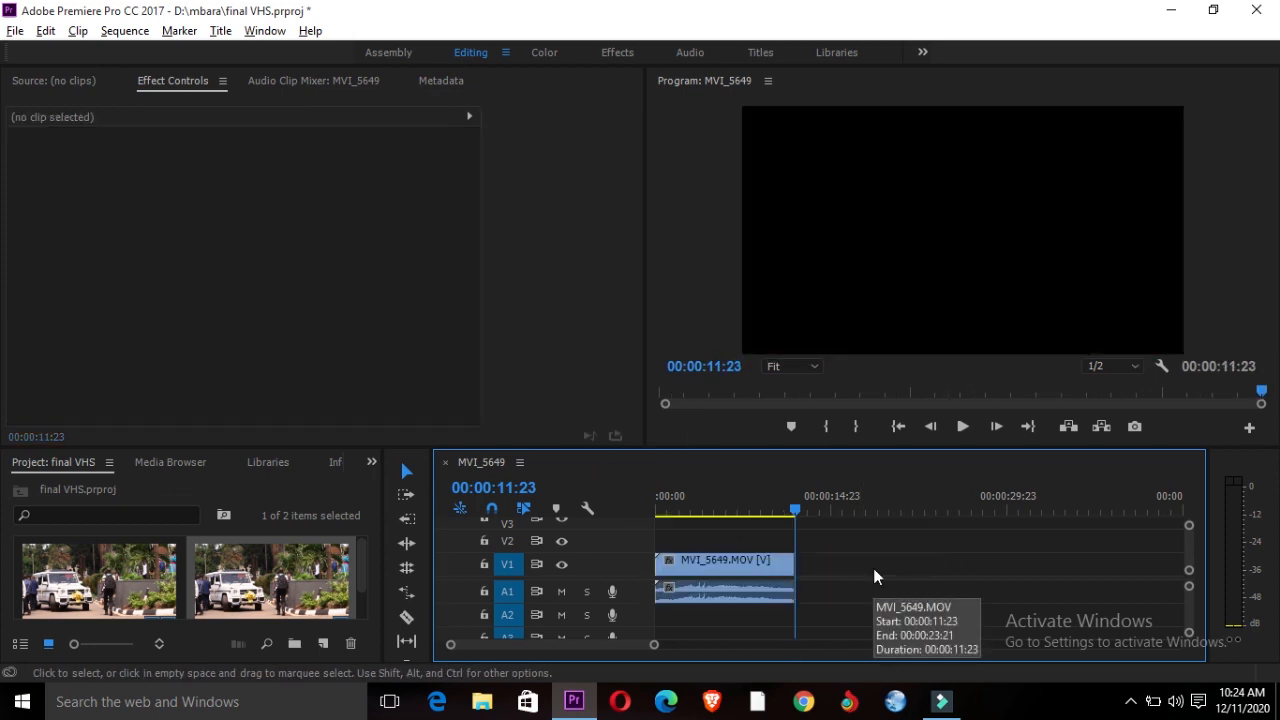
click(725, 560)
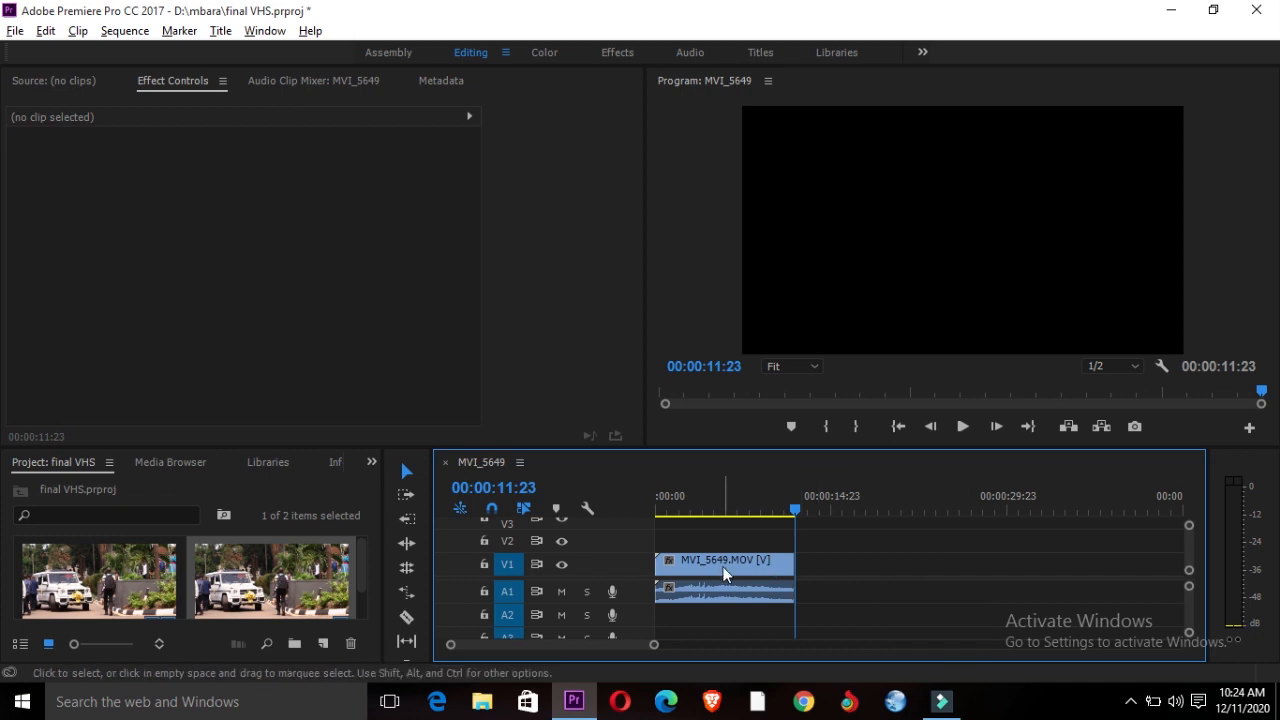
click(724, 560)
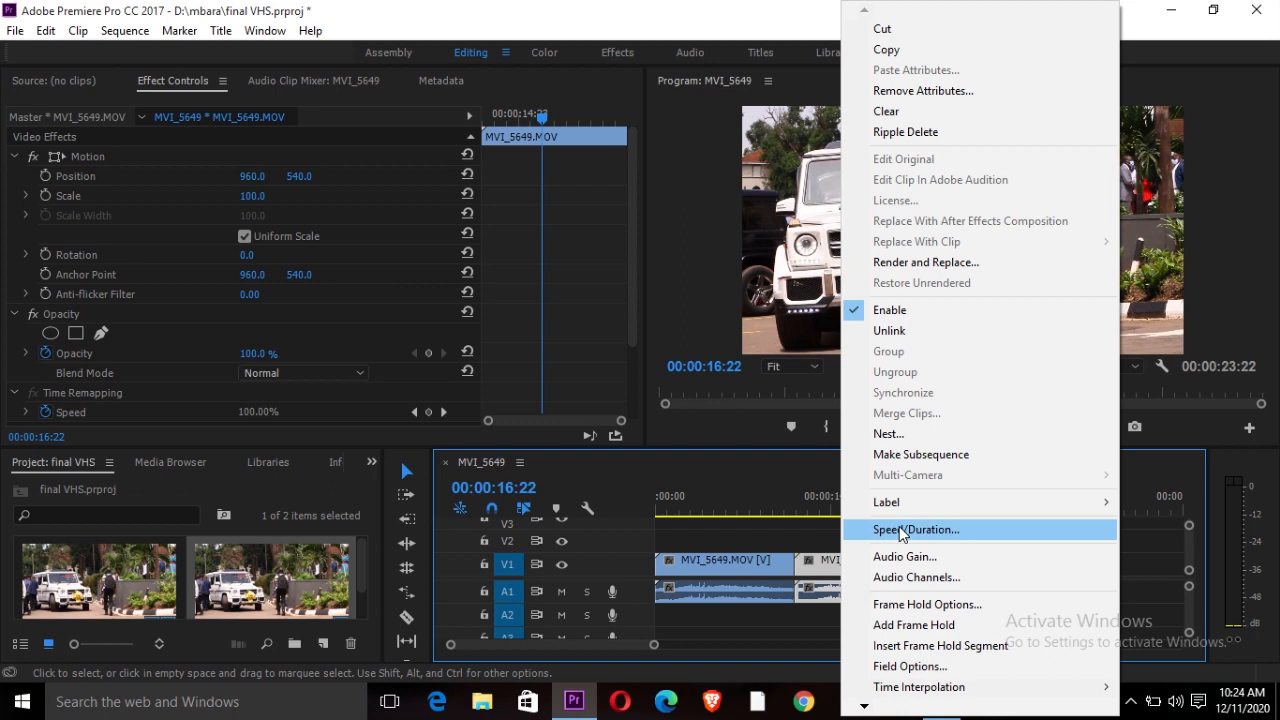
Set the second piece to Reverse Speed at 300% in Speed/Duration
click(916, 529)
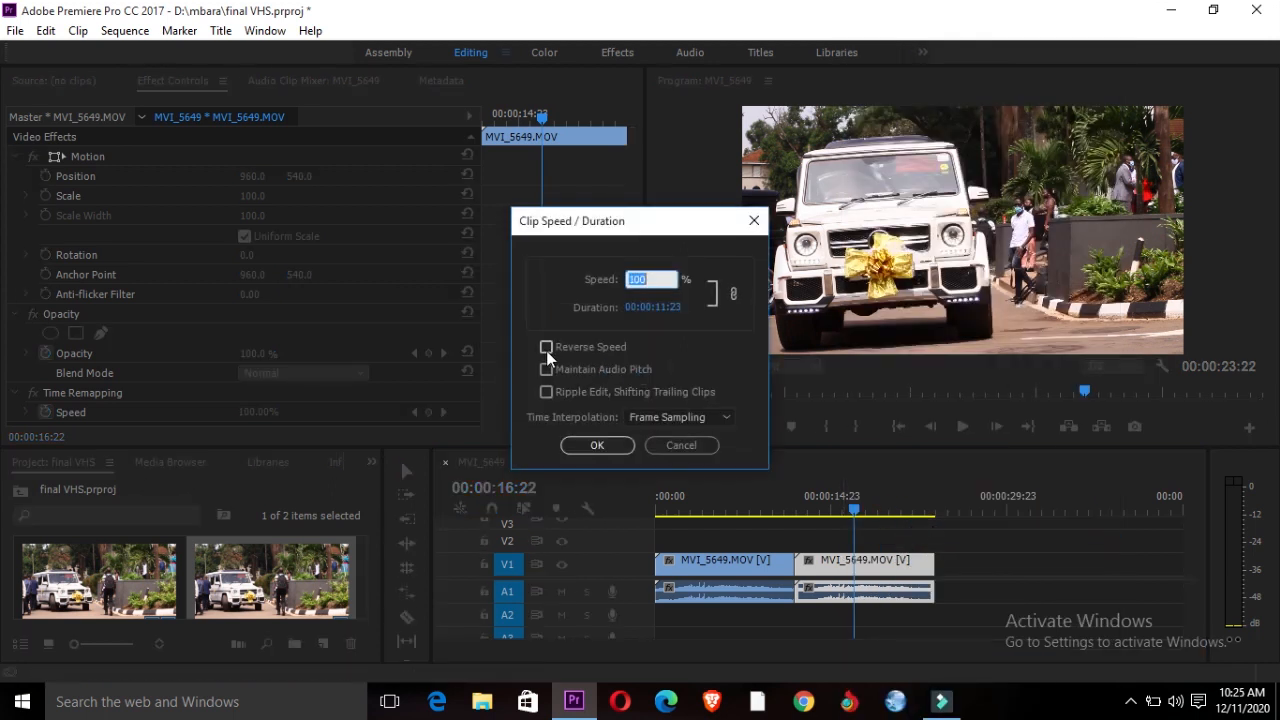
click(547, 347)
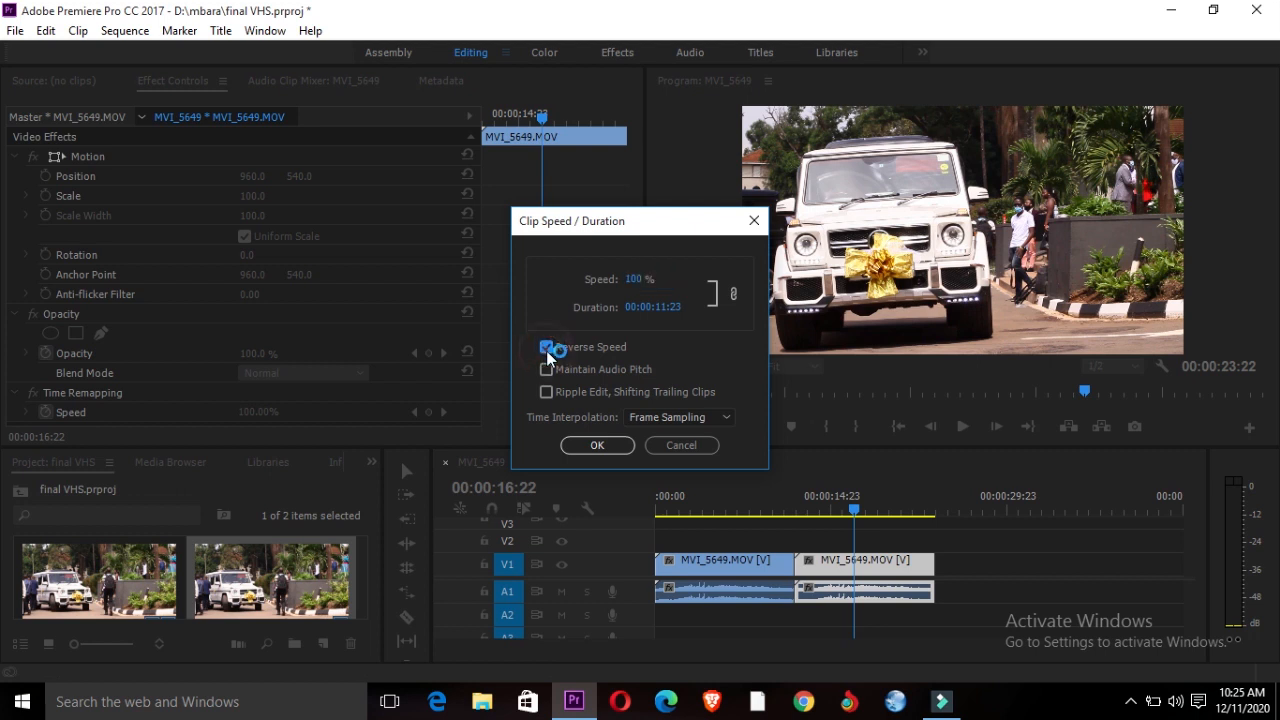
click(638, 279)
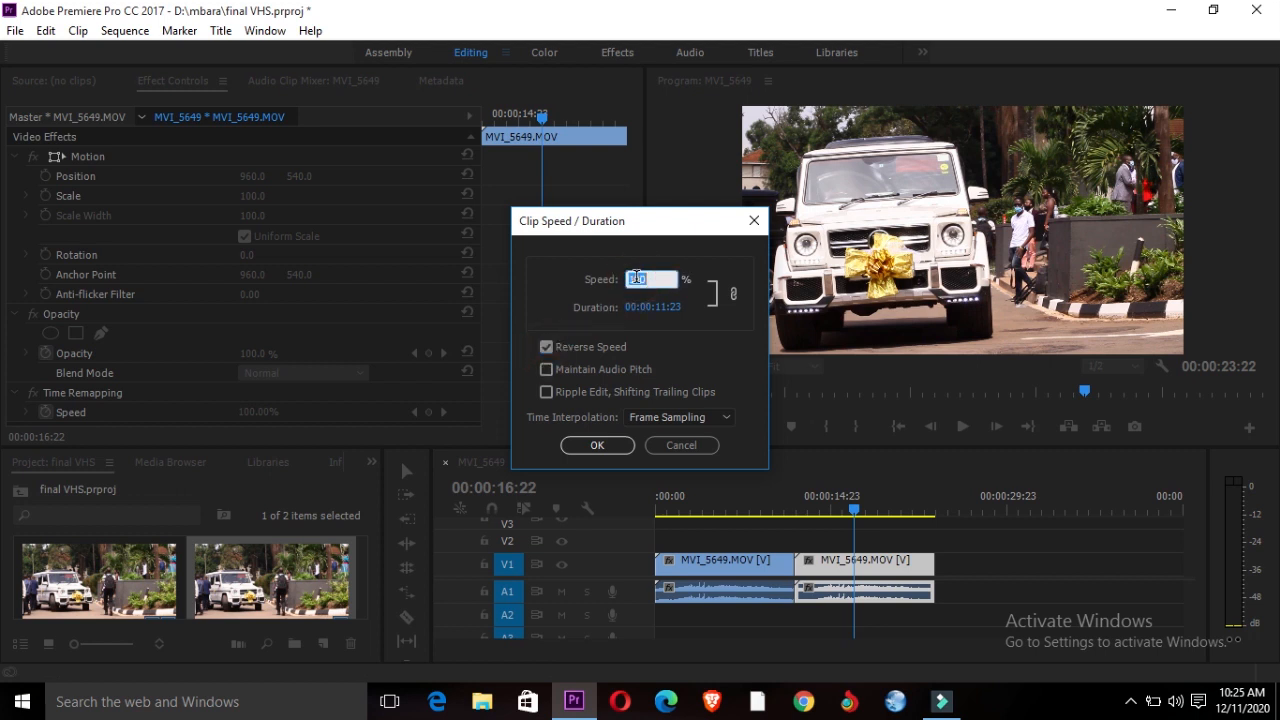
text(300)
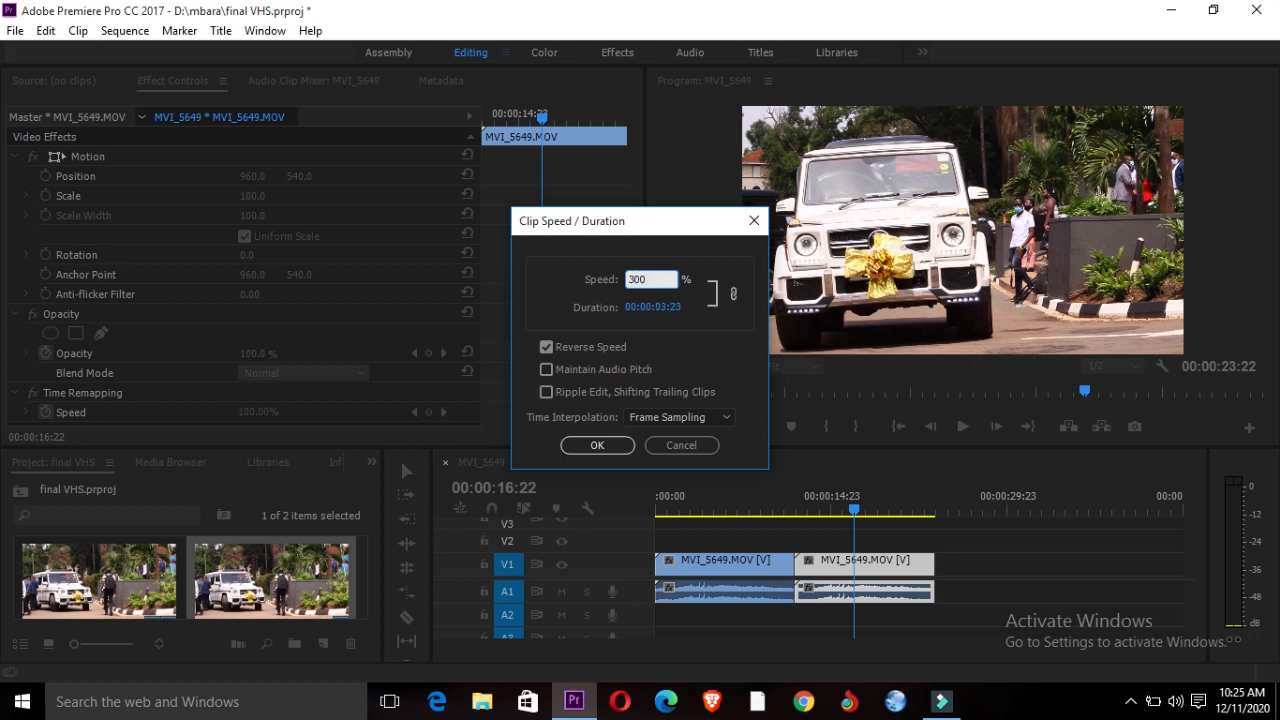
click(596, 445)
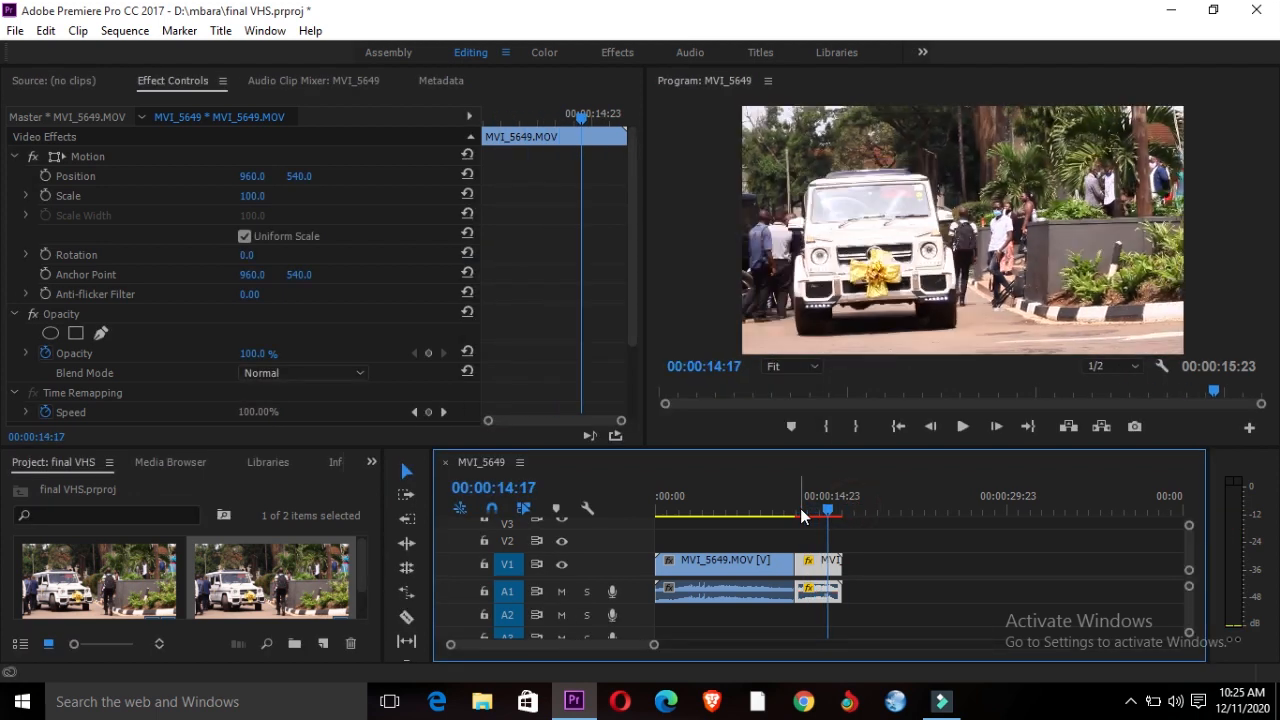
Preview the reversed section, copy the first clip after it and mute A1
drag(800, 514, 733, 514)
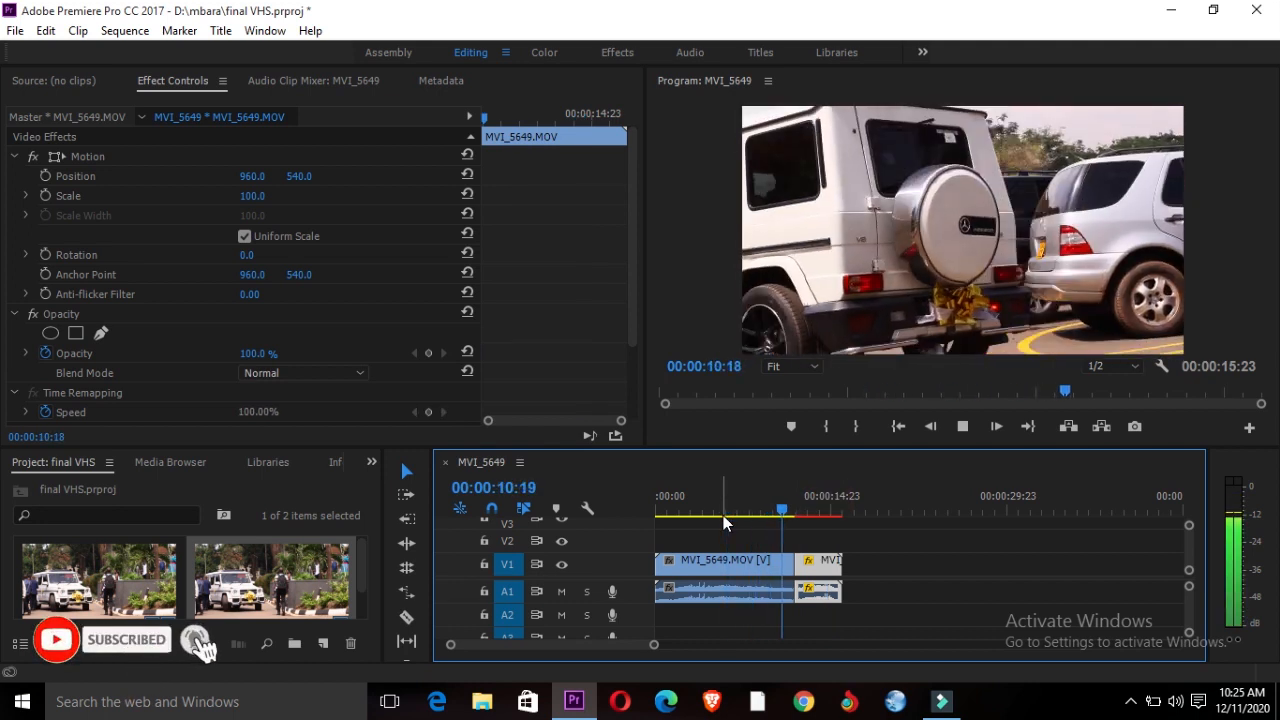
click(735, 560)
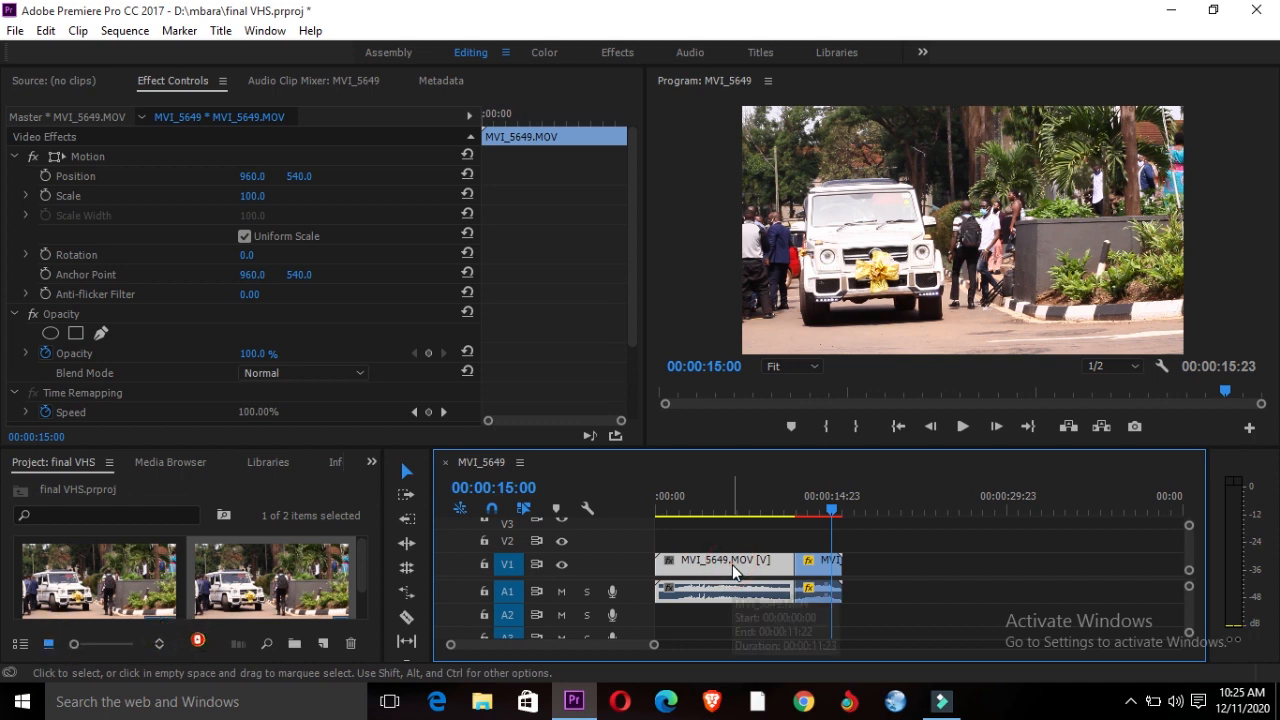
click(735, 562)
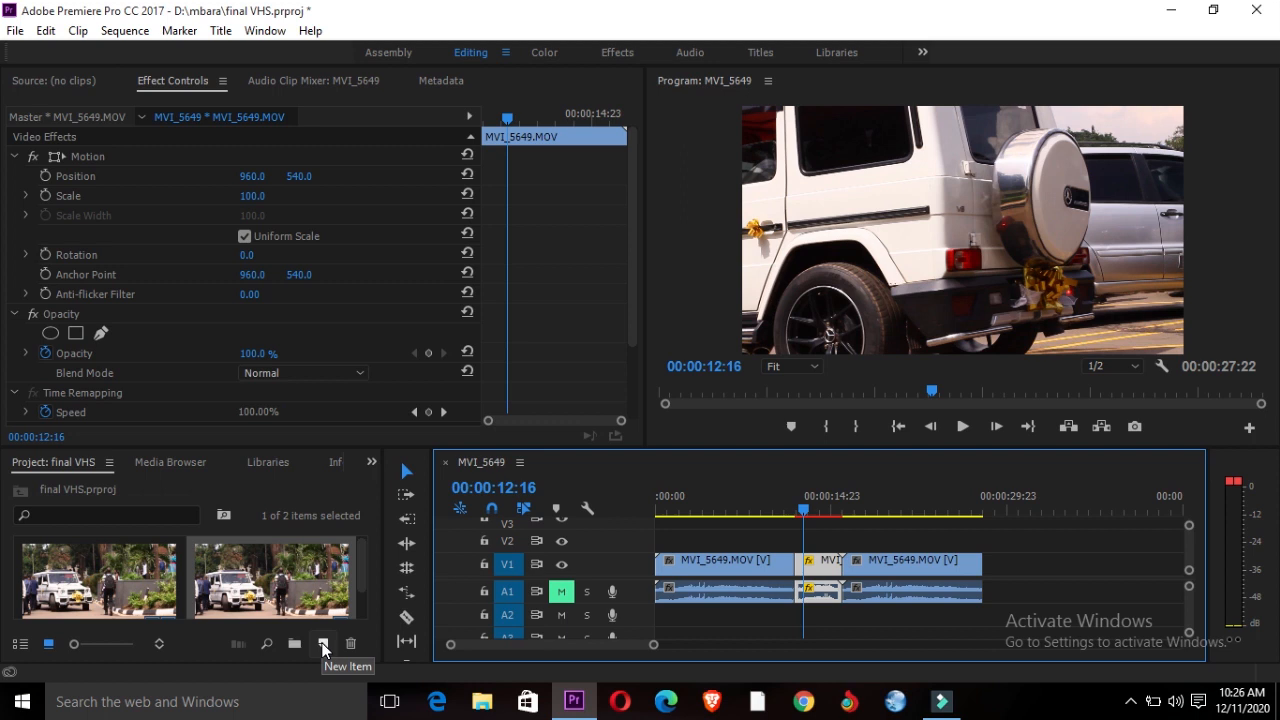
Create a new Black Video item and place it on V2 over the reversed clip
click(323, 643)
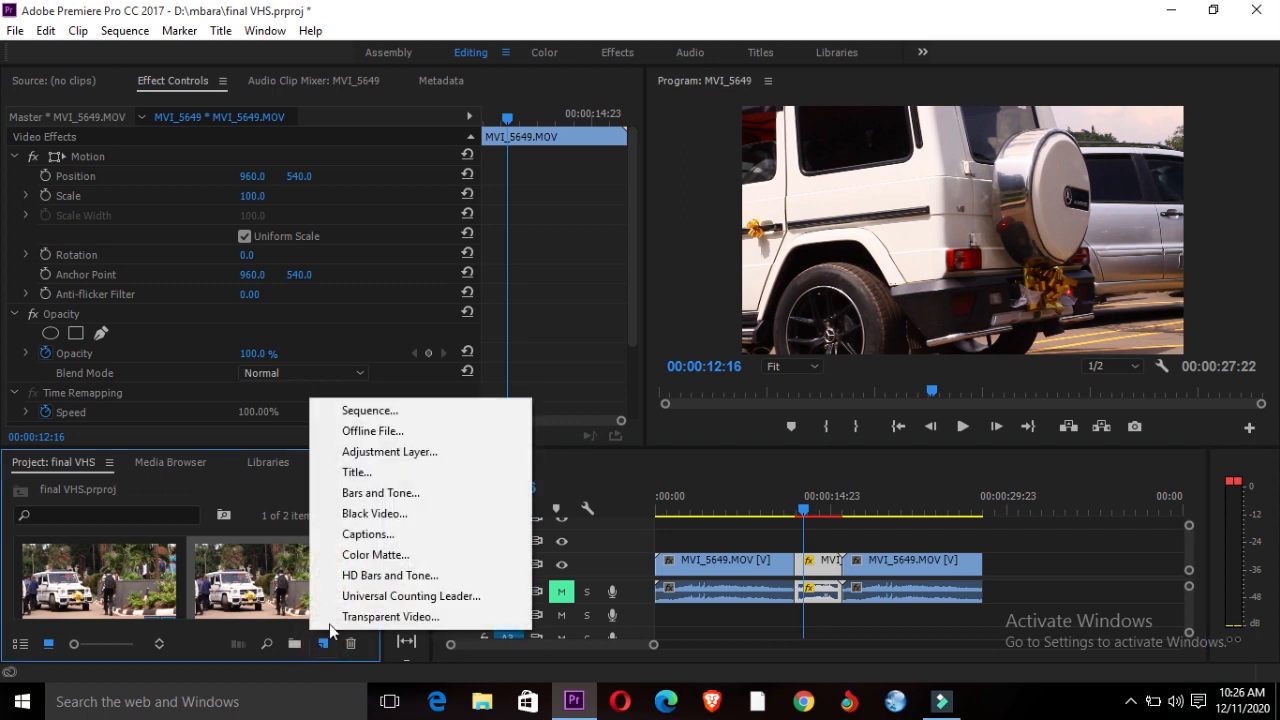
mouse_move(374, 513)
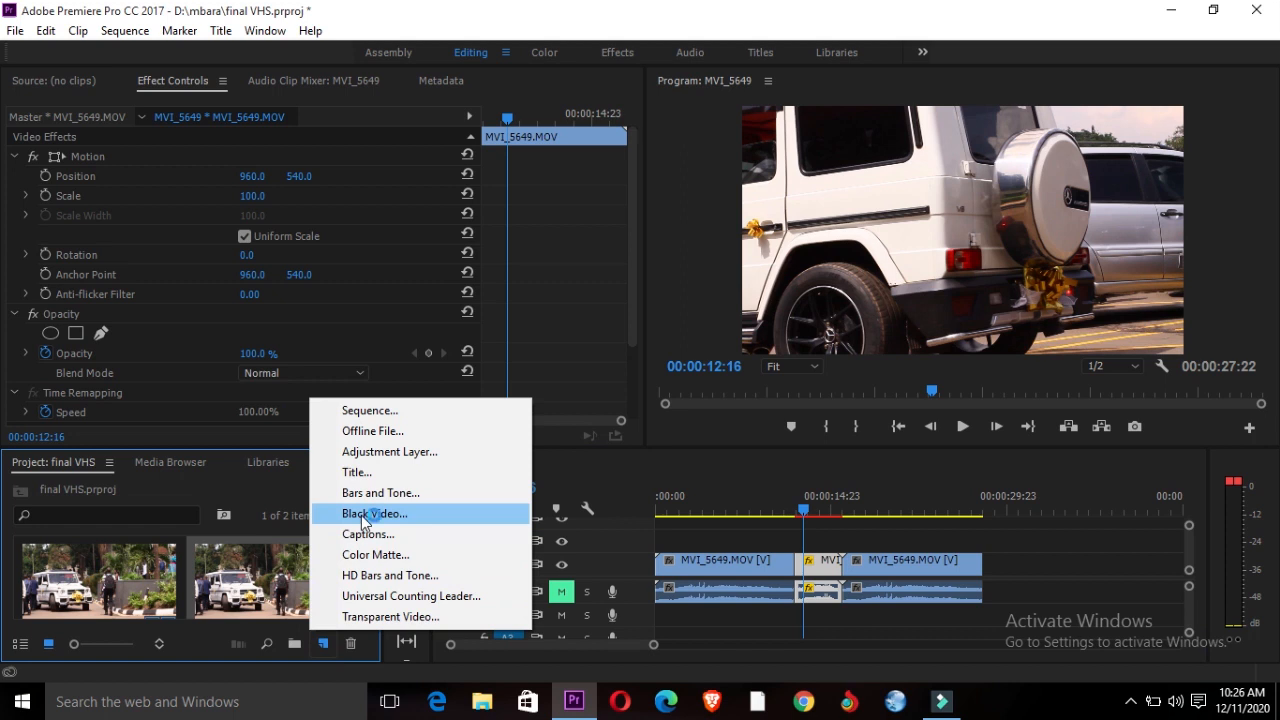
click(373, 513)
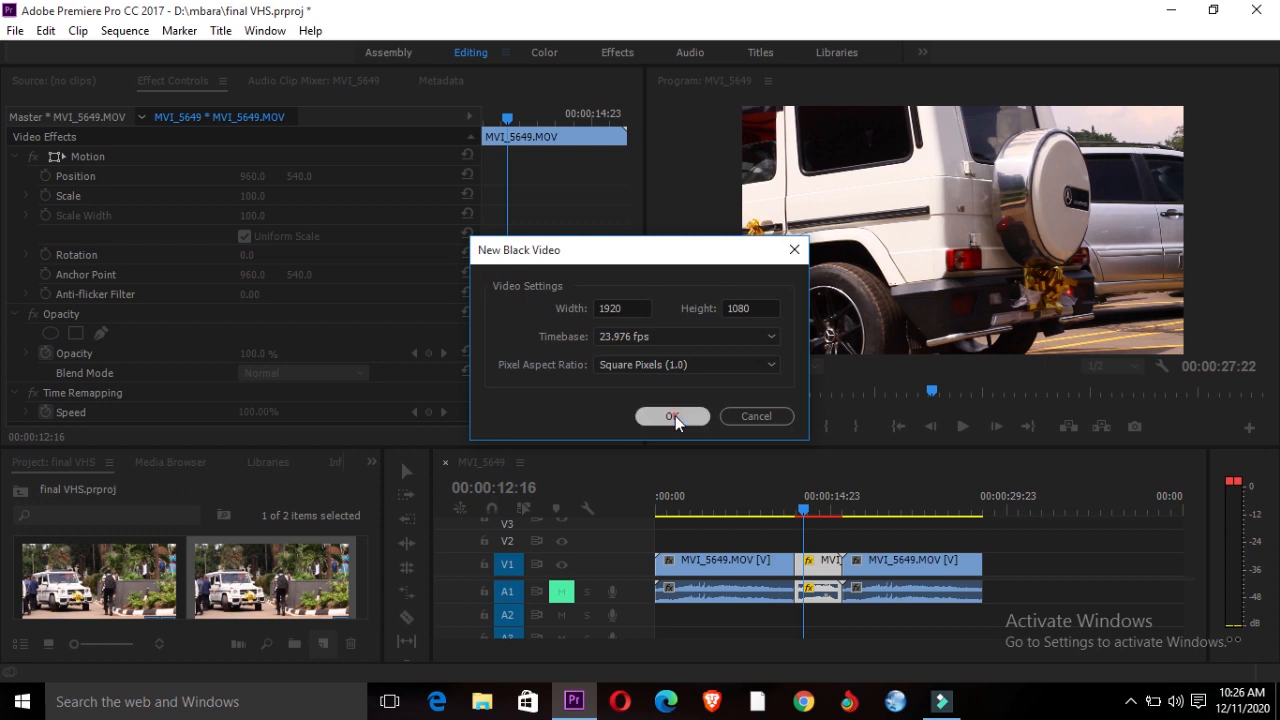
click(672, 416)
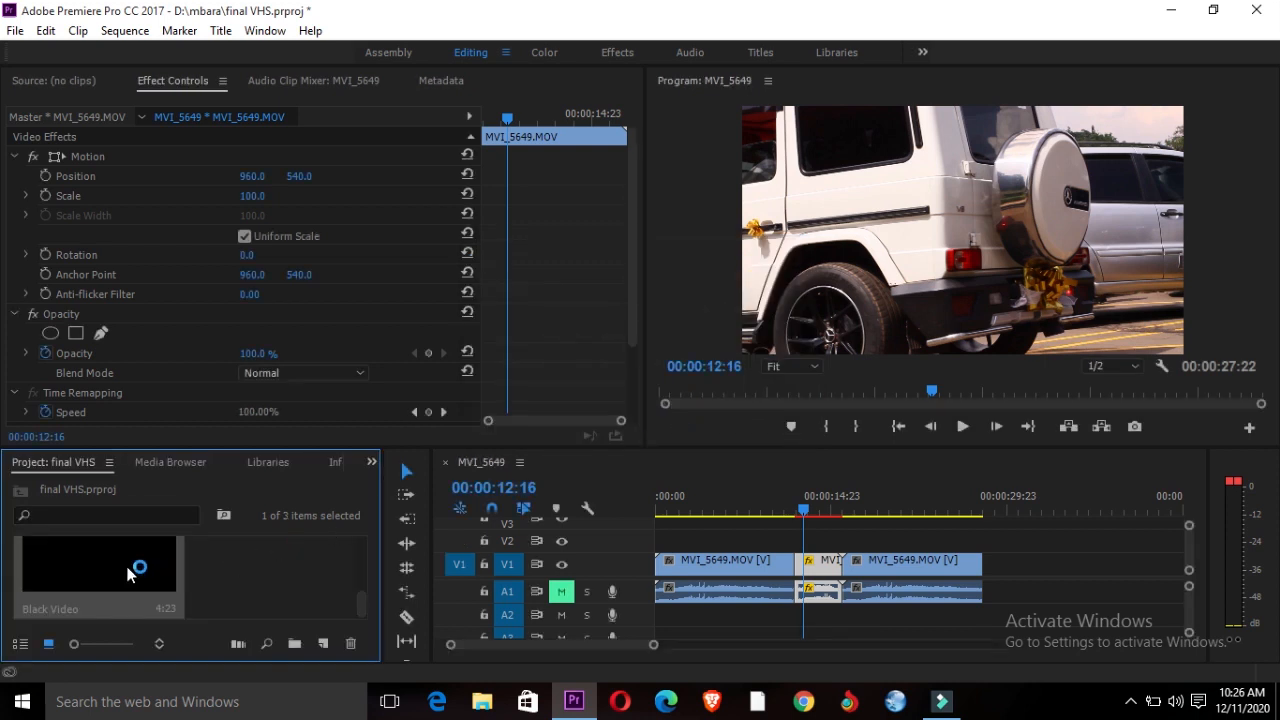
mouse_move(103, 567)
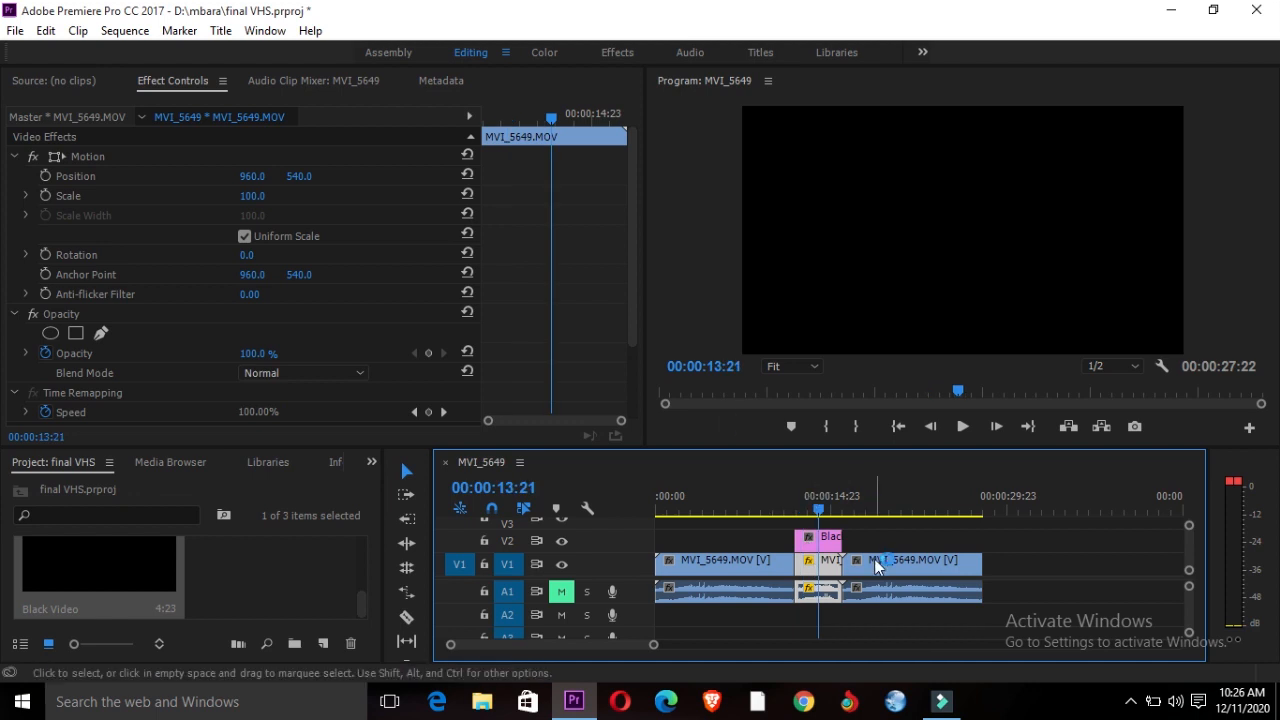
Apply the Noise effect to the black video clip and show its Effect Controls
click(371, 461)
text(NOISE)
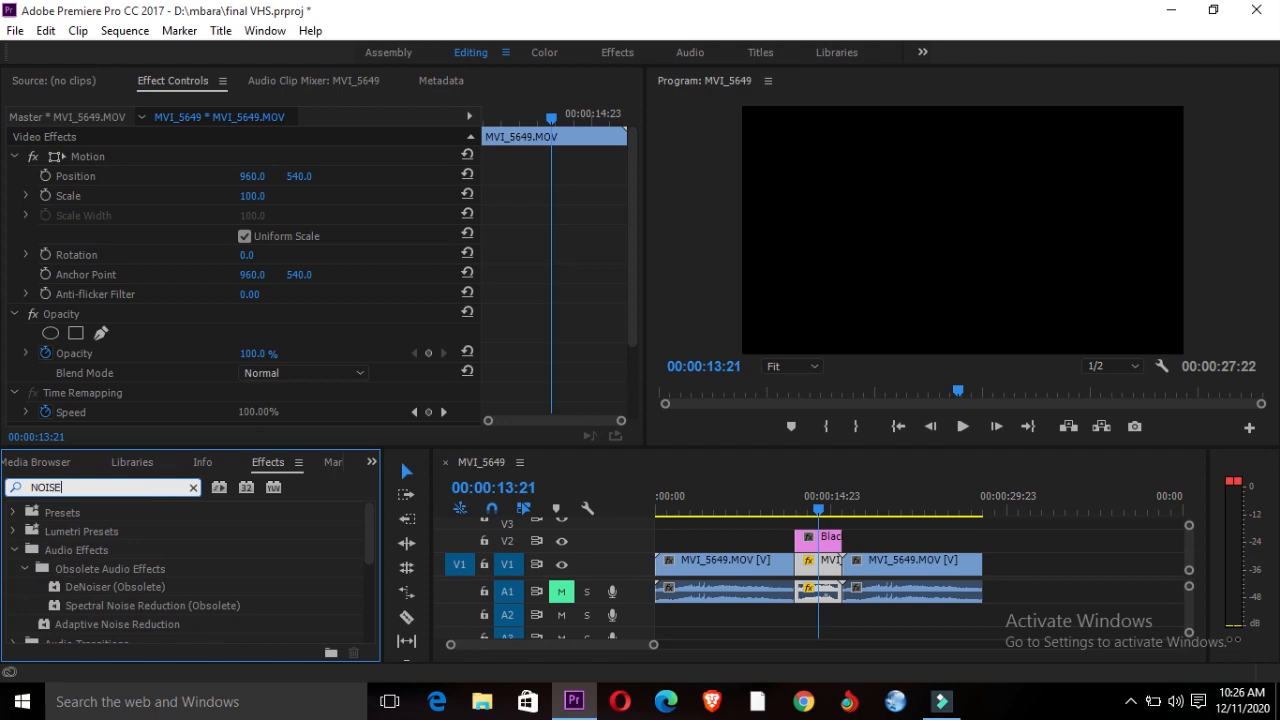
mouse_move(340, 533)
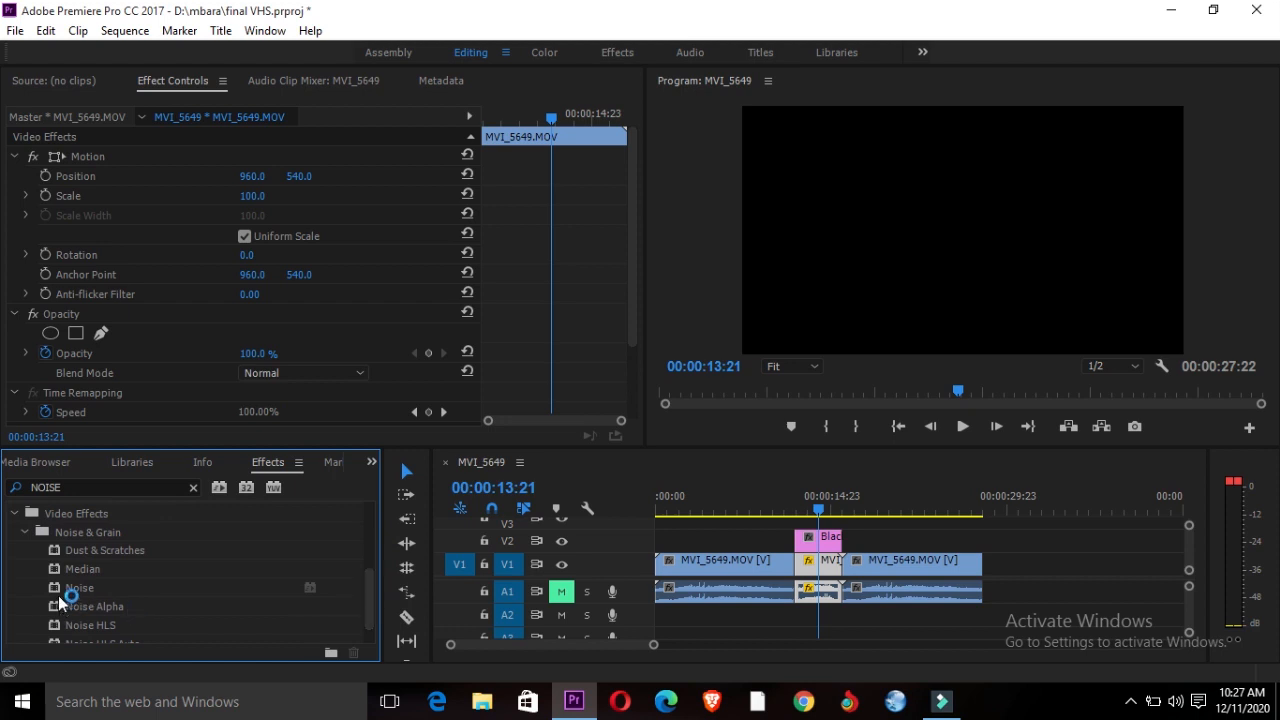
click(79, 587)
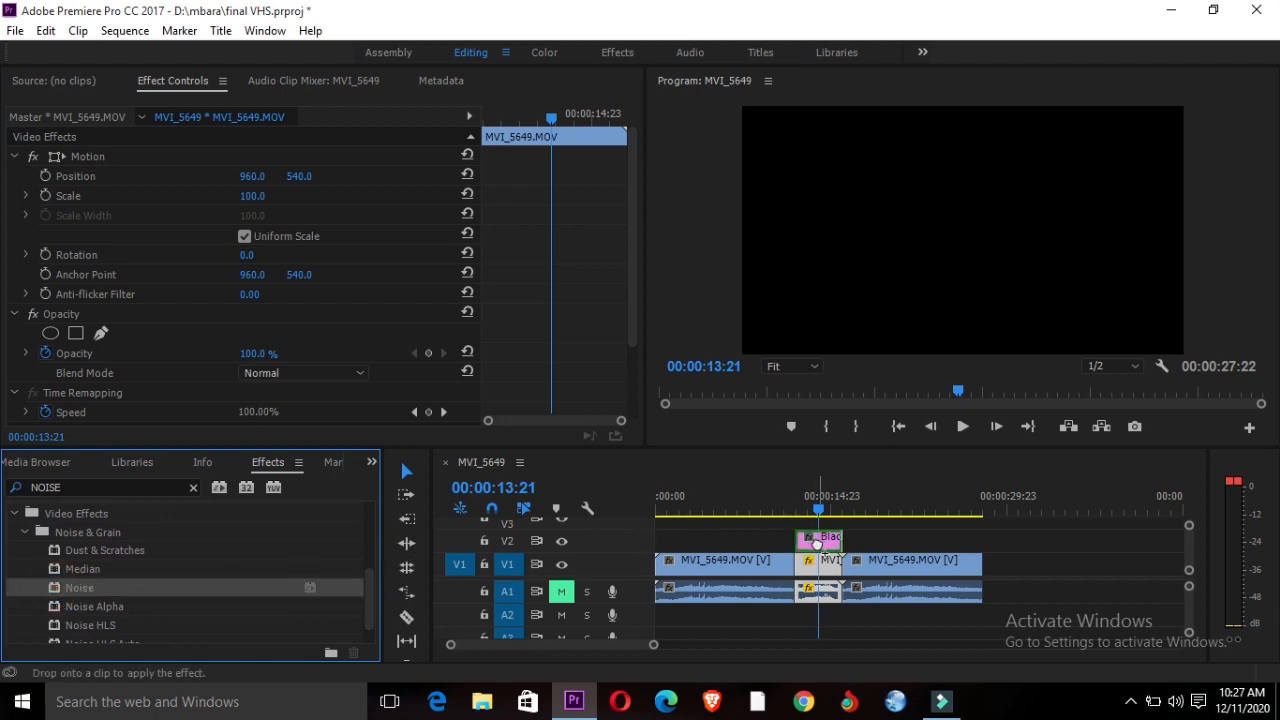
click(819, 541)
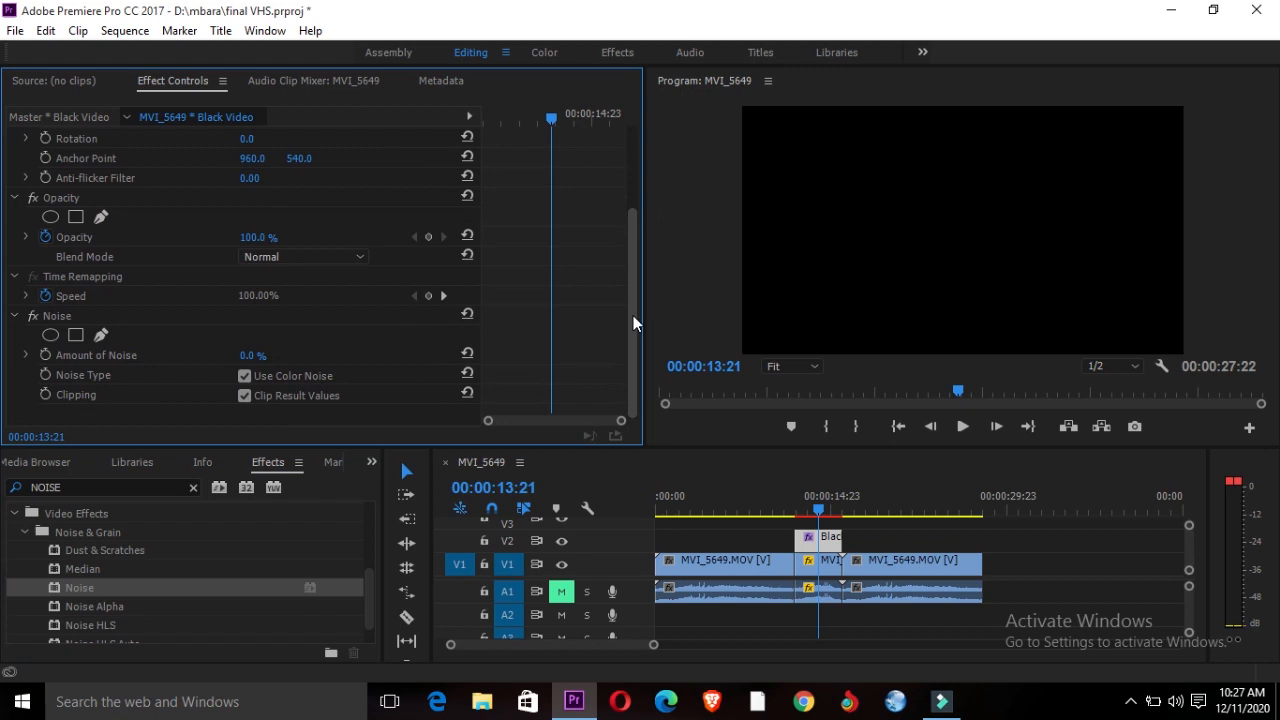
mouse_move(126, 354)
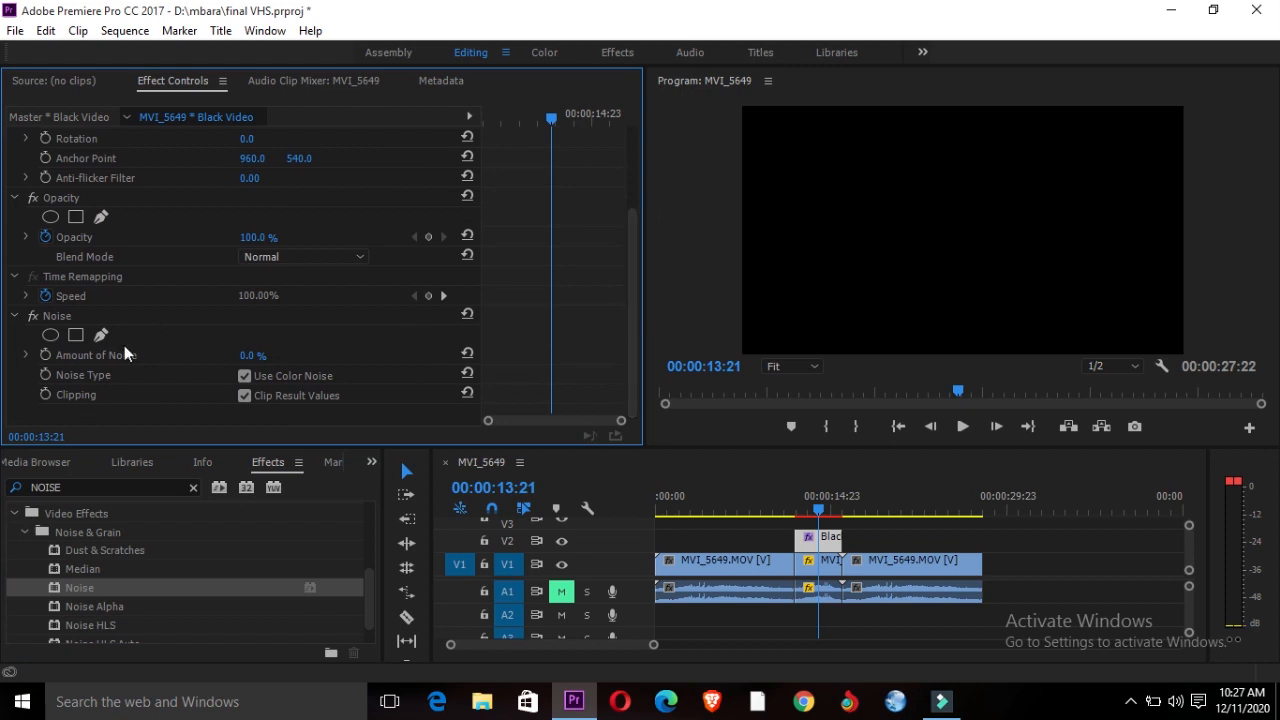
Set Amount of Noise to 100% with Use Color Noise off, then clear the effects search
click(136, 354)
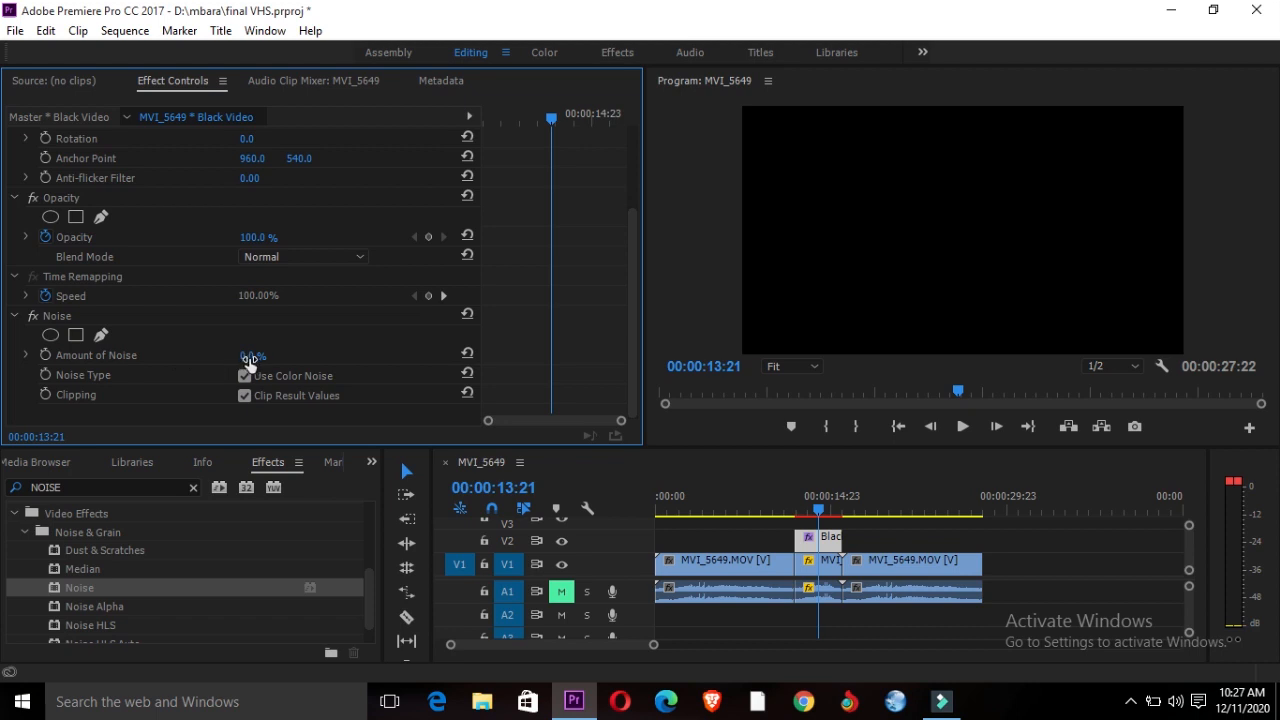
click(250, 355)
text(100)
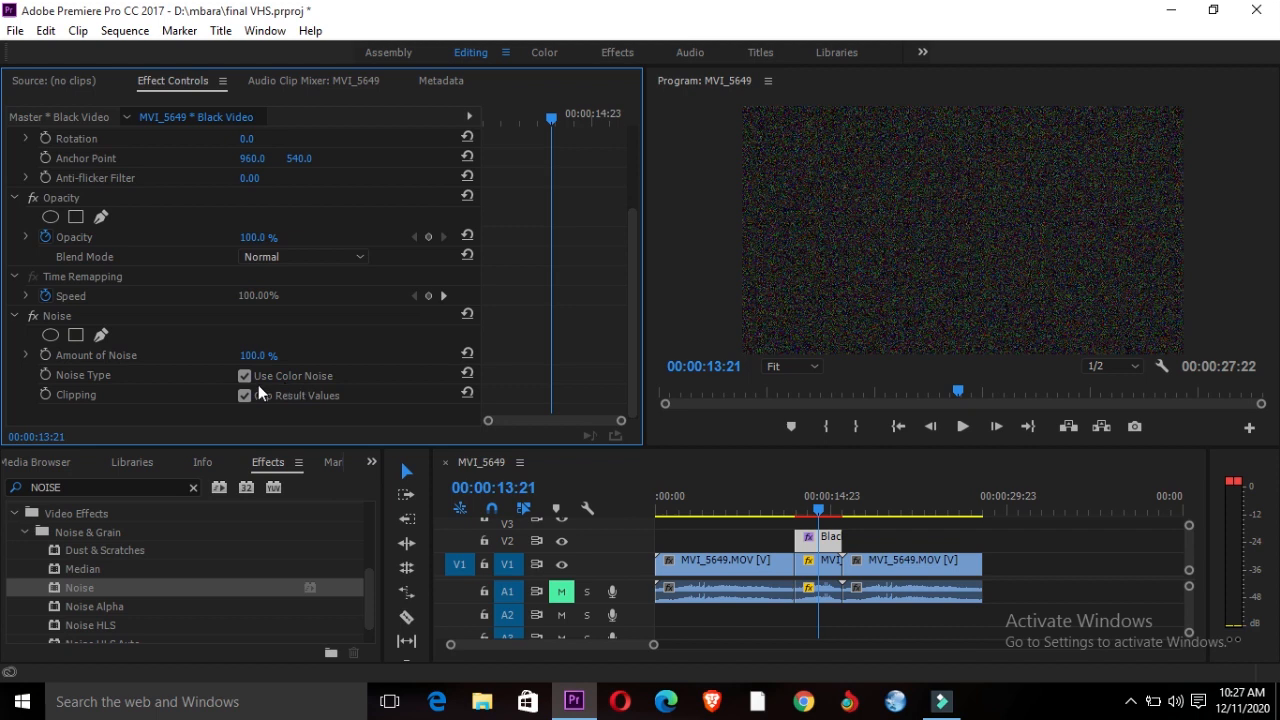
click(245, 395)
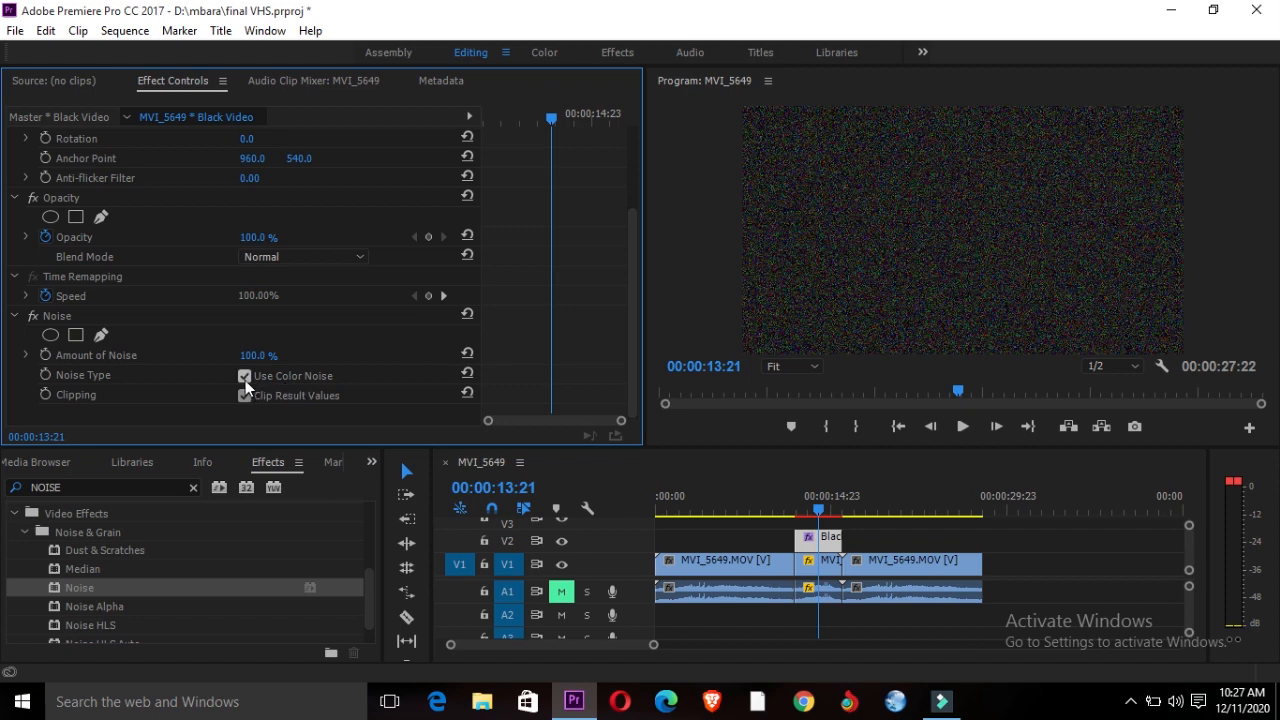
click(245, 375)
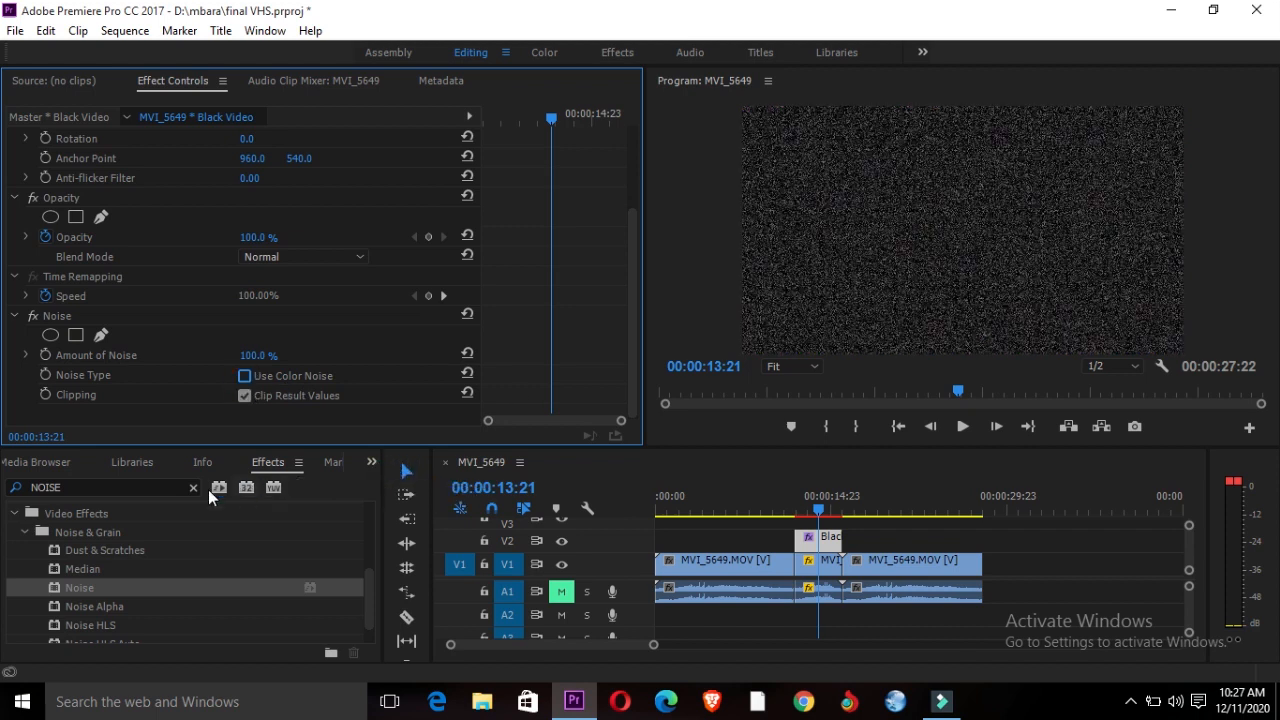
click(193, 487)
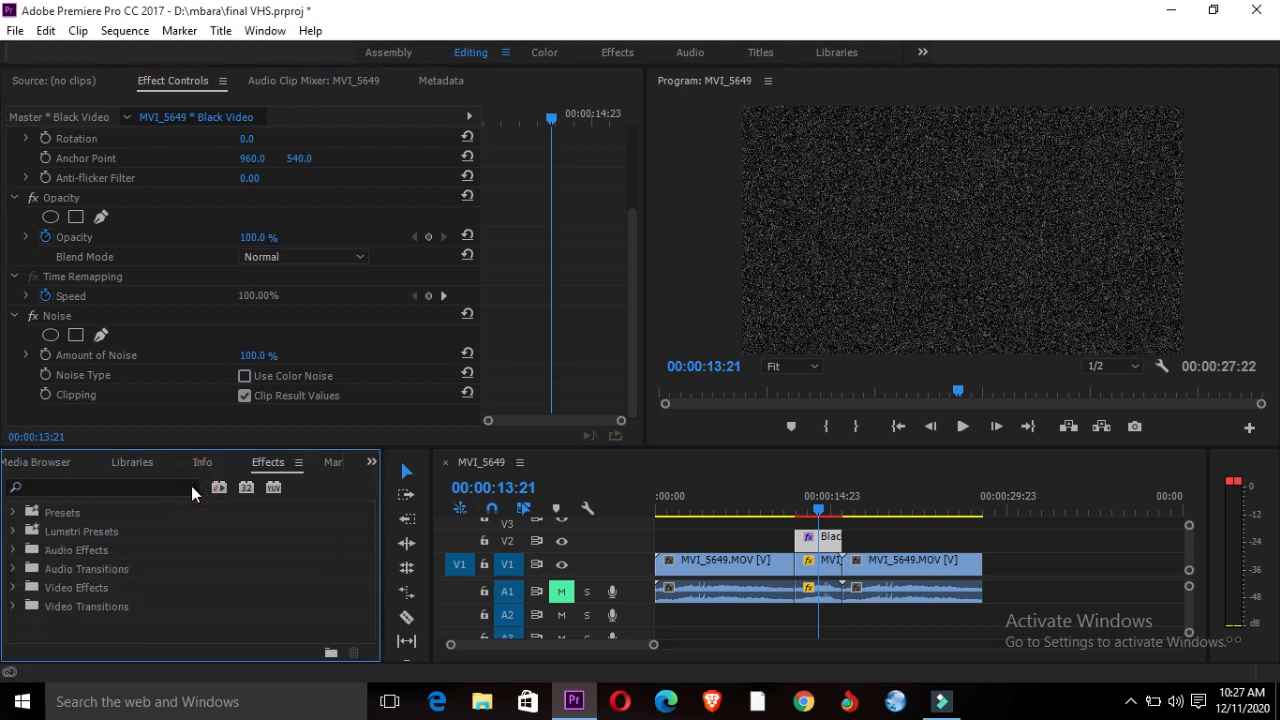
Find Wave Warp in Effects and apply it to the black video clip
text(wave warp)
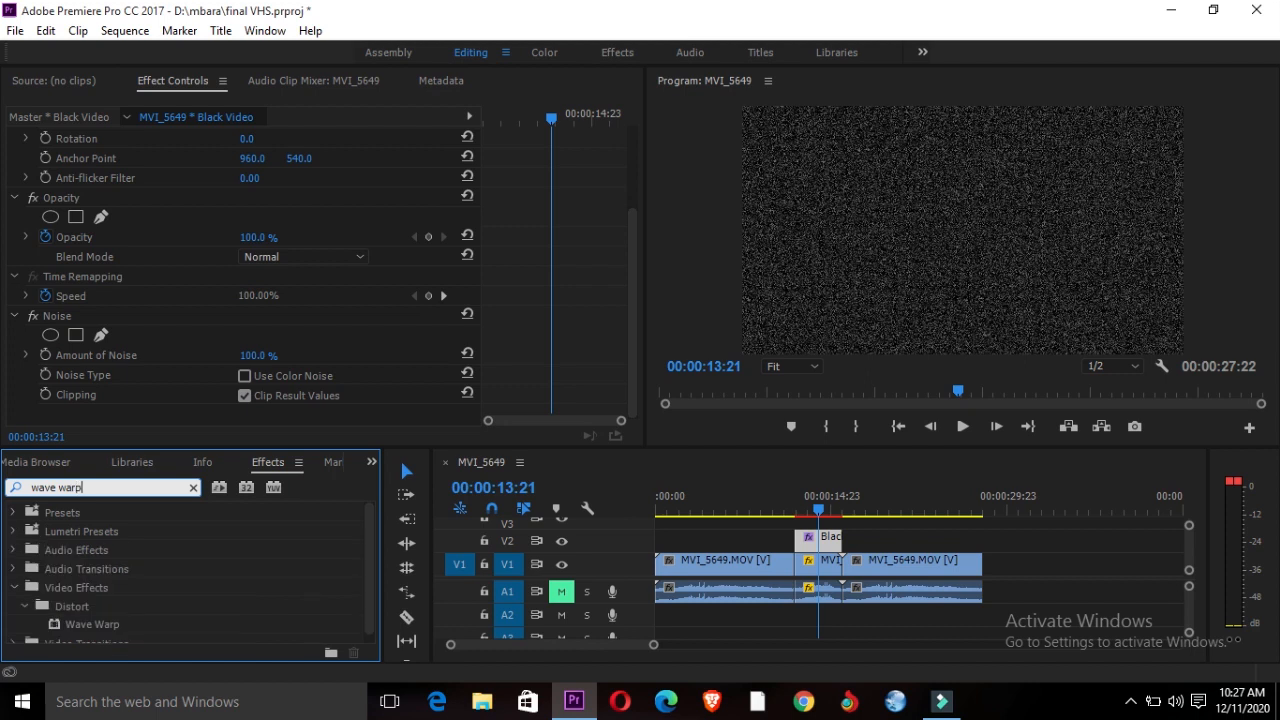
mouse_move(92, 668)
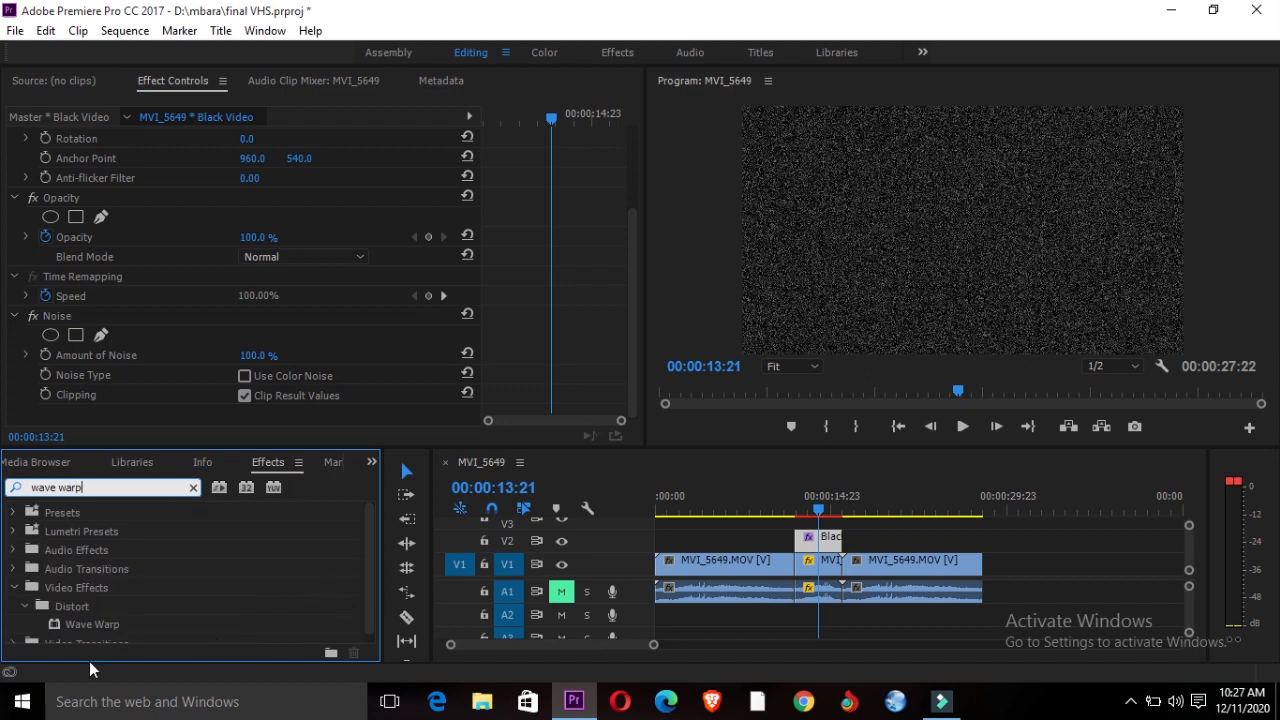
mouse_move(56, 630)
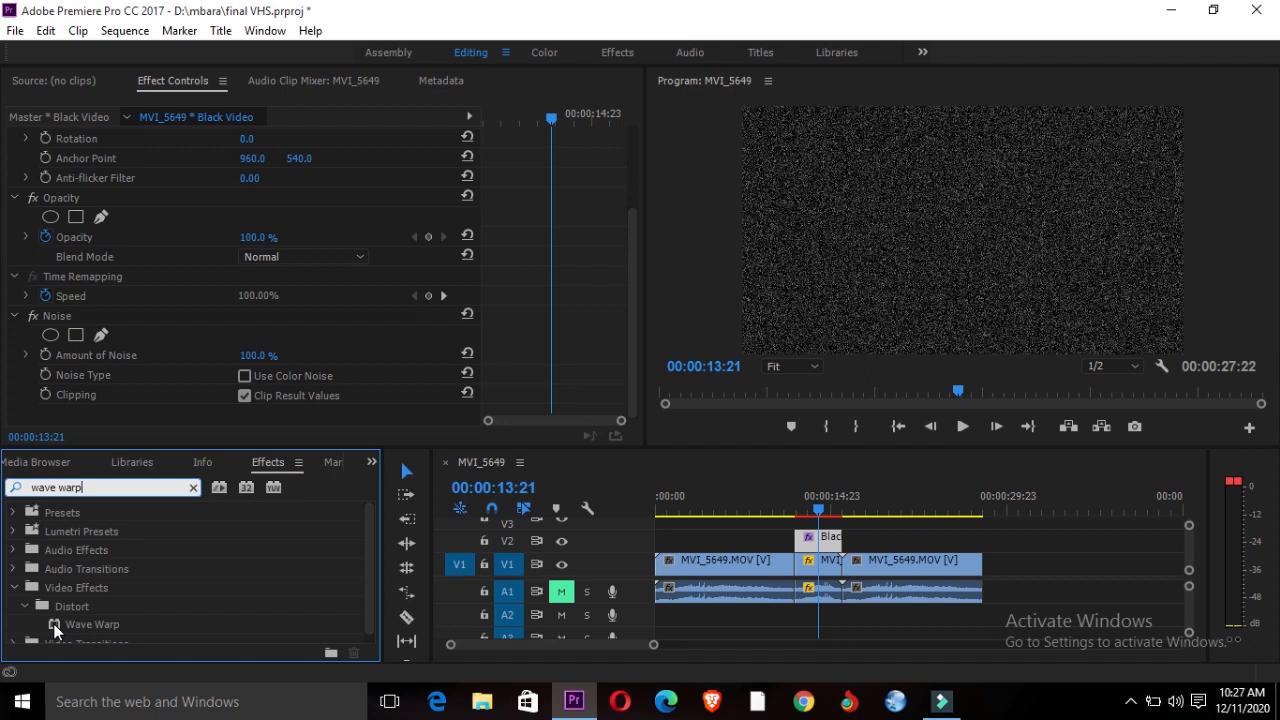
drag(92, 624, 653, 543)
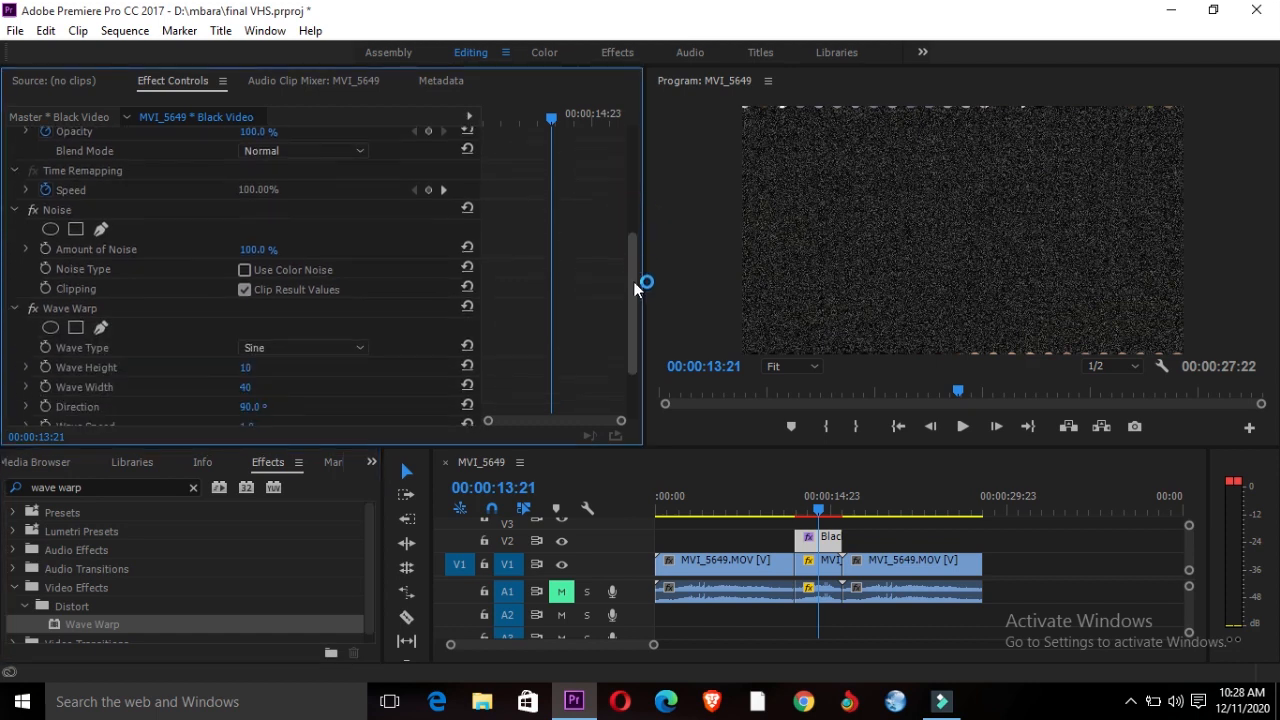
scroll(down, 3)
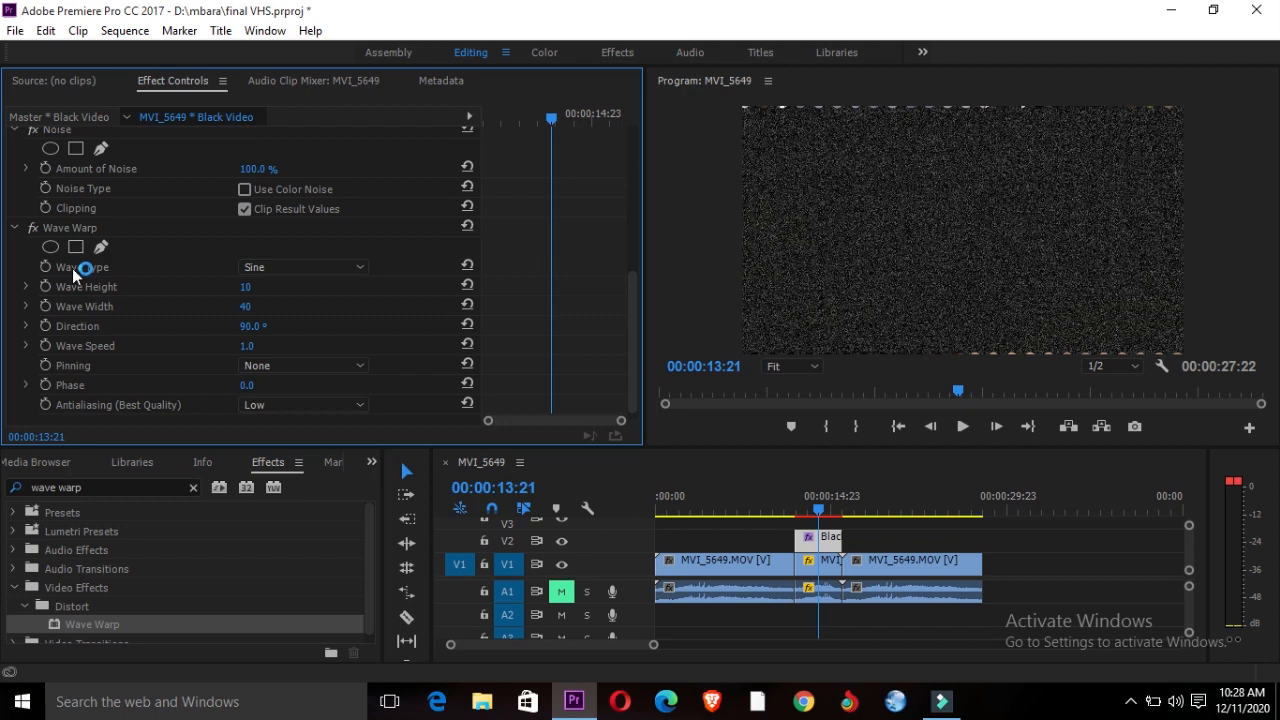
Set Wave Warp to Sawtooth with height 6,079, width 300 and direction 180°
click(302, 266)
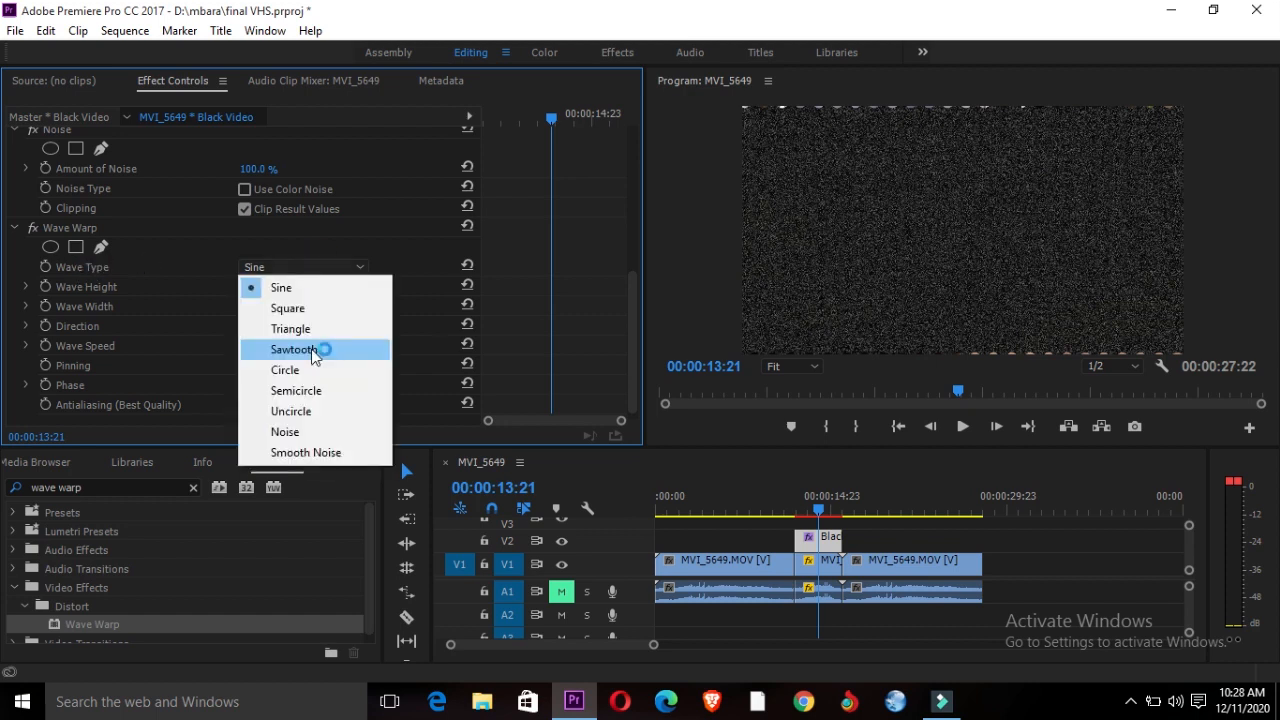
click(293, 349)
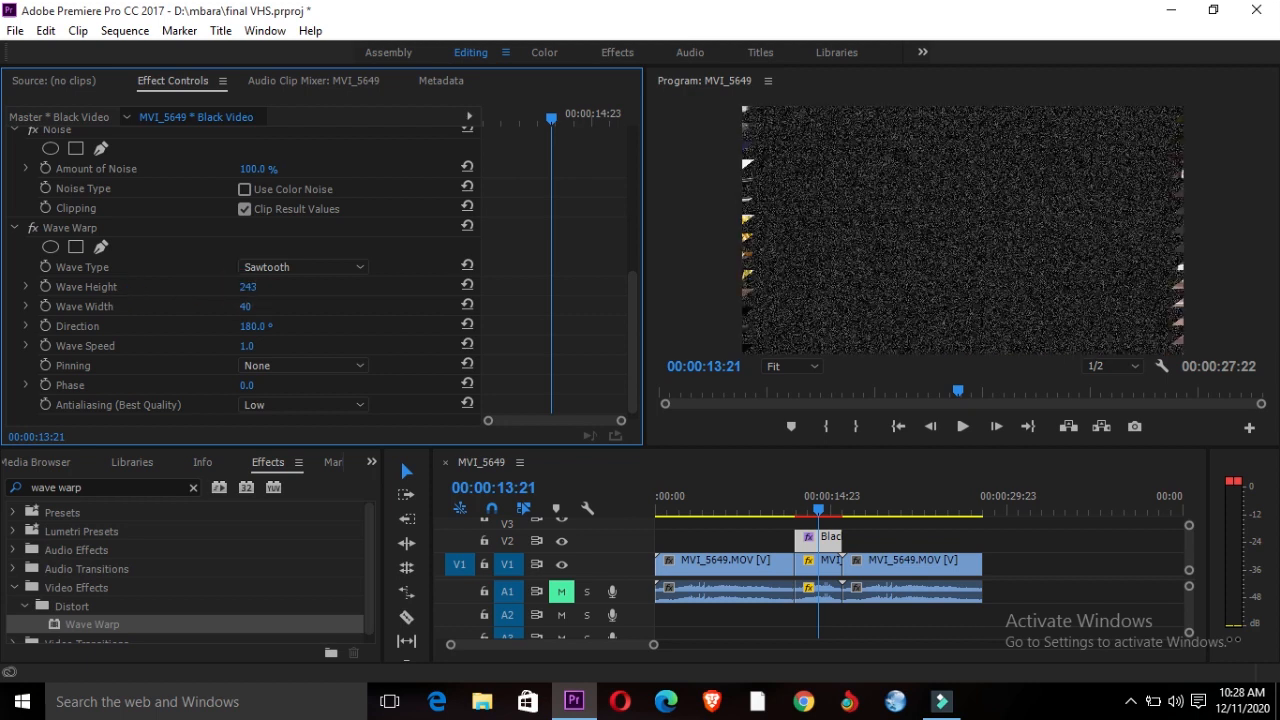
text(912)
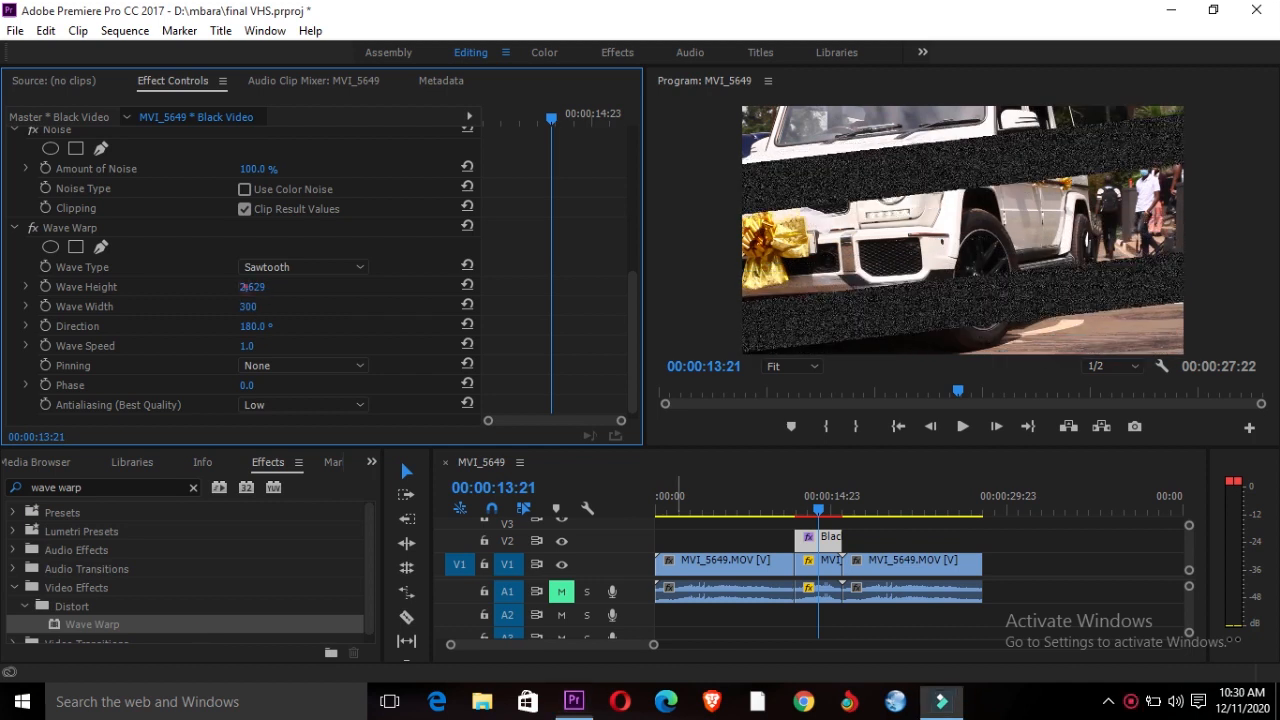
text(2783)
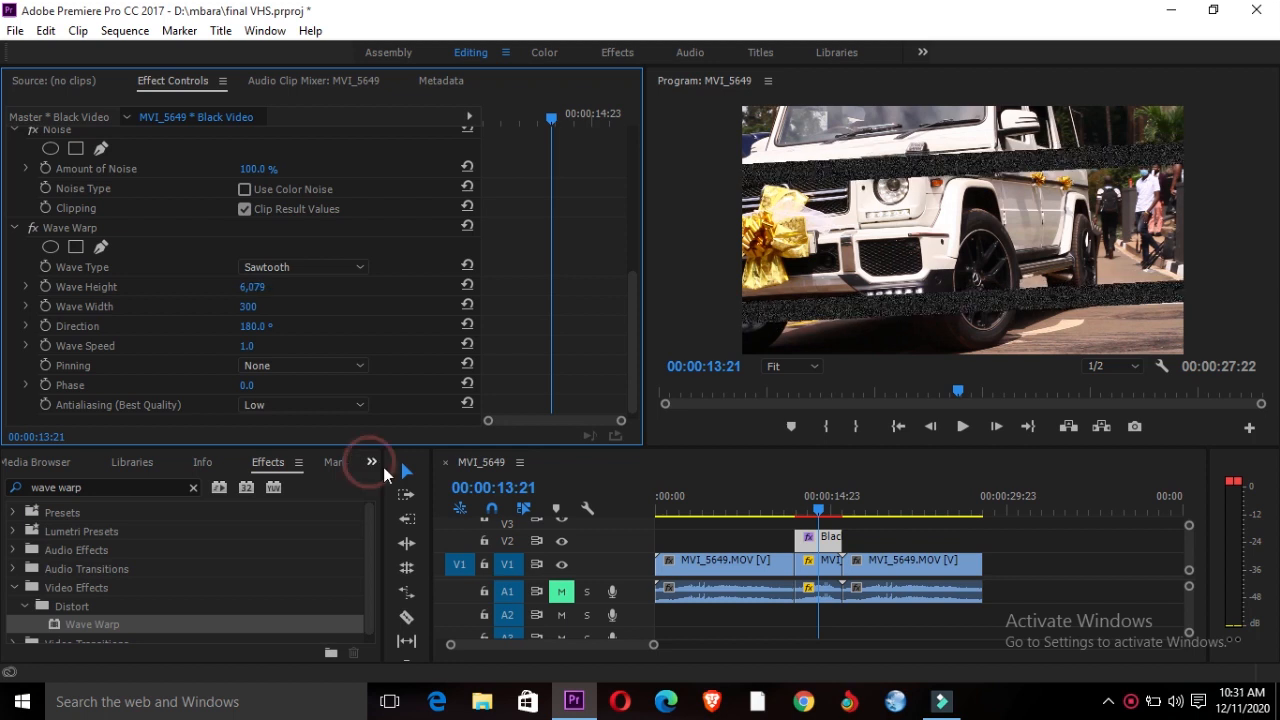
Create a 1920×1080 adjustment layer from the Project panel and place it on V3
click(371, 462)
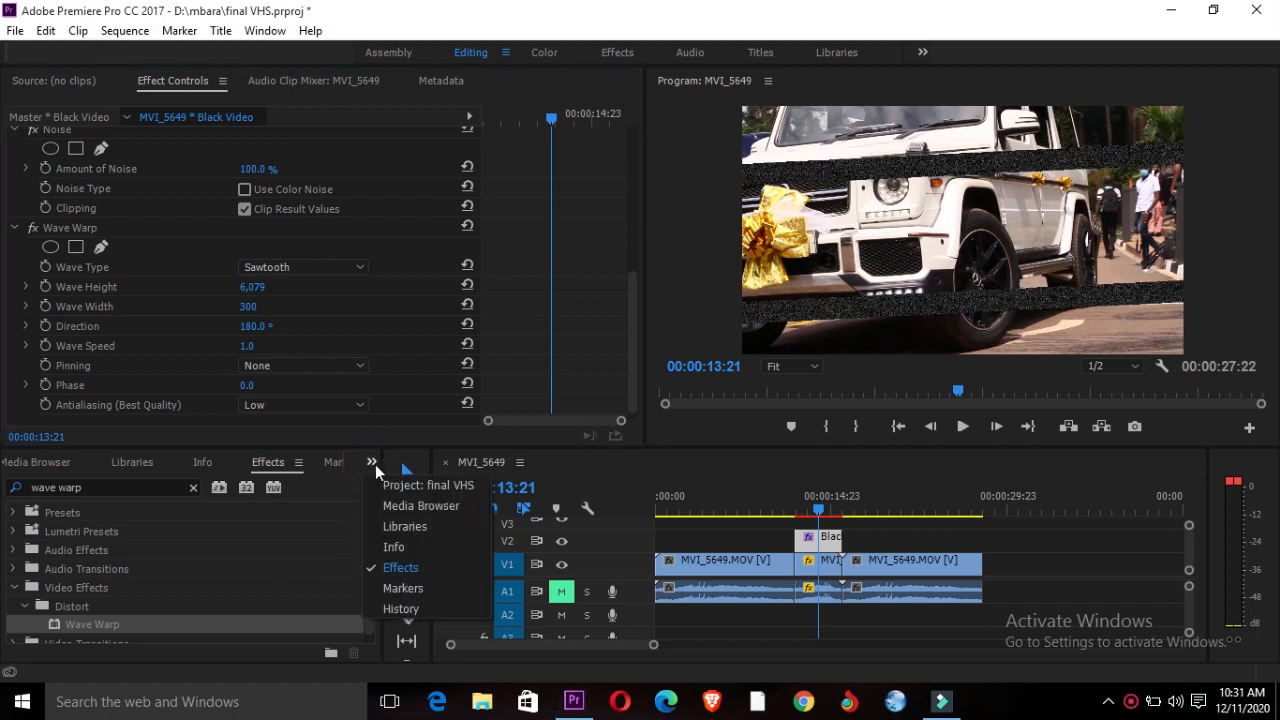
mouse_move(398, 497)
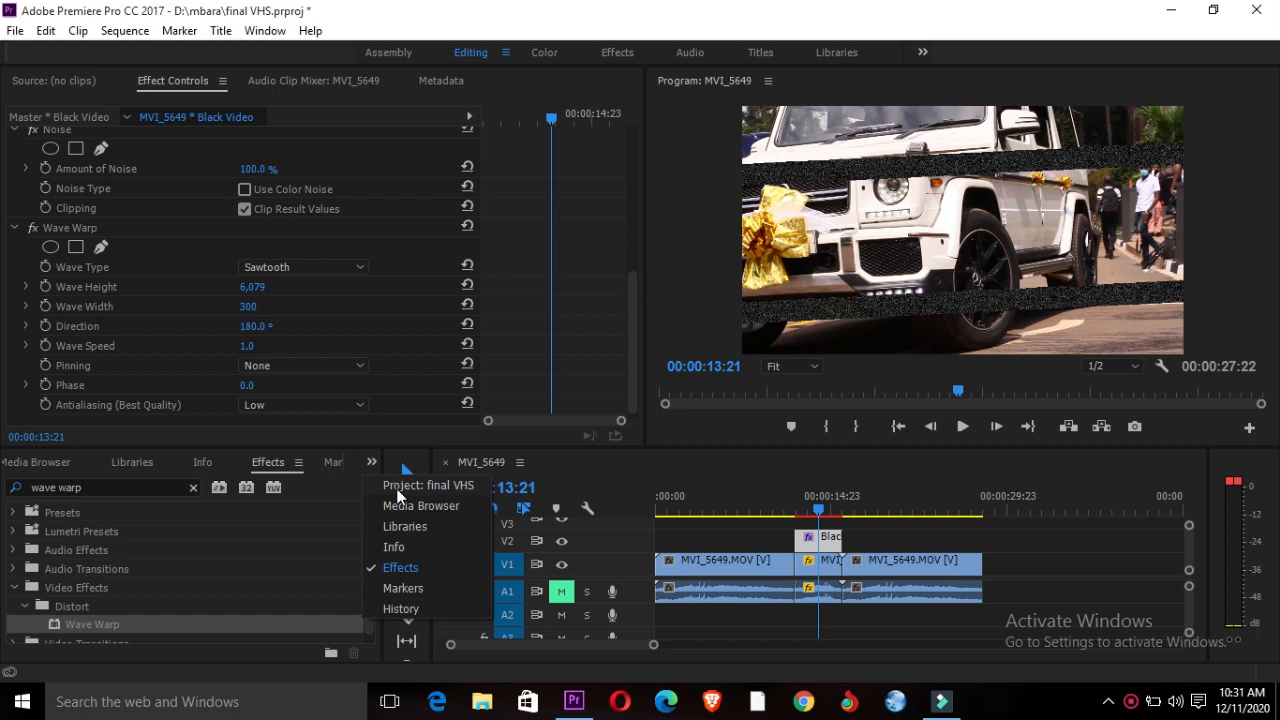
click(428, 485)
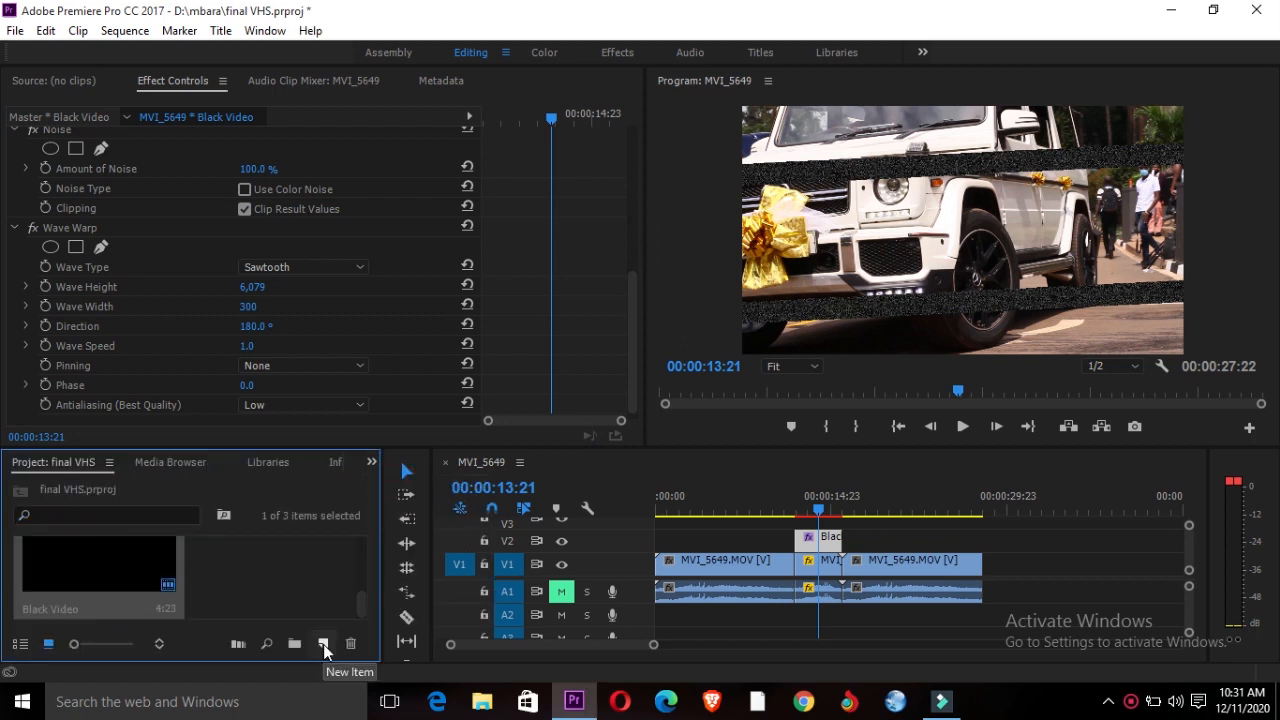
click(323, 643)
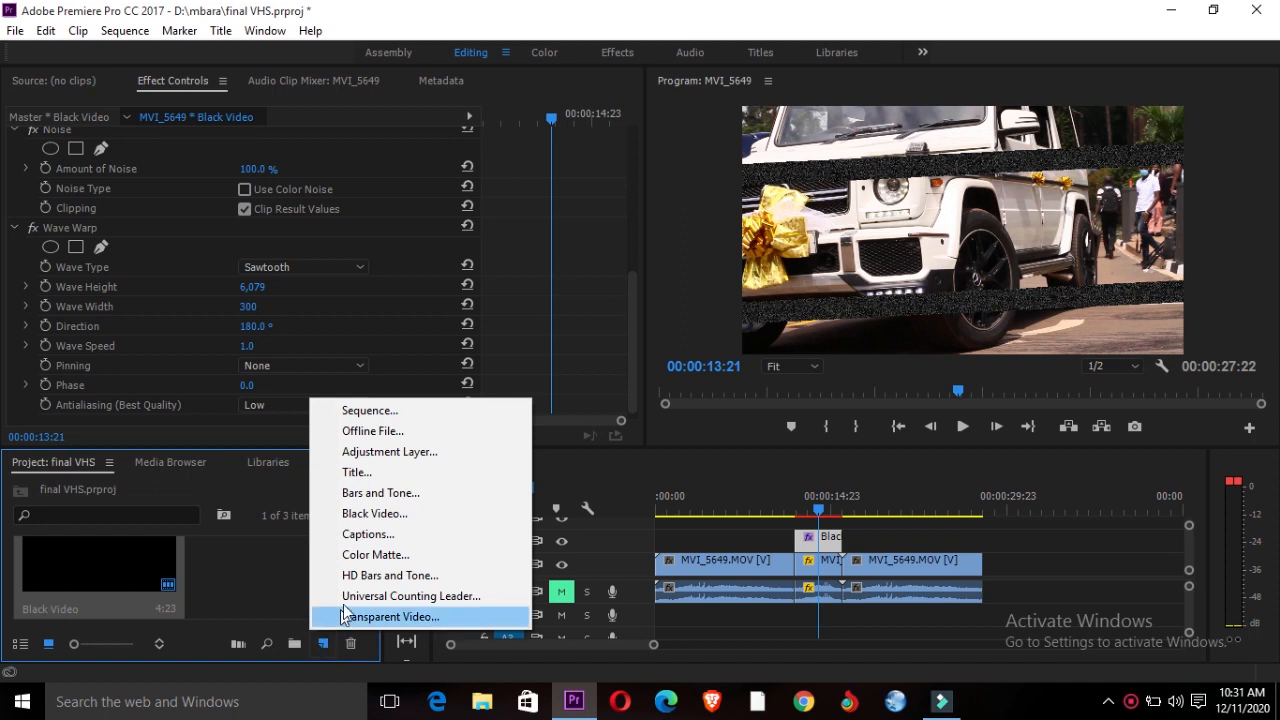
mouse_move(390, 451)
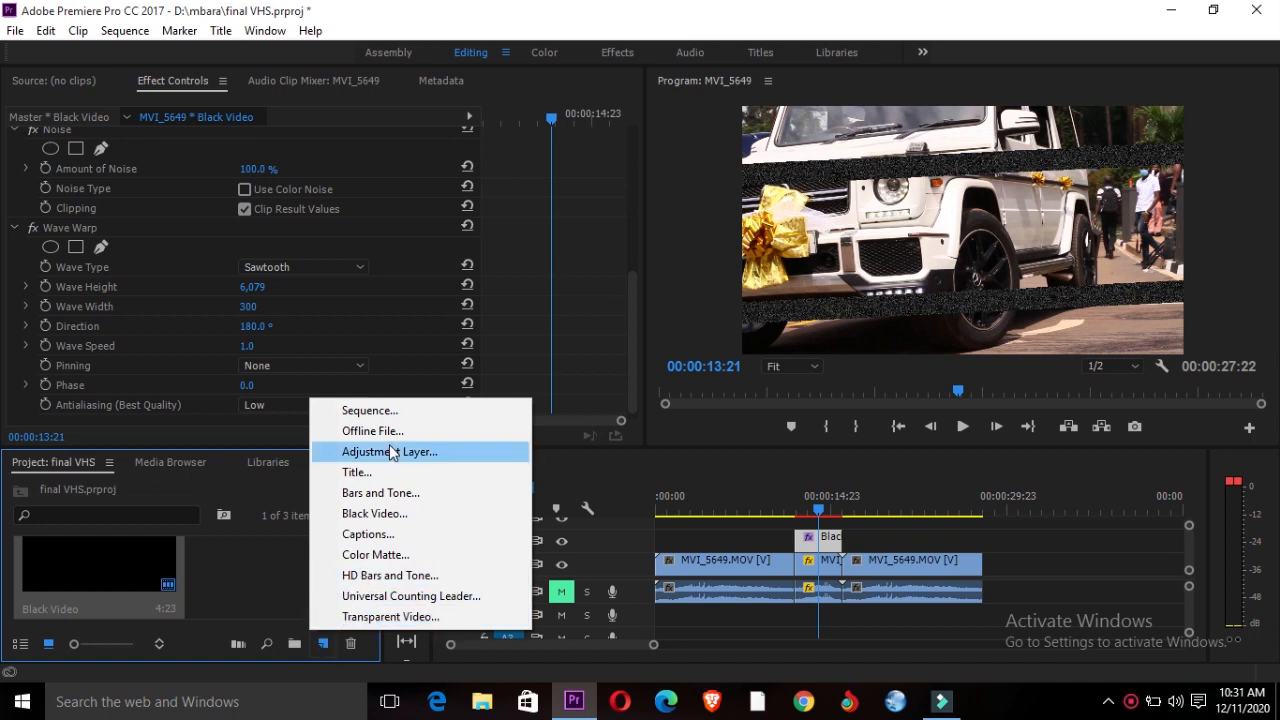
click(389, 451)
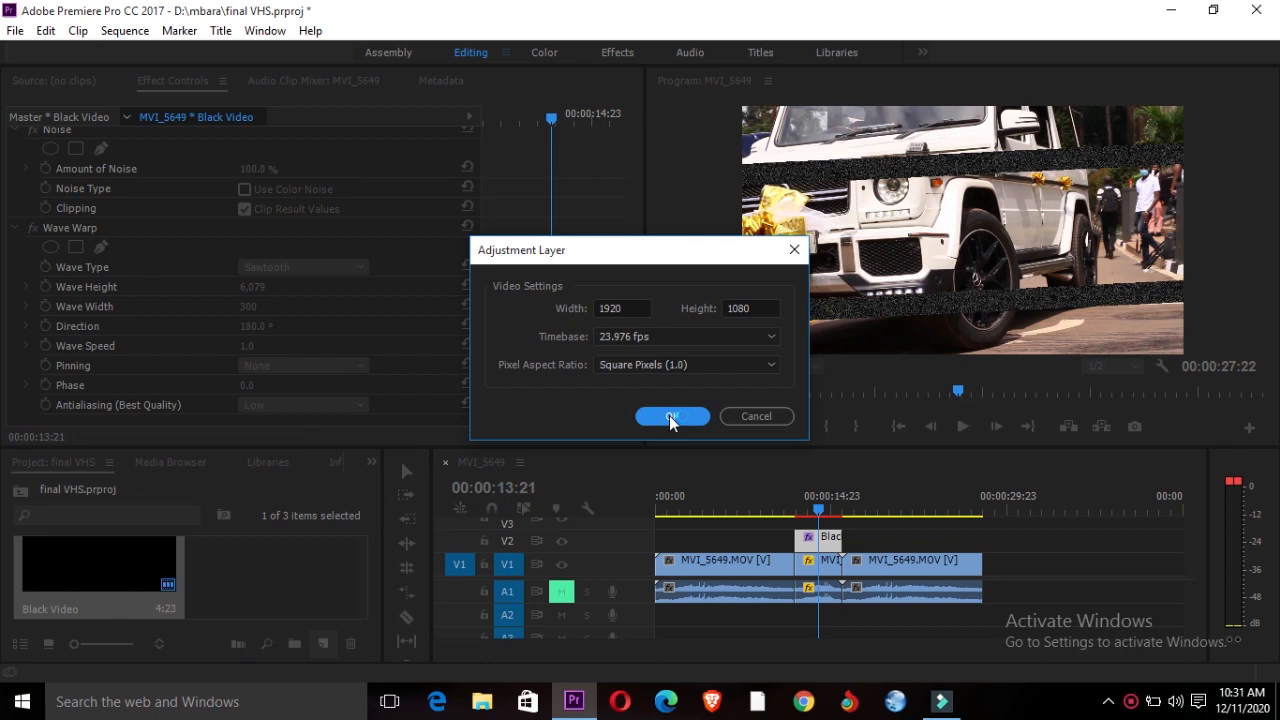
click(672, 416)
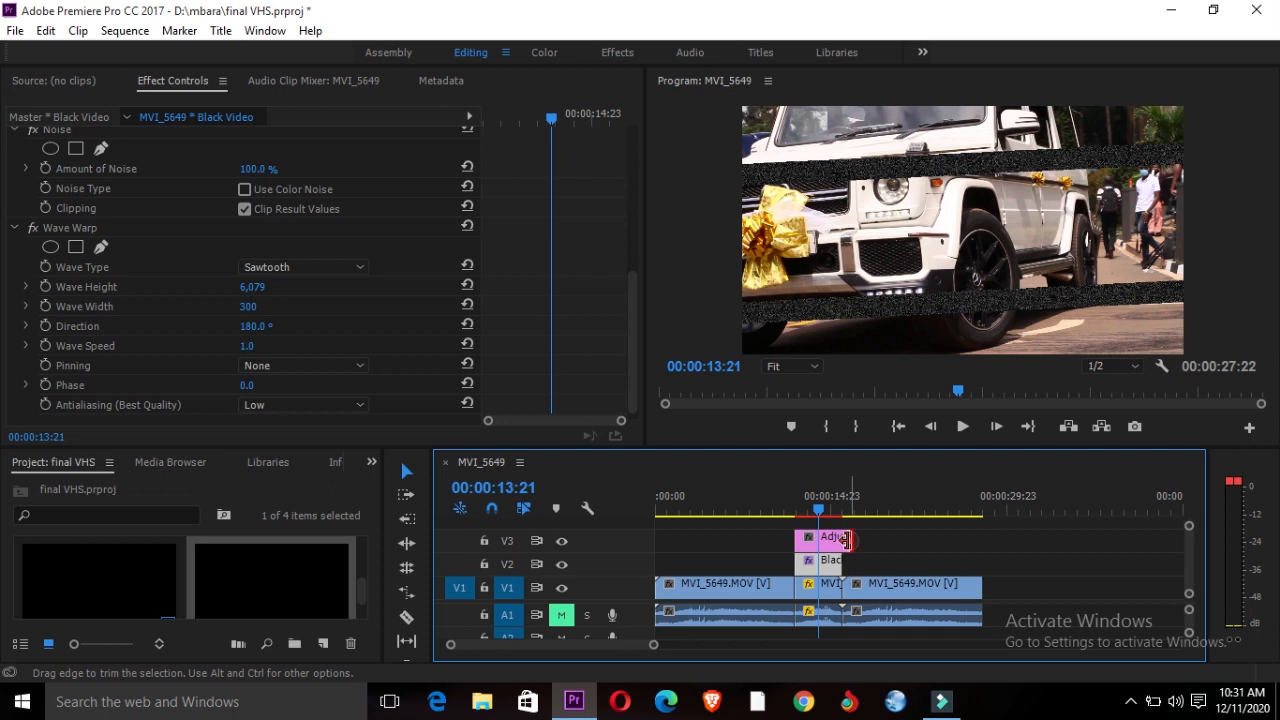
Trim the adjustment layer to the black video's length and return to the Effects panel
drag(847, 540, 818, 540)
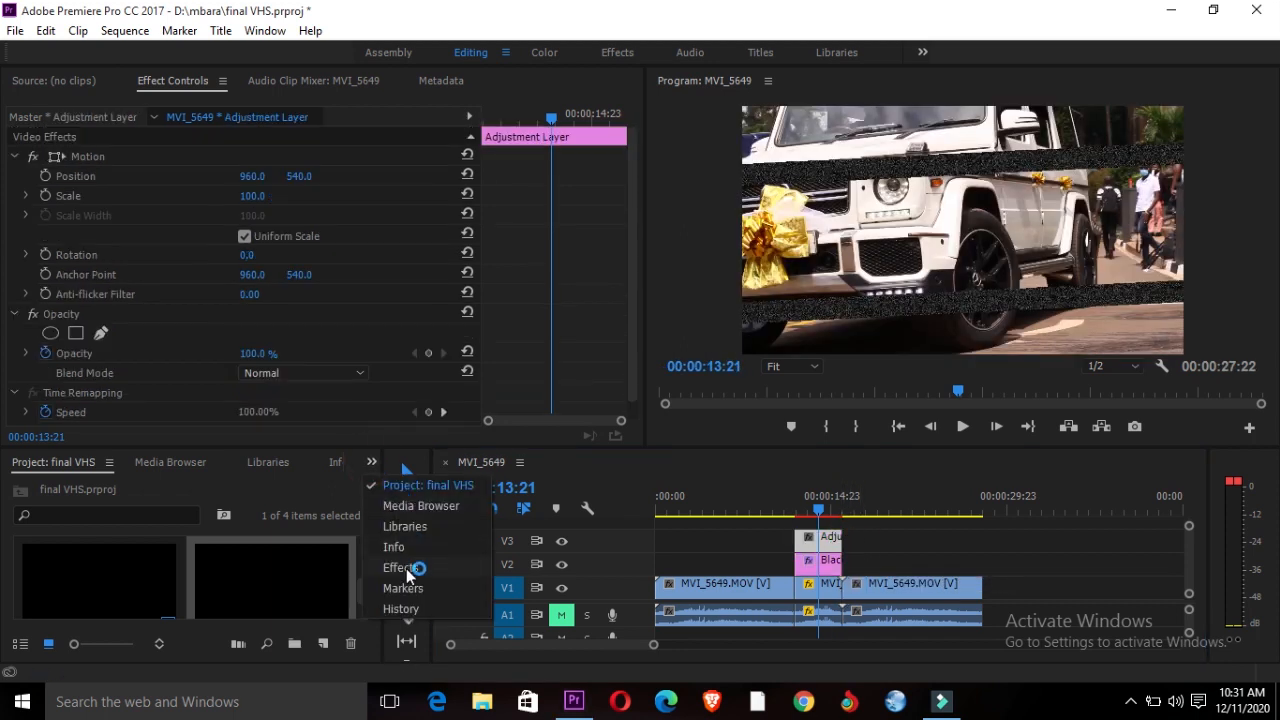
click(398, 567)
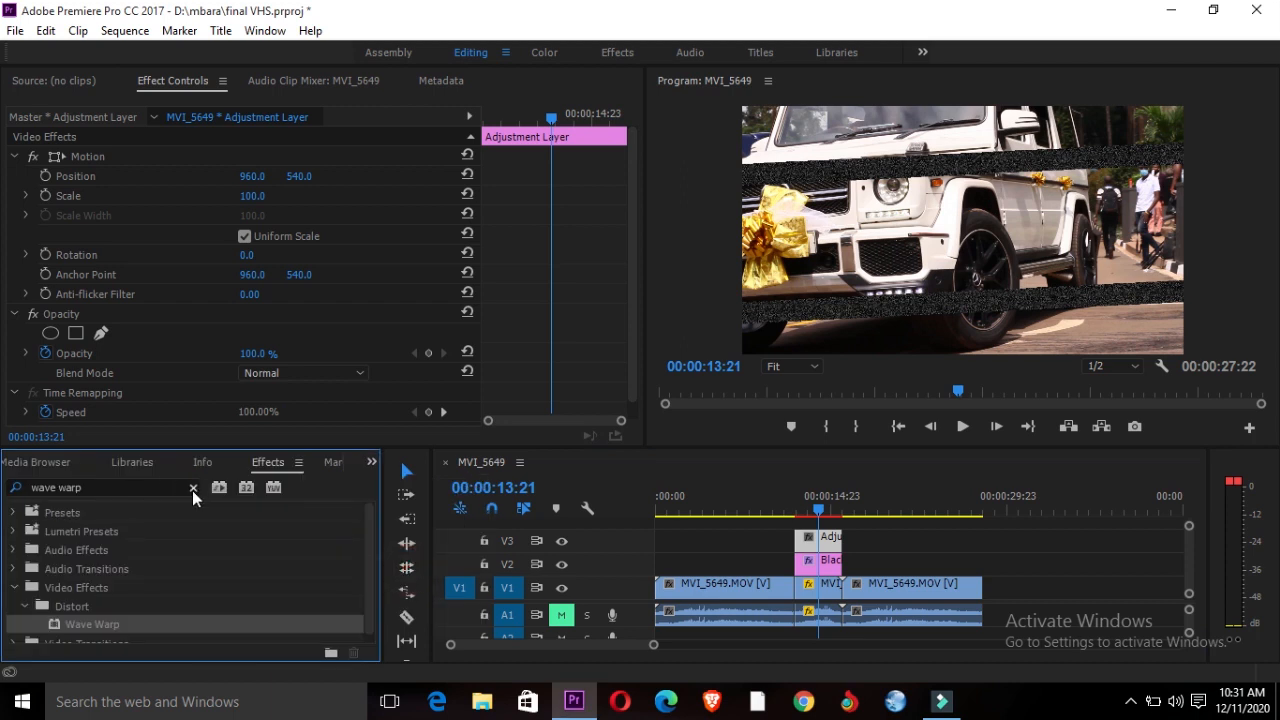
Apply Noise & Grain > Noise to the adjustment layer at 65% with colour noise on
click(192, 487)
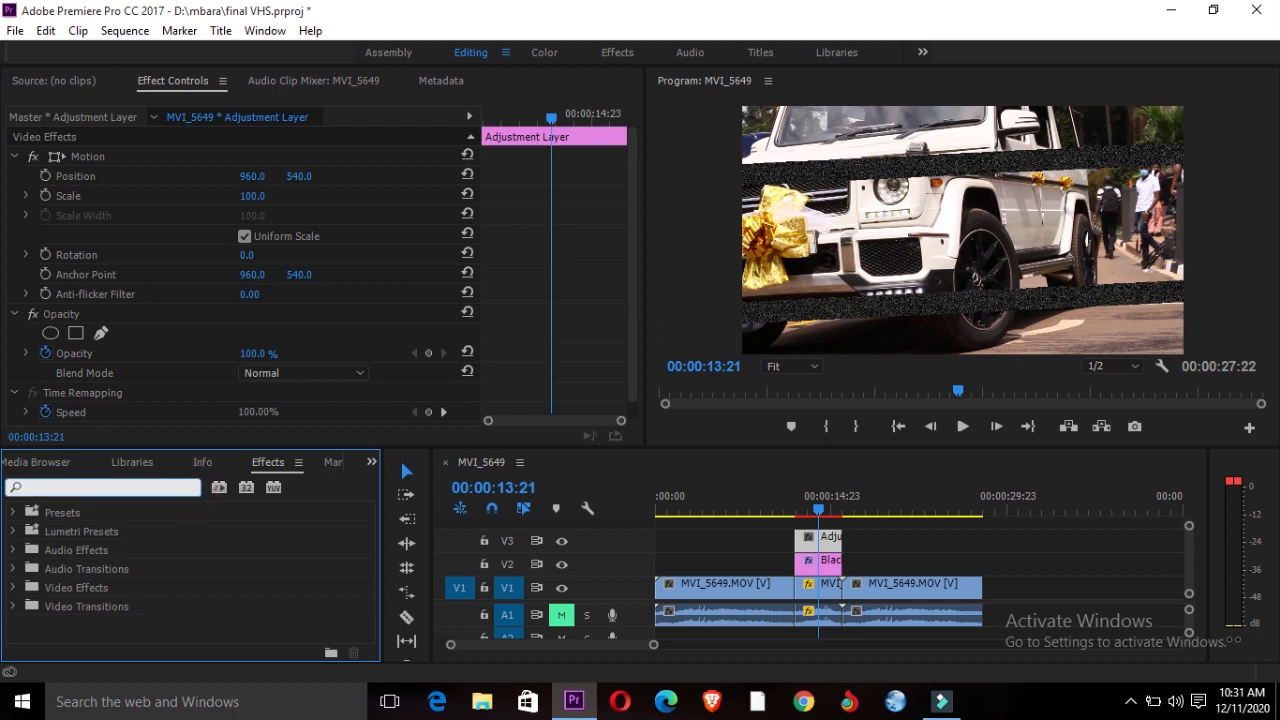
text(noise)
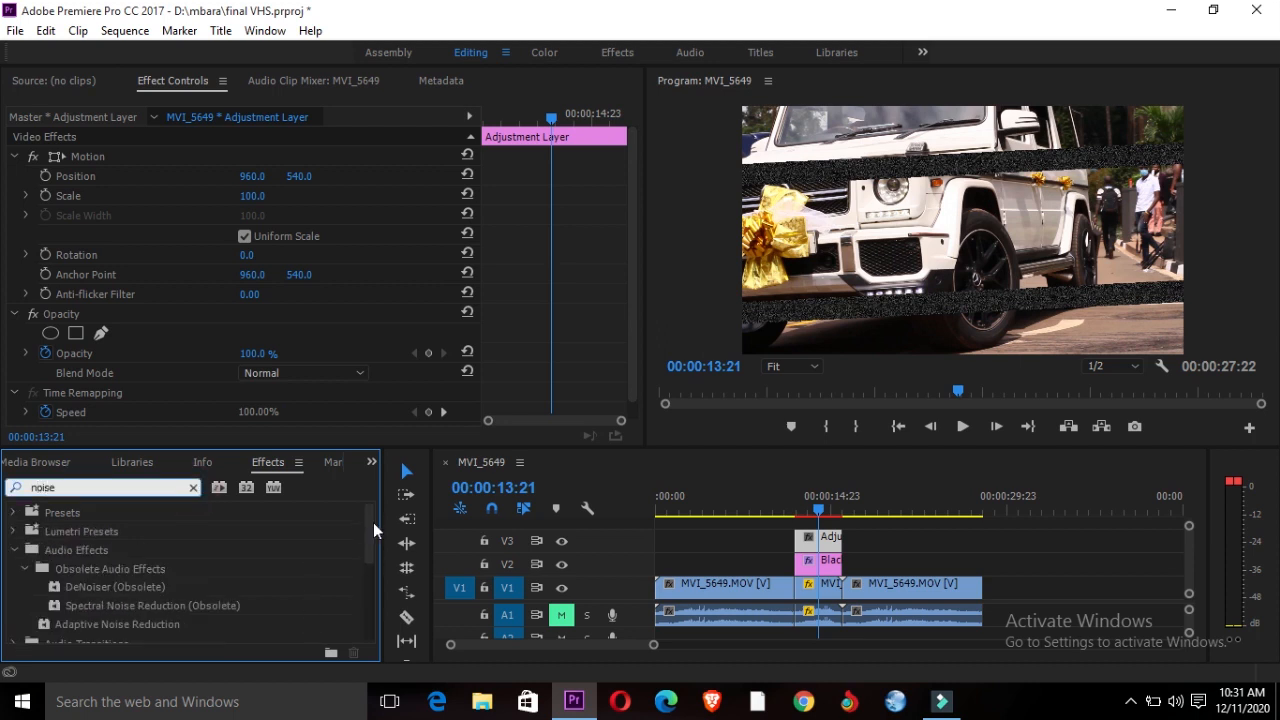
scroll(down, 3)
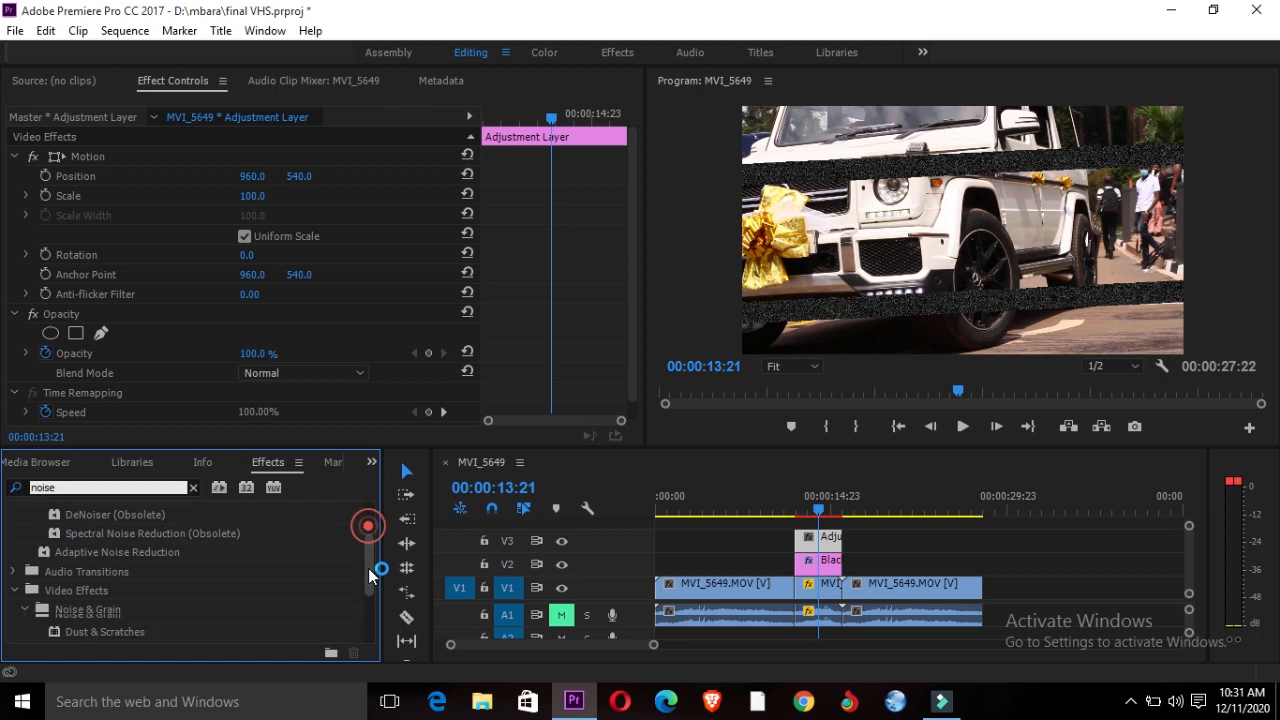
scroll(down, 3)
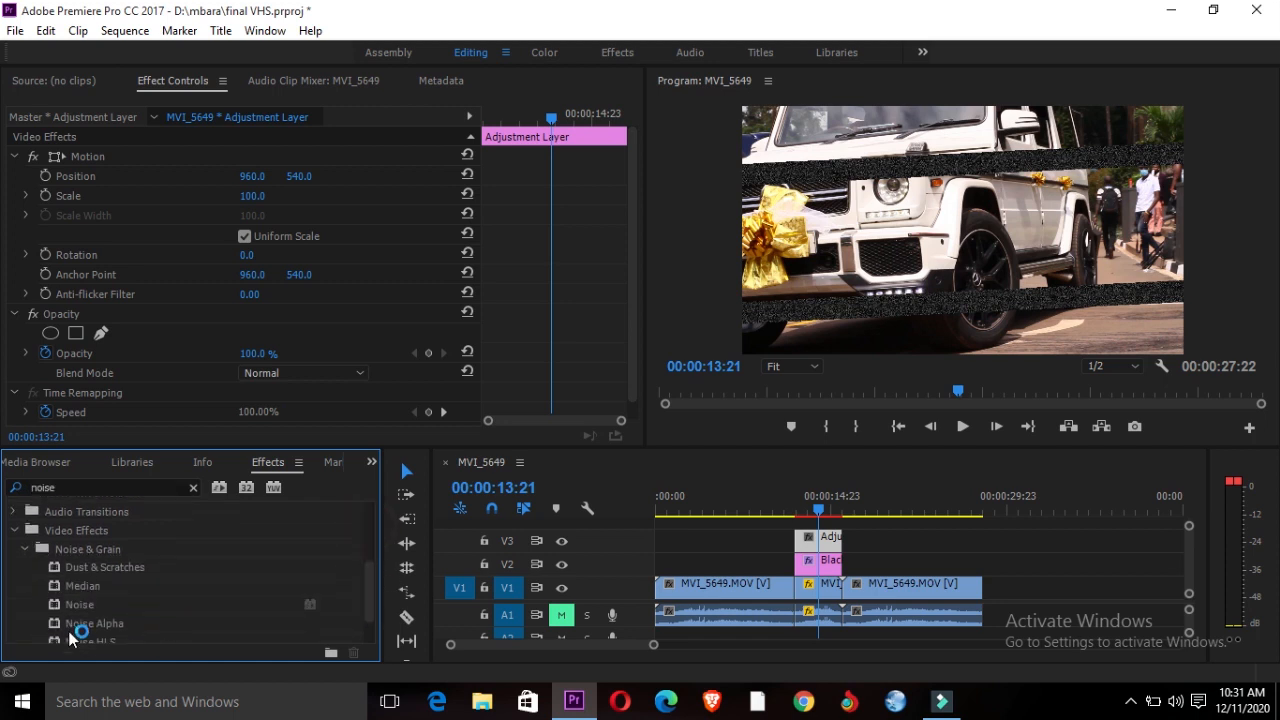
click(79, 604)
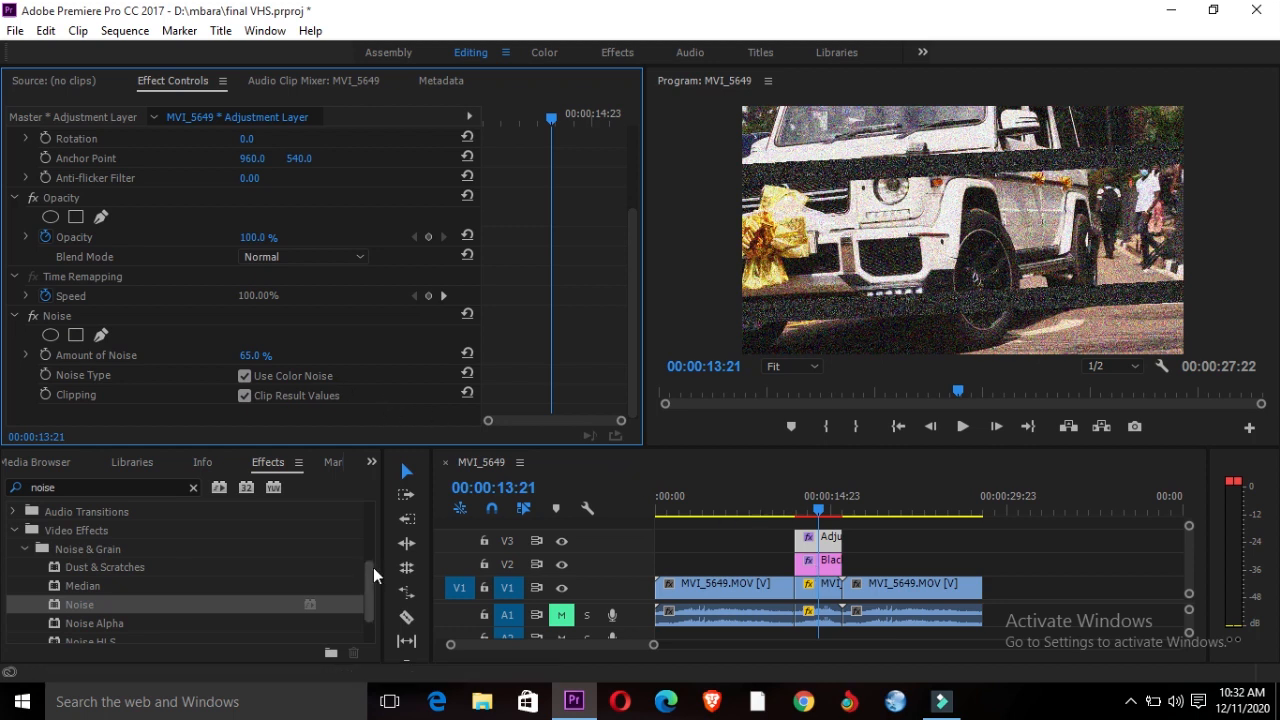
click(192, 487)
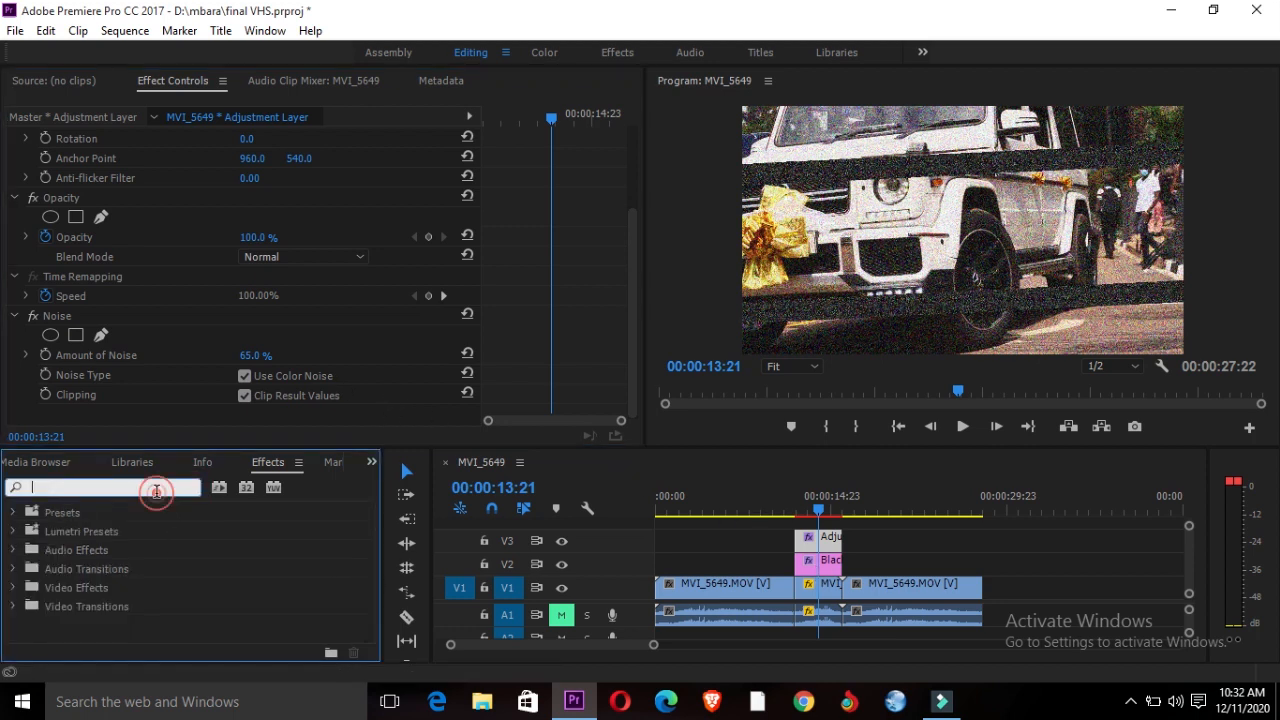
Add Wave Warp to the adjustment layer with the wave type set to Smooth Noise
text(wave warp)
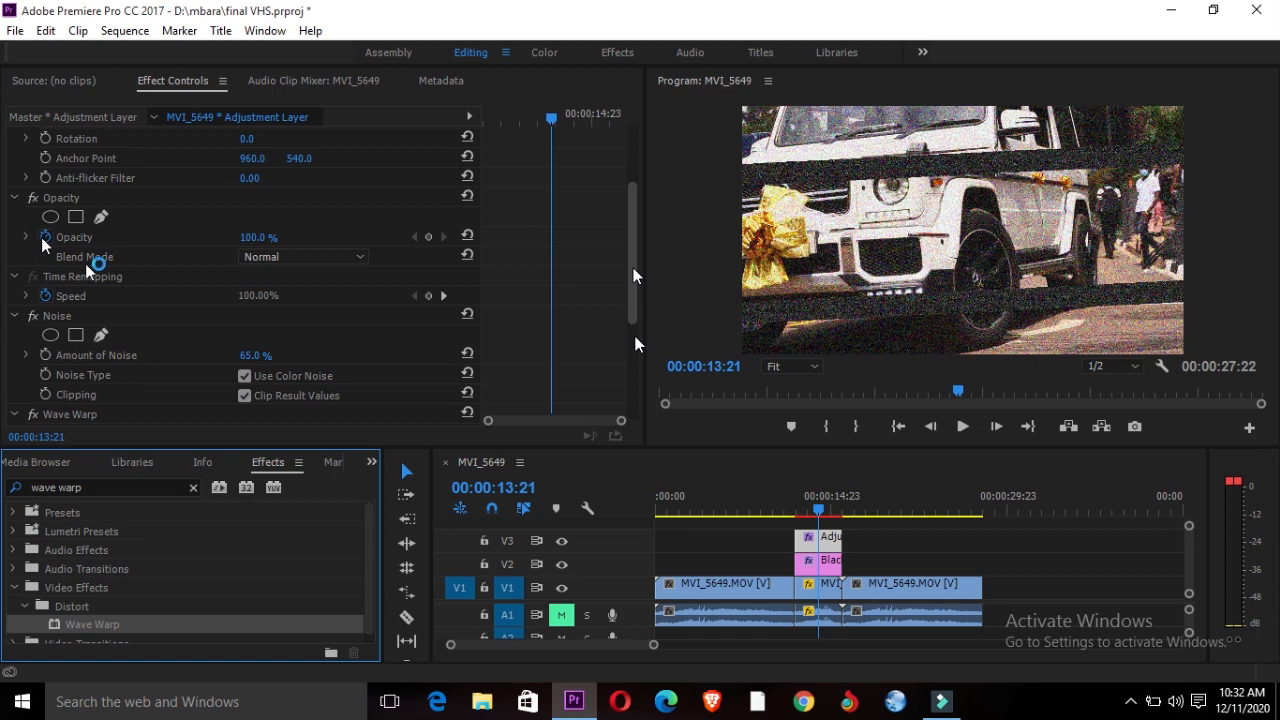
click(300, 256)
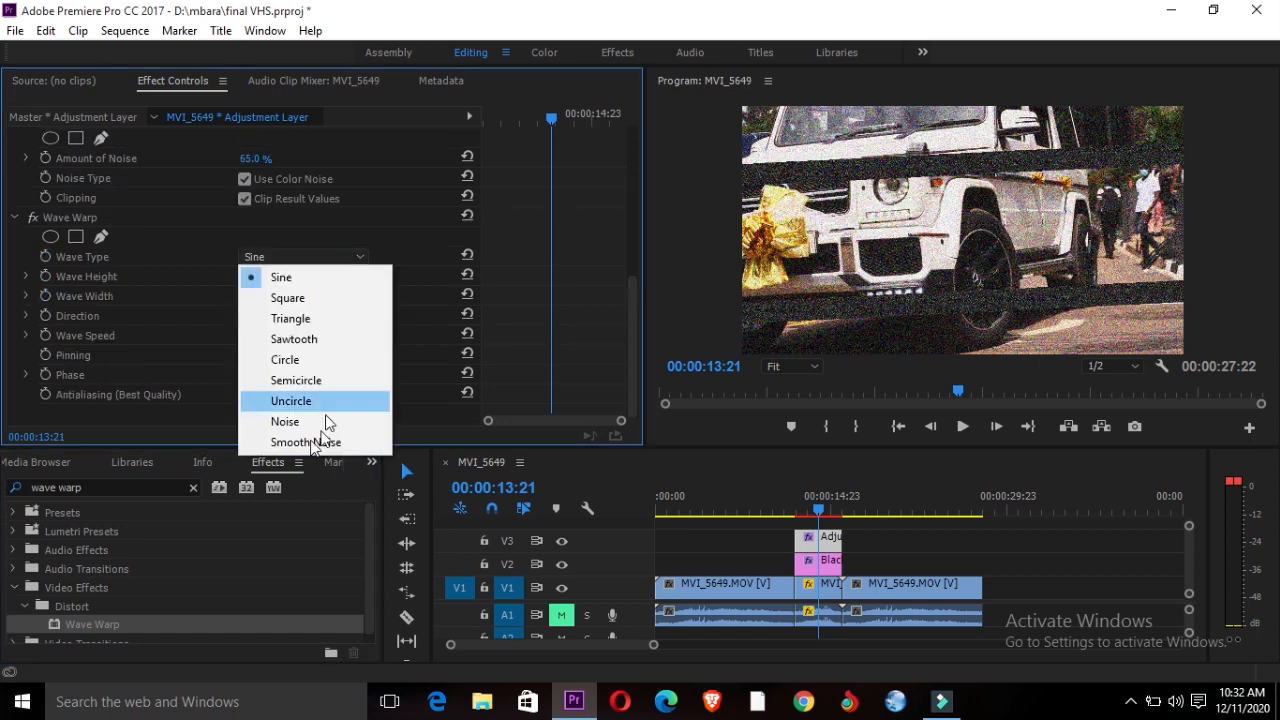
click(305, 442)
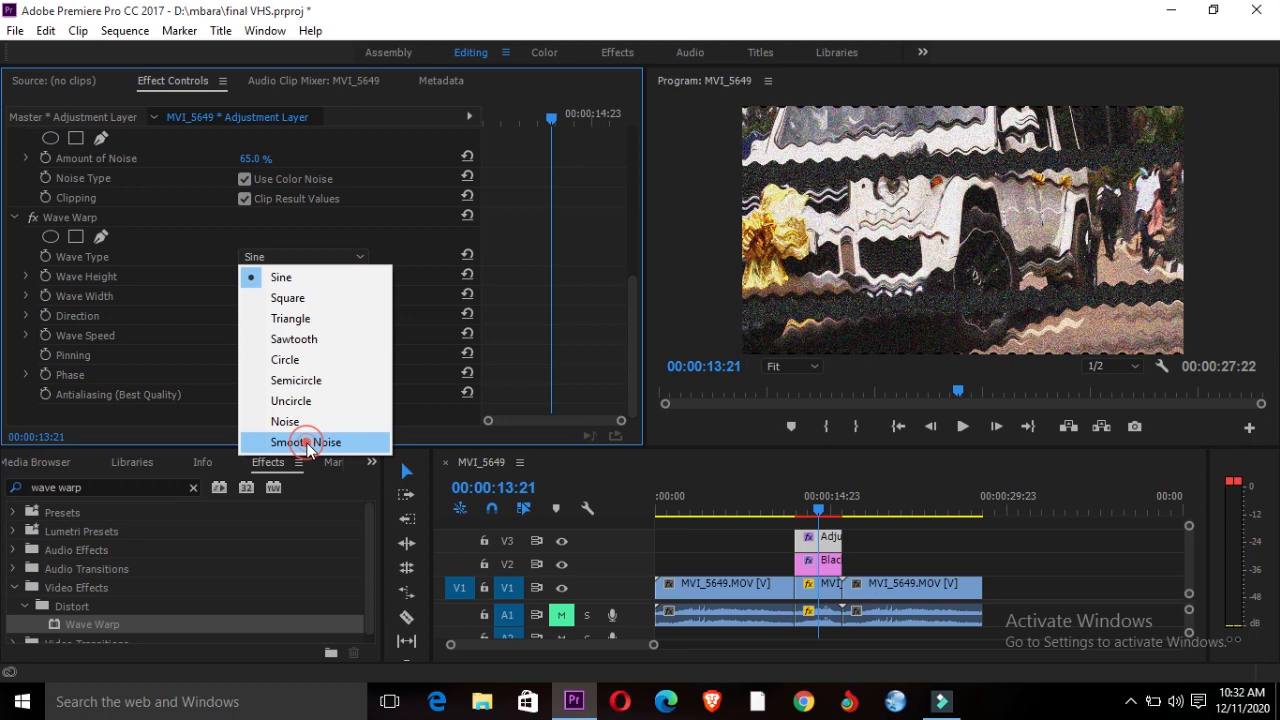
click(306, 442)
text(180)
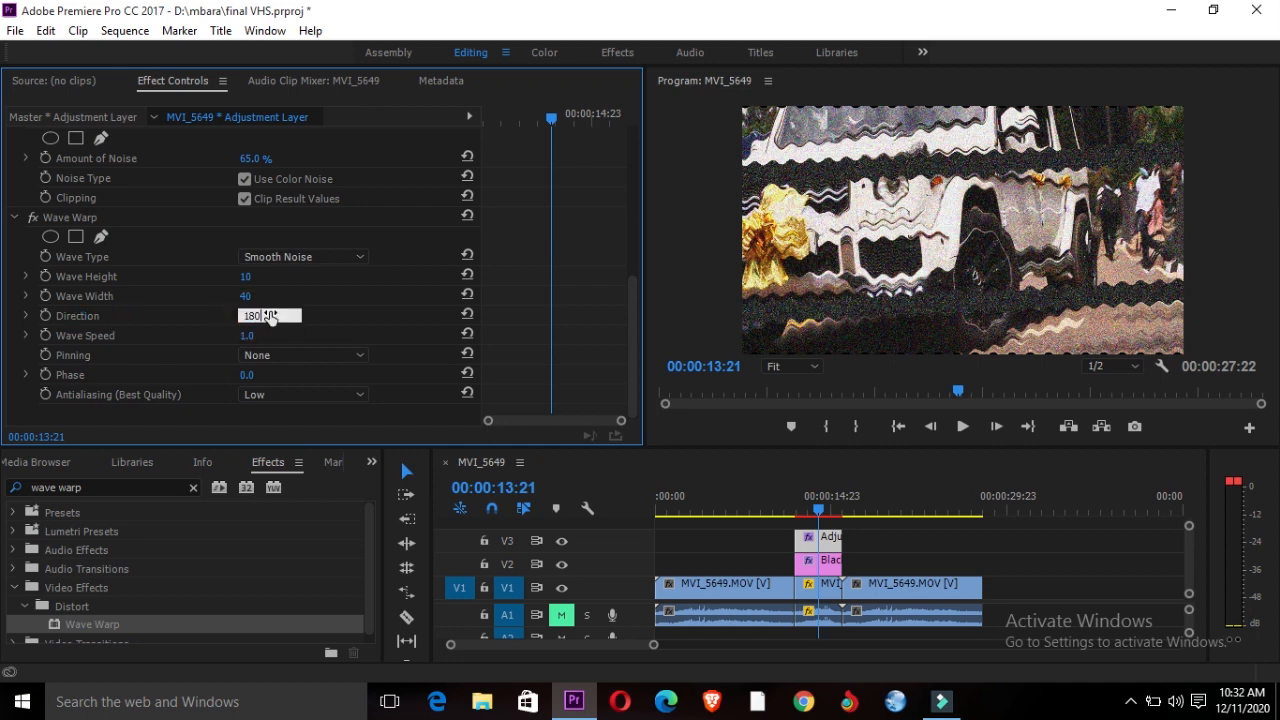
Set the wave direction to 180° and scrub the wave size up to distort the frame heavily
text(108)
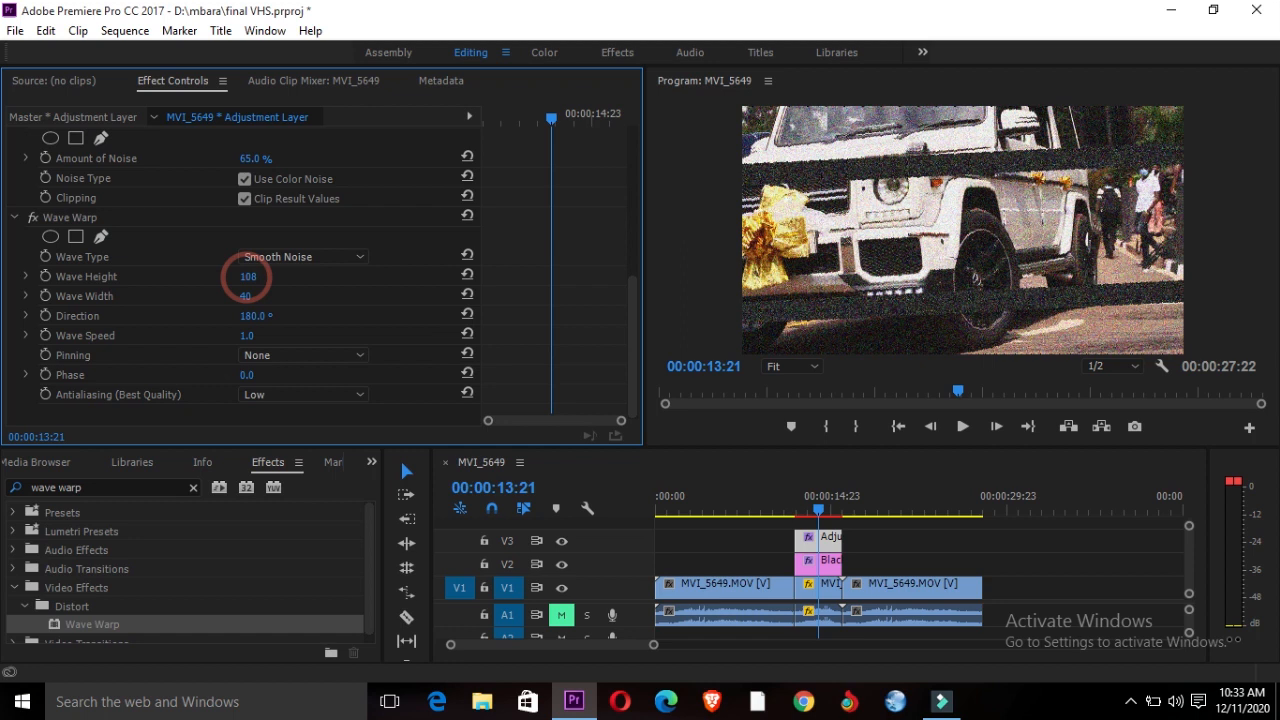
drag(250, 276, 246, 276)
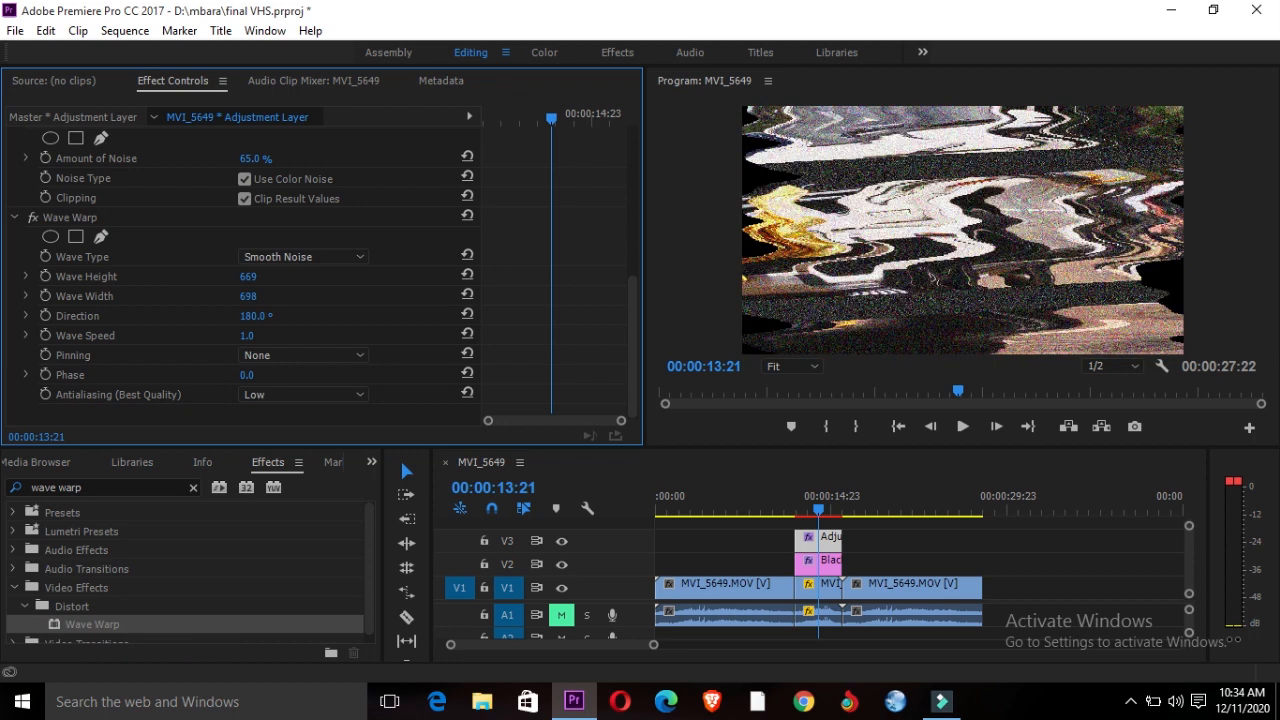
Raise the wave width to about 977 and pin the warp at all edges
text(960)
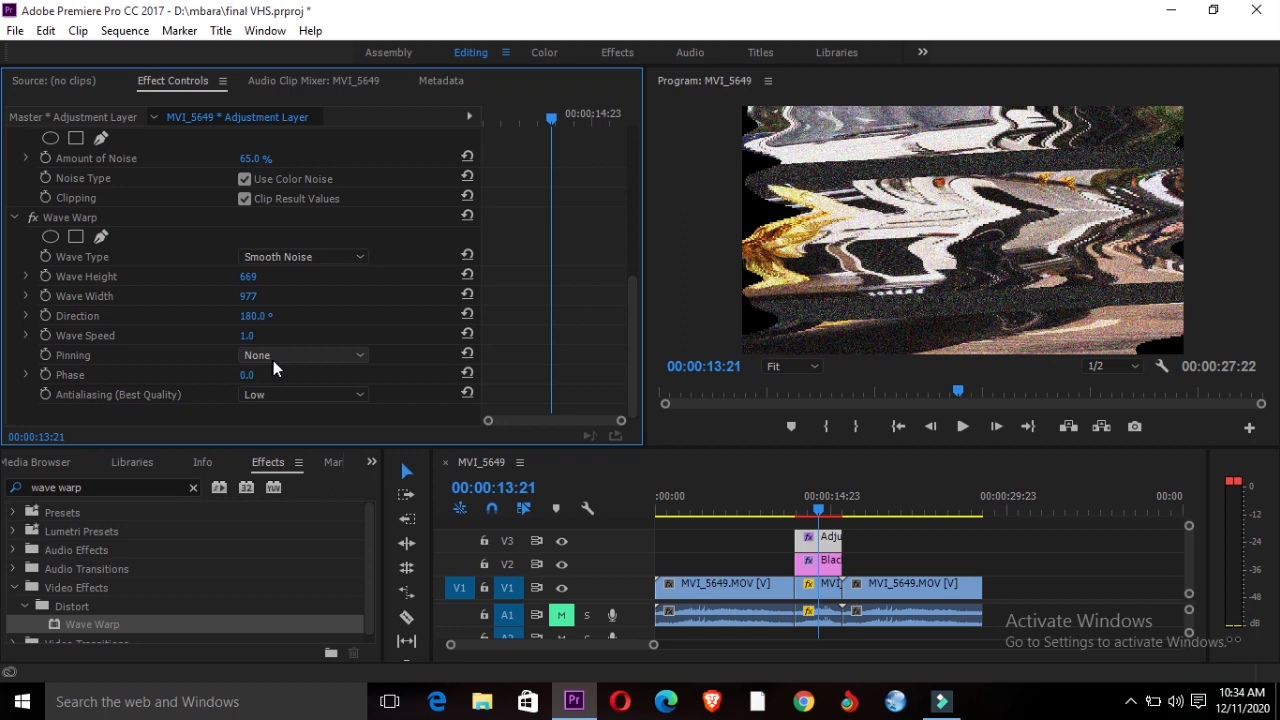
mouse_move(342, 360)
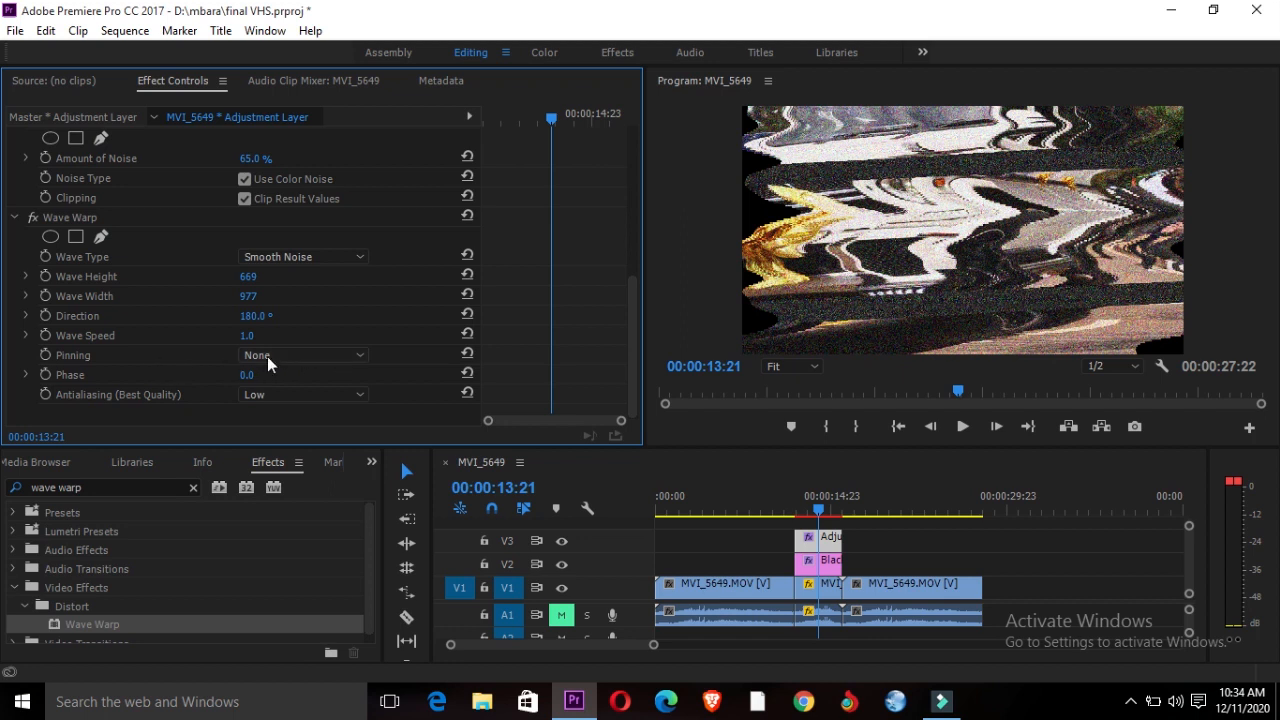
mouse_move(365, 365)
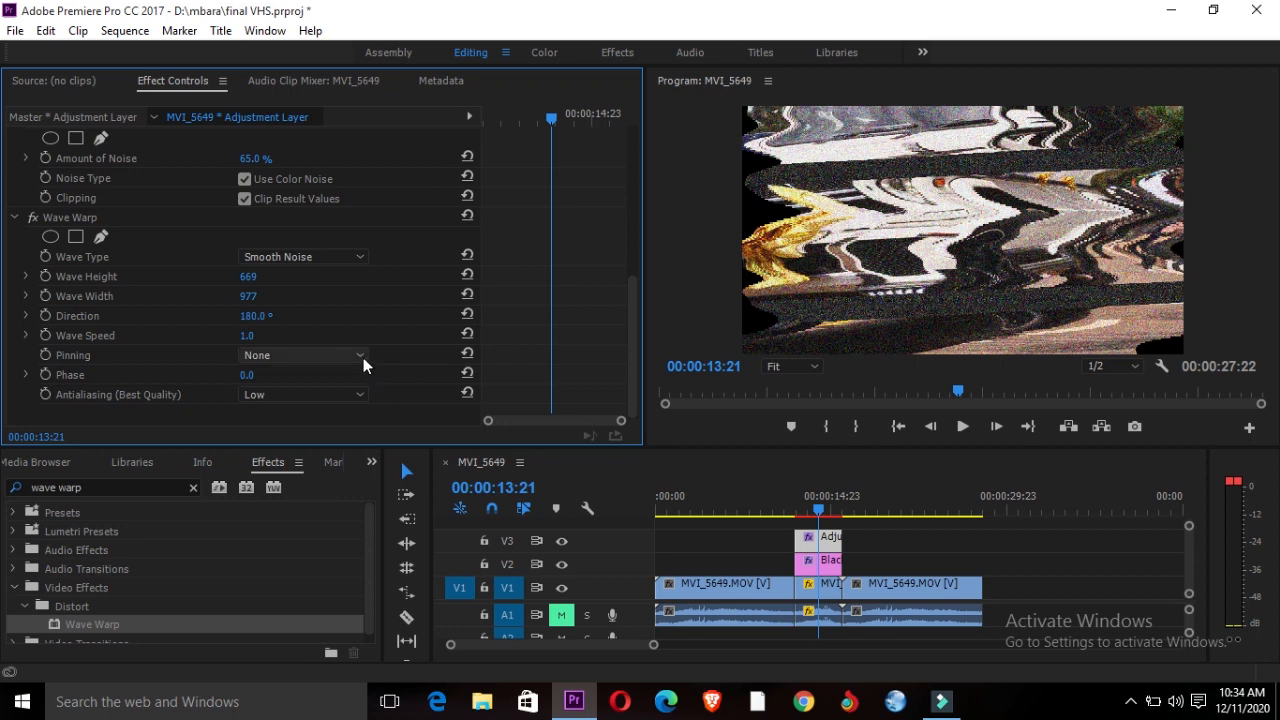
mouse_move(363, 363)
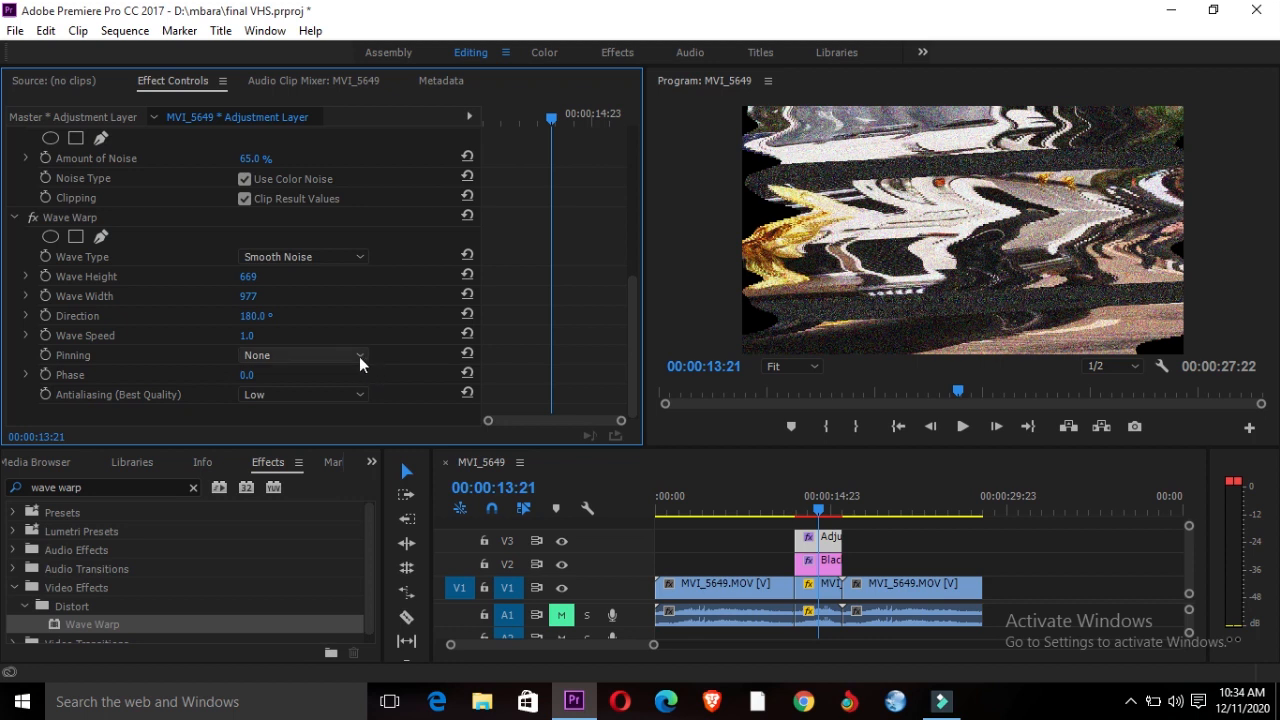
click(300, 355)
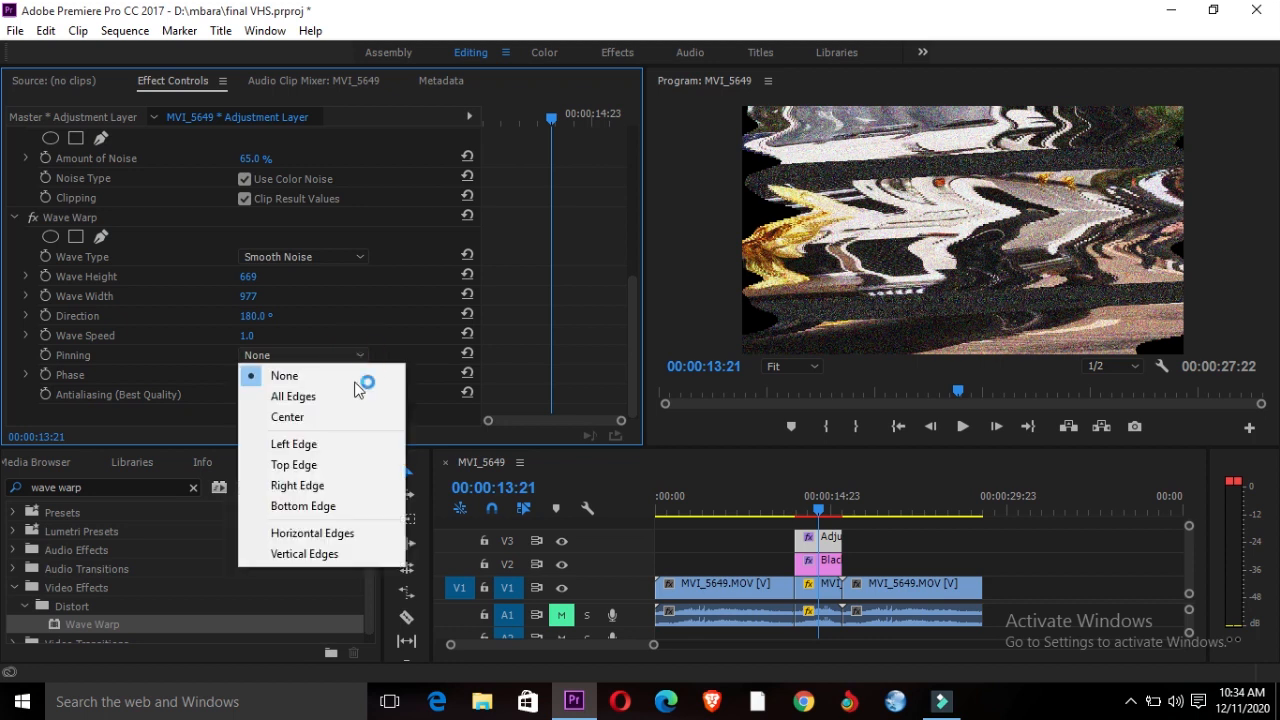
mouse_move(320, 417)
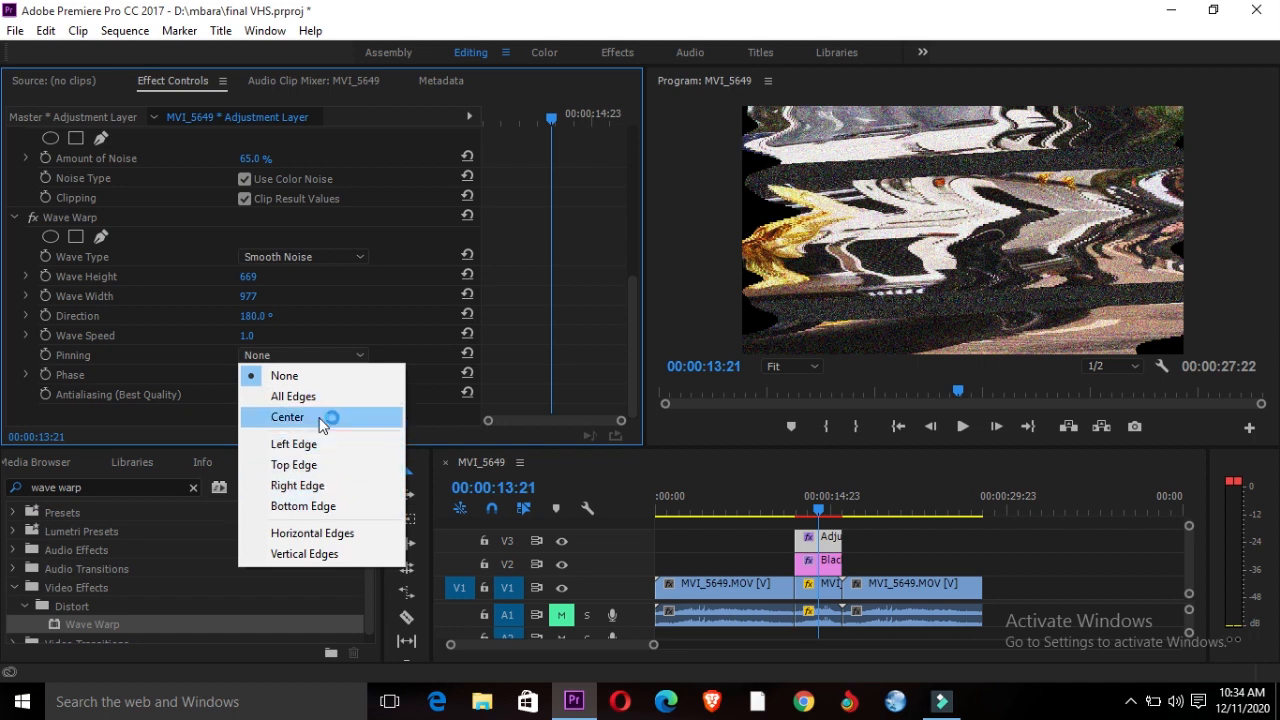
mouse_move(293, 396)
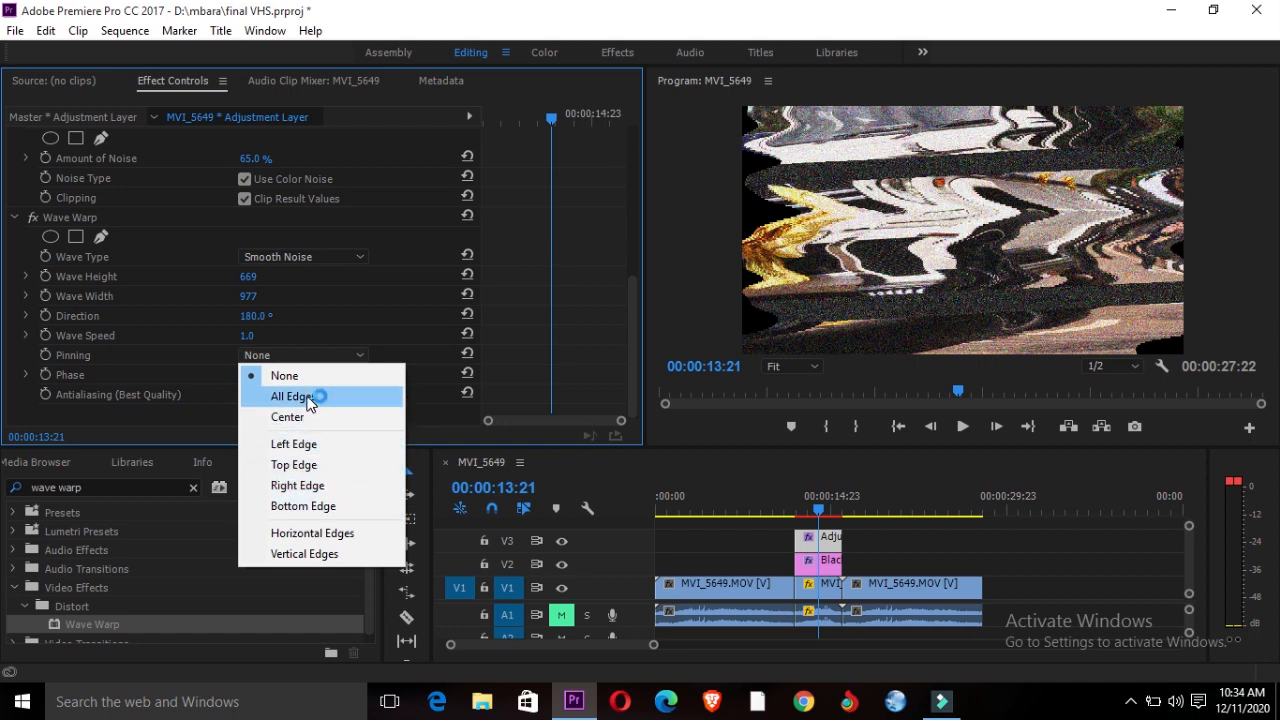
click(291, 396)
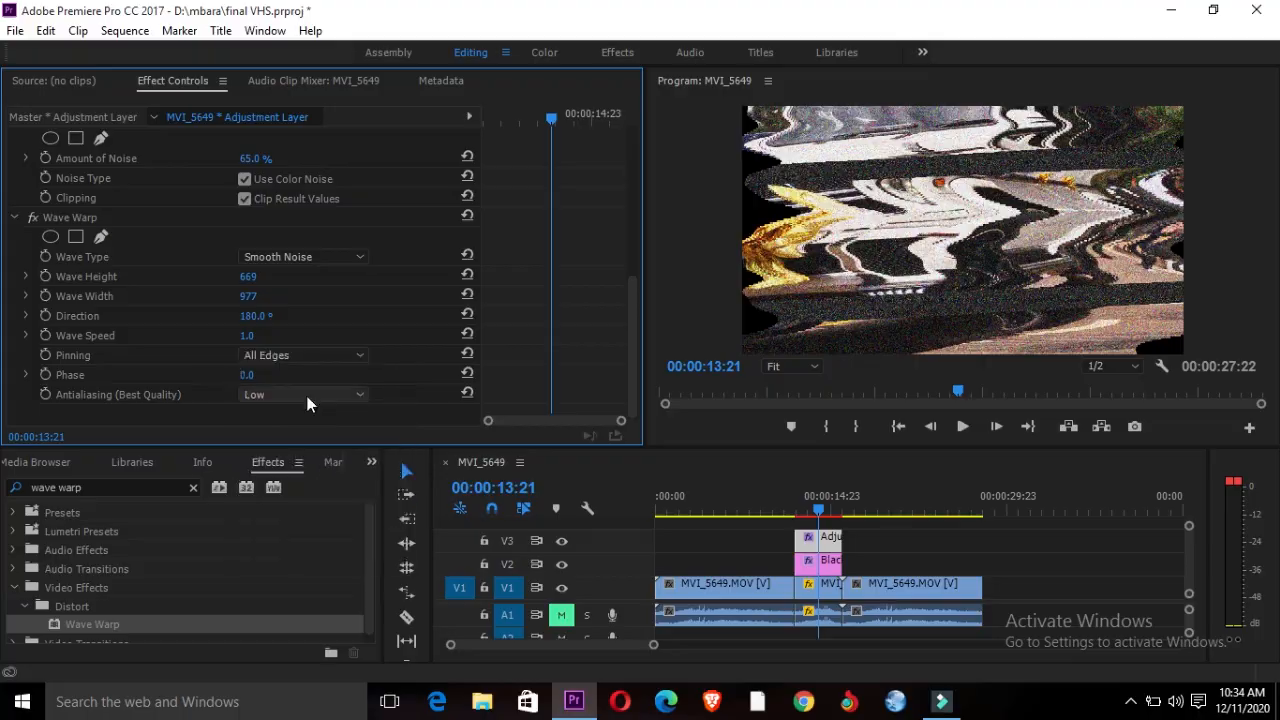
click(800, 512)
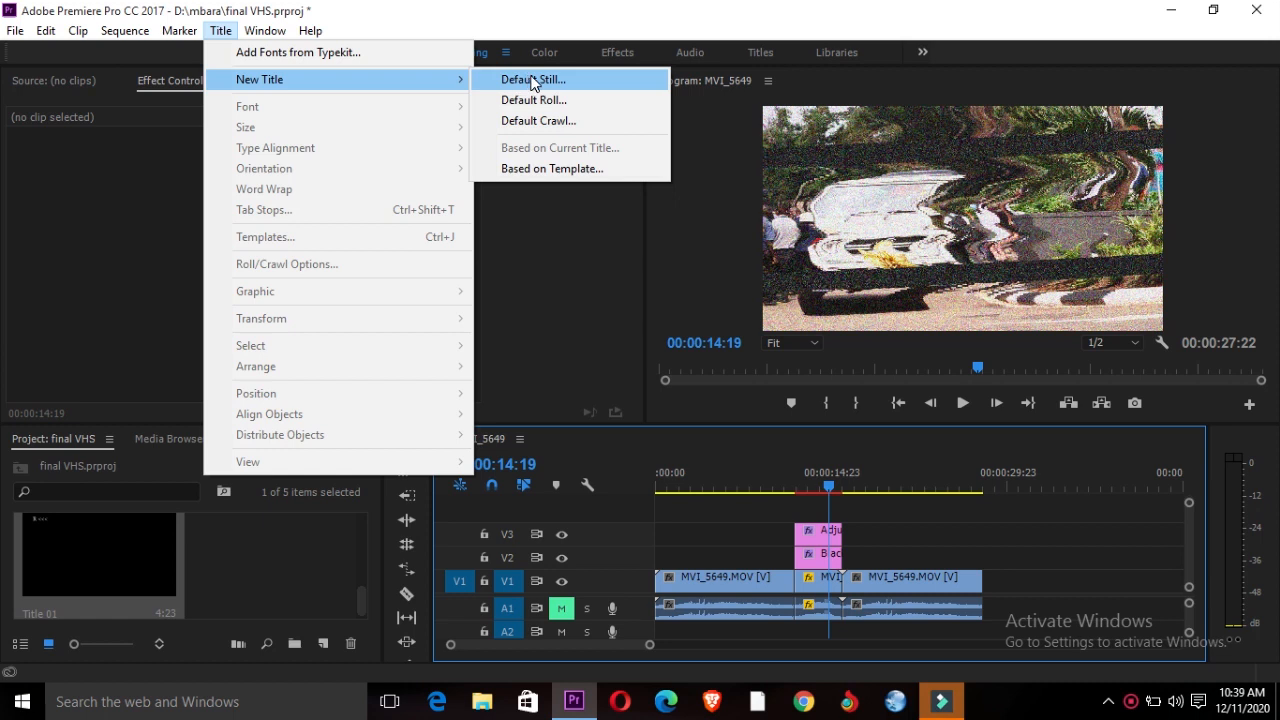
Create a default still title reading REWIND in a bold Arial style and close the Titler
click(532, 79)
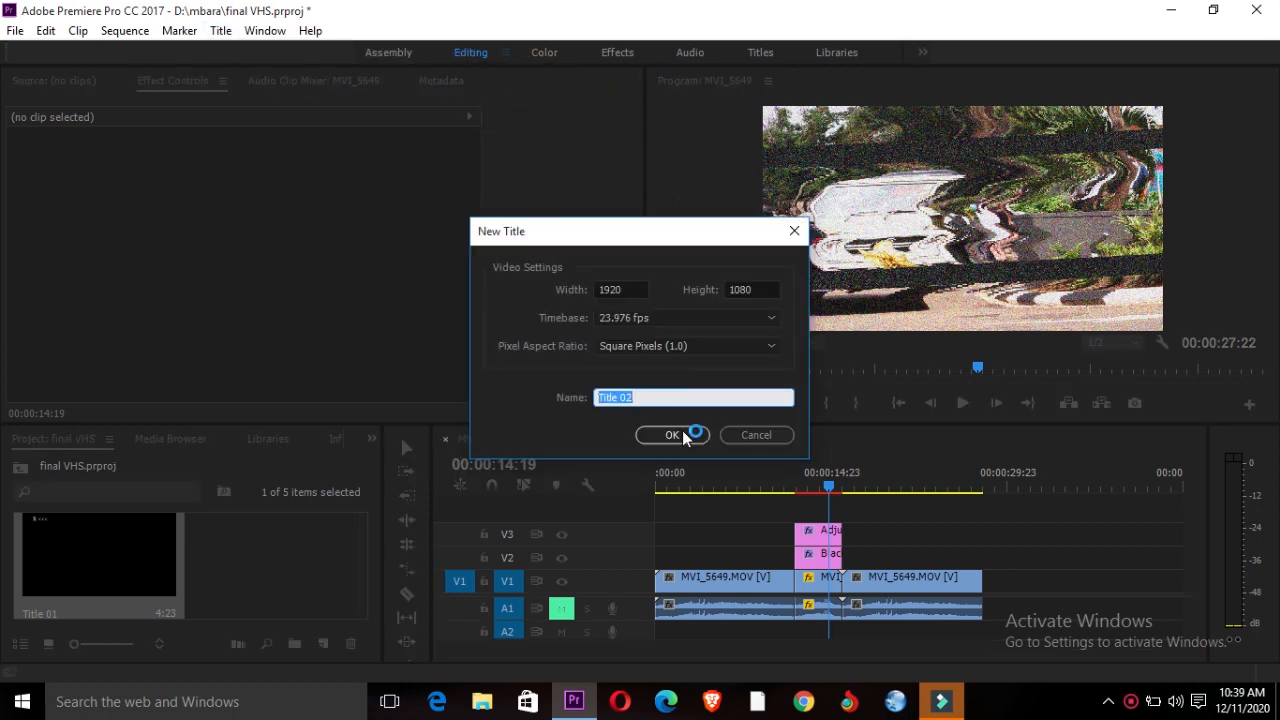
click(671, 434)
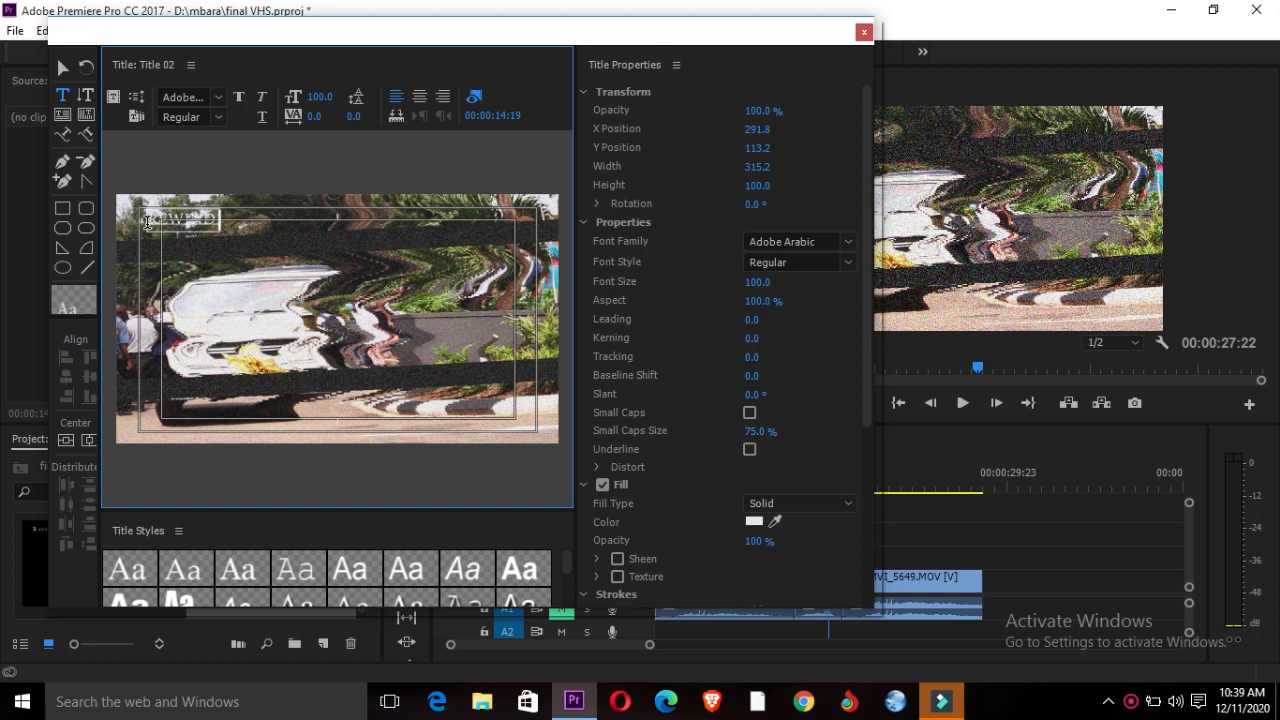
click(353, 568)
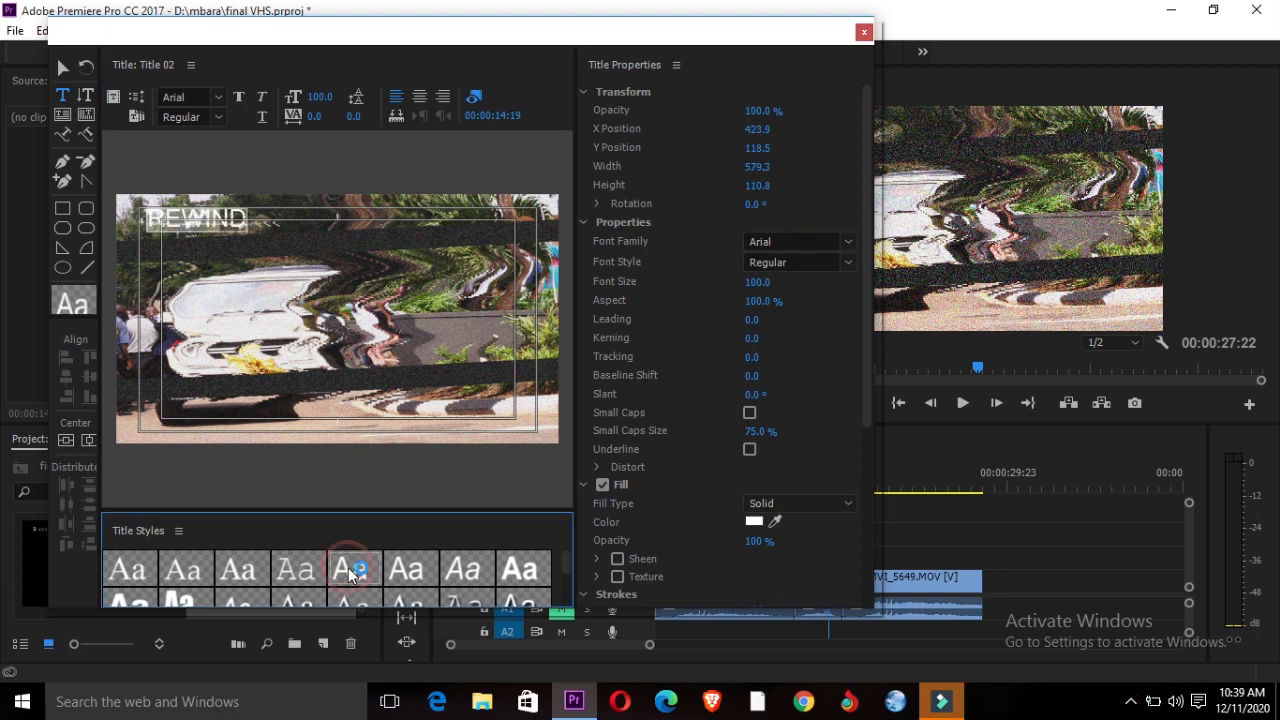
click(353, 568)
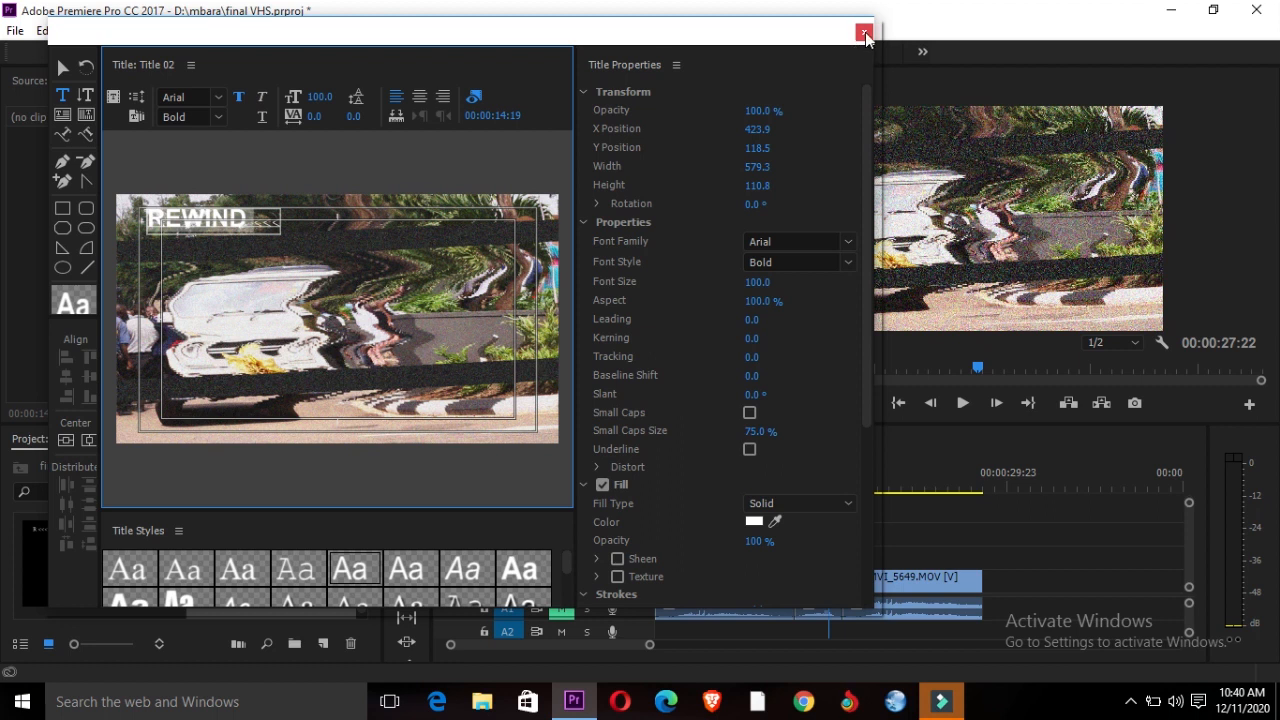
click(862, 31)
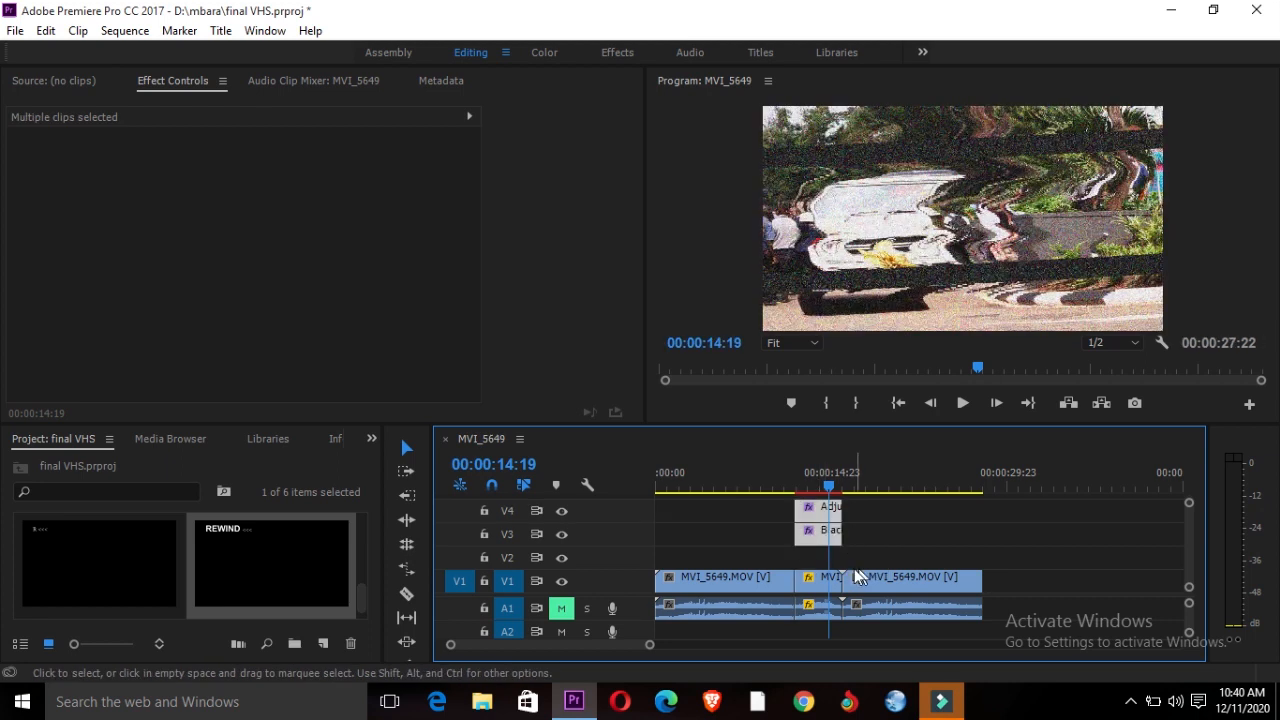
mouse_move(700, 570)
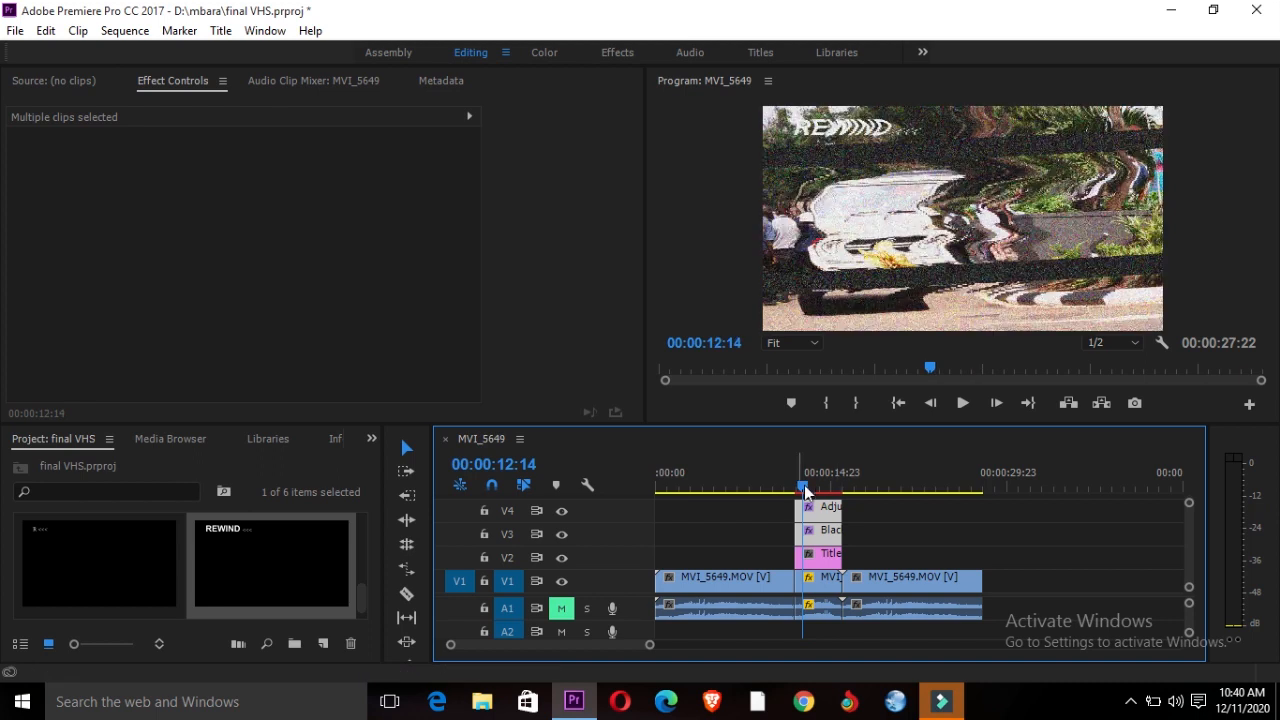
Preview the rewind section with the REWIND title on V2 over the warped footage
click(962, 402)
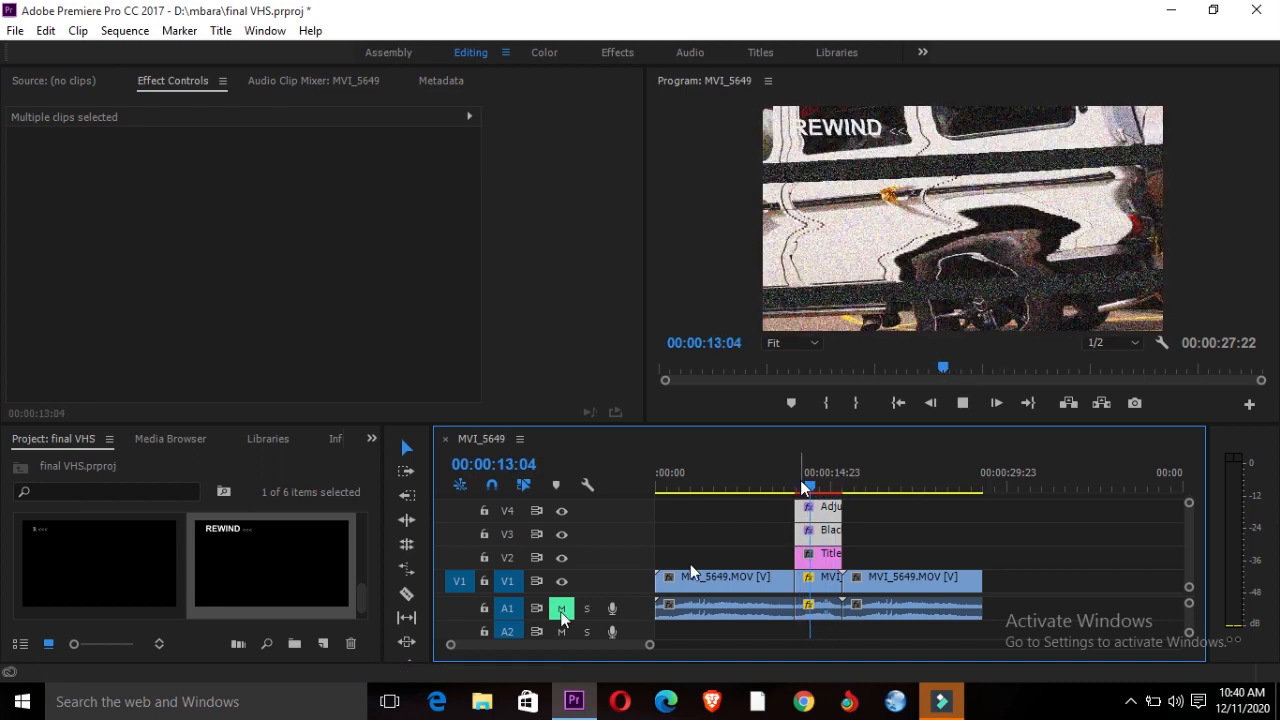